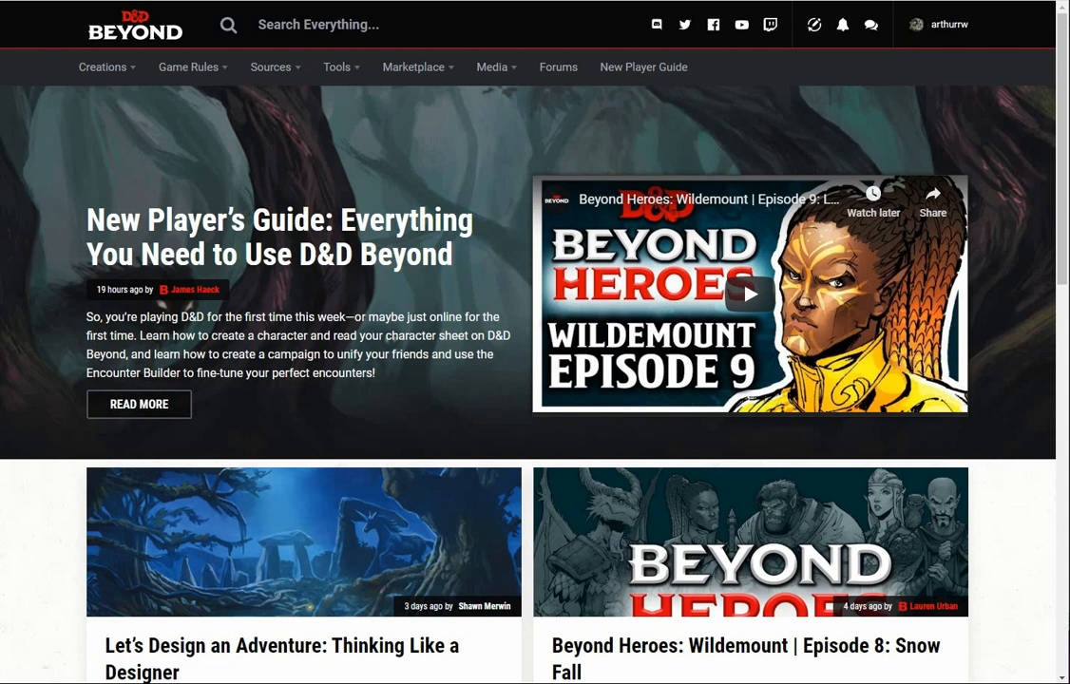
mouse_move(338, 189)
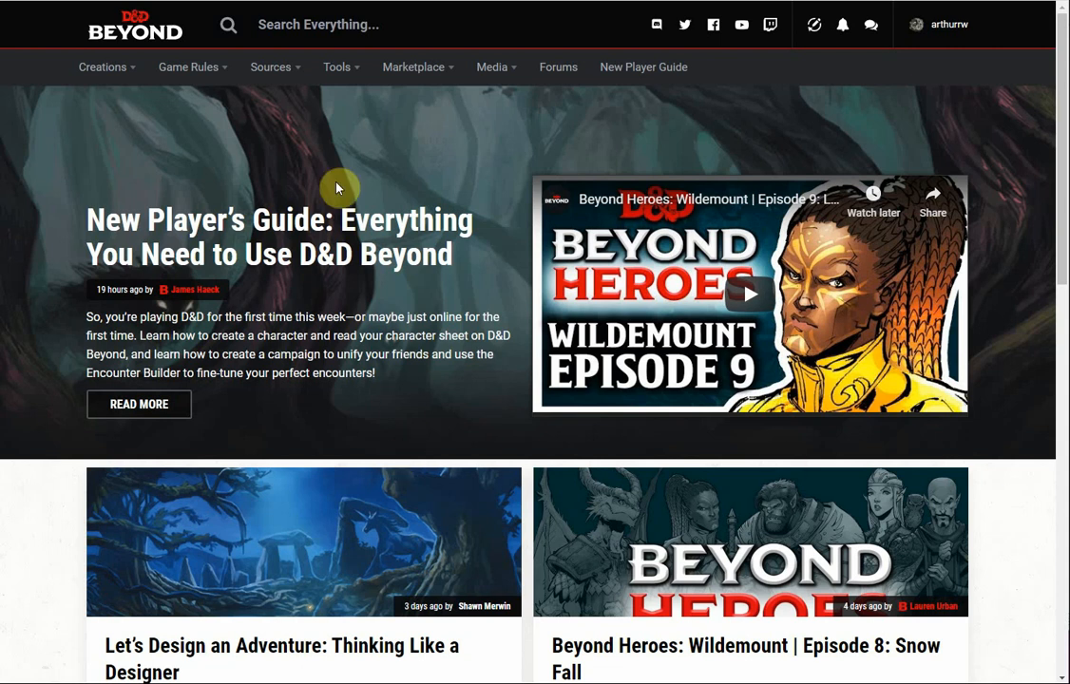
- Bring up the site's Tools menu listing the Encounter Builder
click(337, 67)
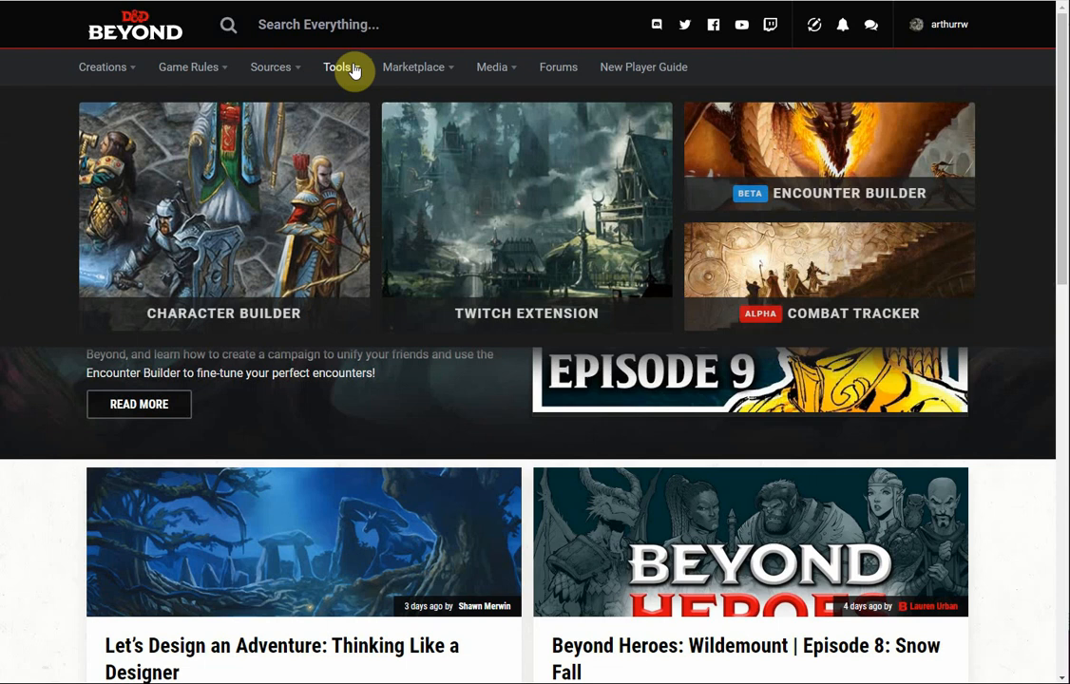
mouse_move(732, 159)
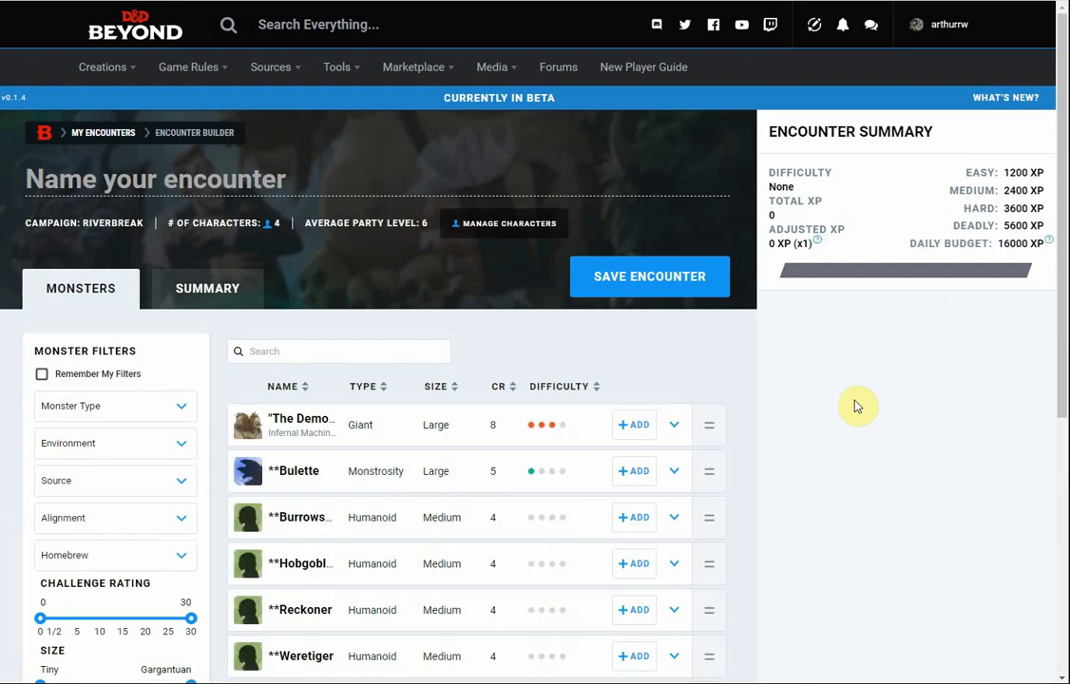
mouse_move(1026, 225)
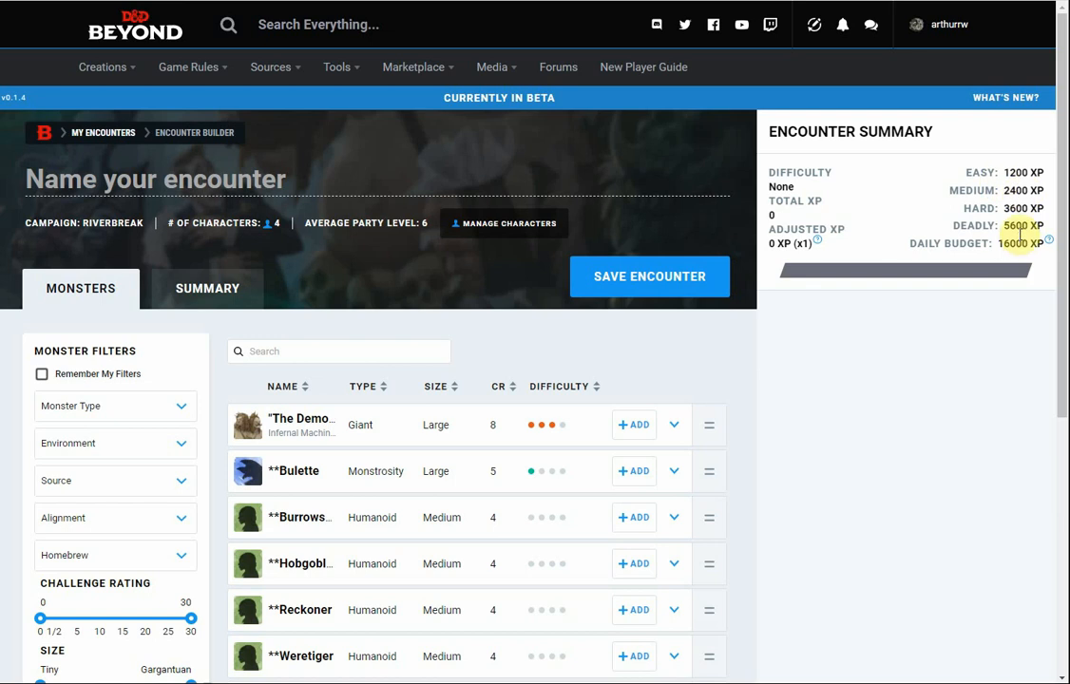
mouse_move(1018, 236)
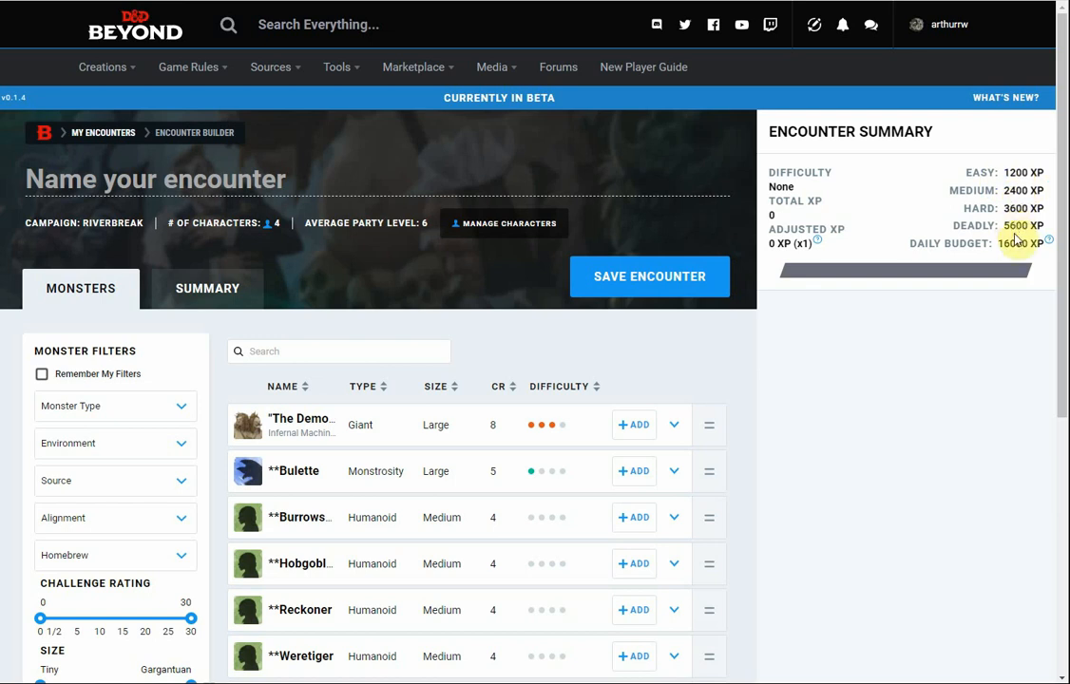
mouse_move(989, 296)
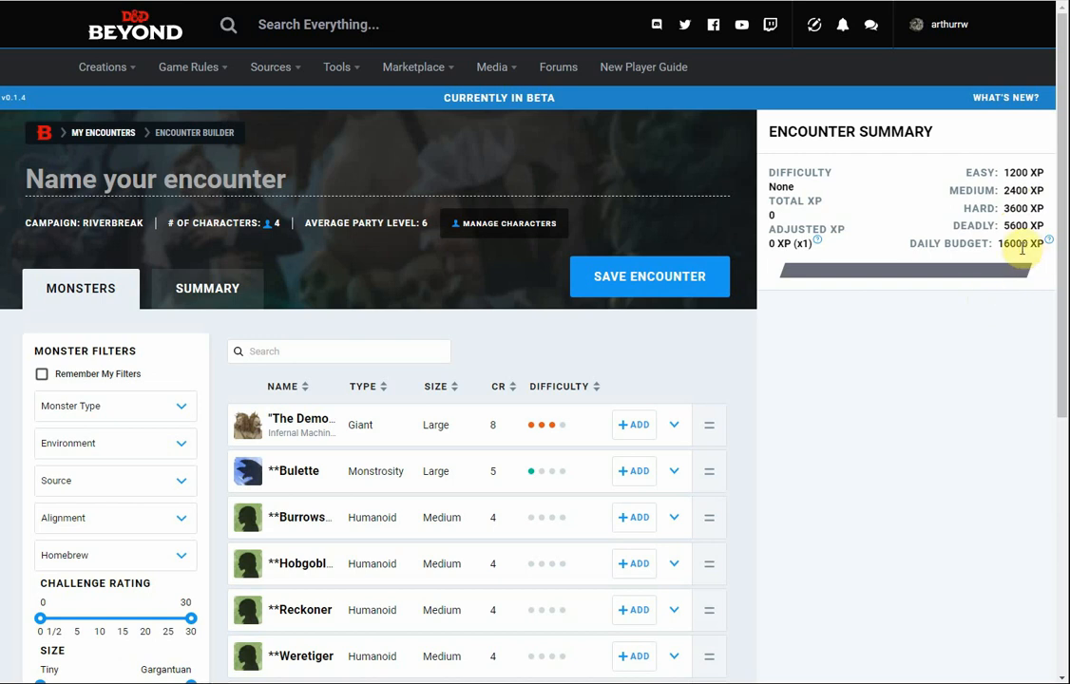
mouse_move(920, 365)
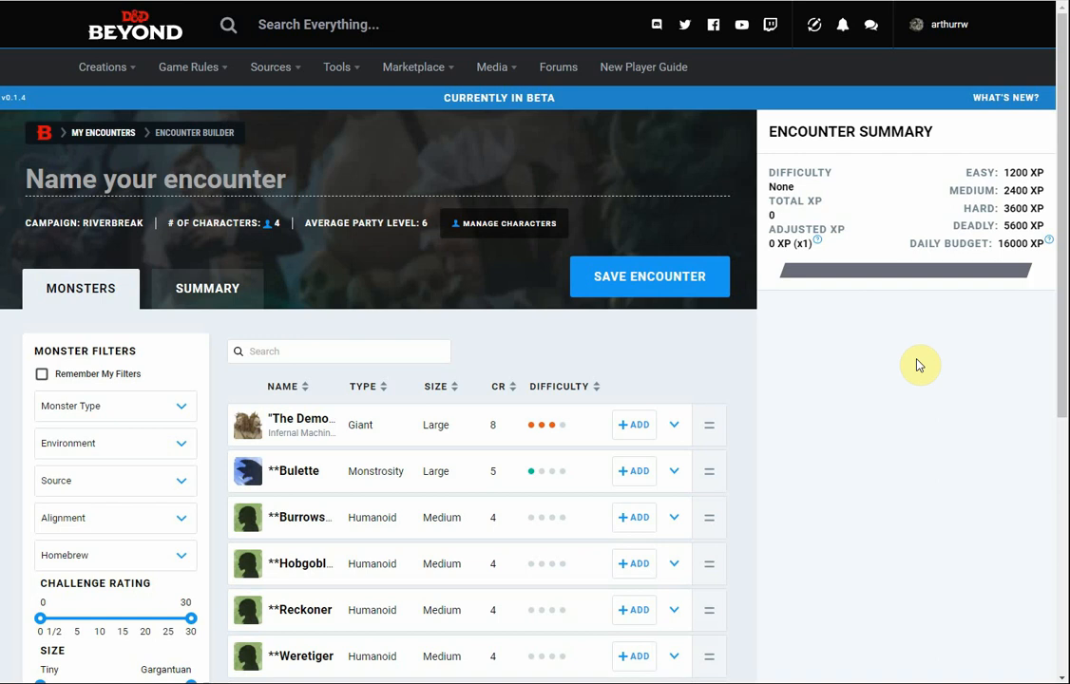
mouse_move(908, 361)
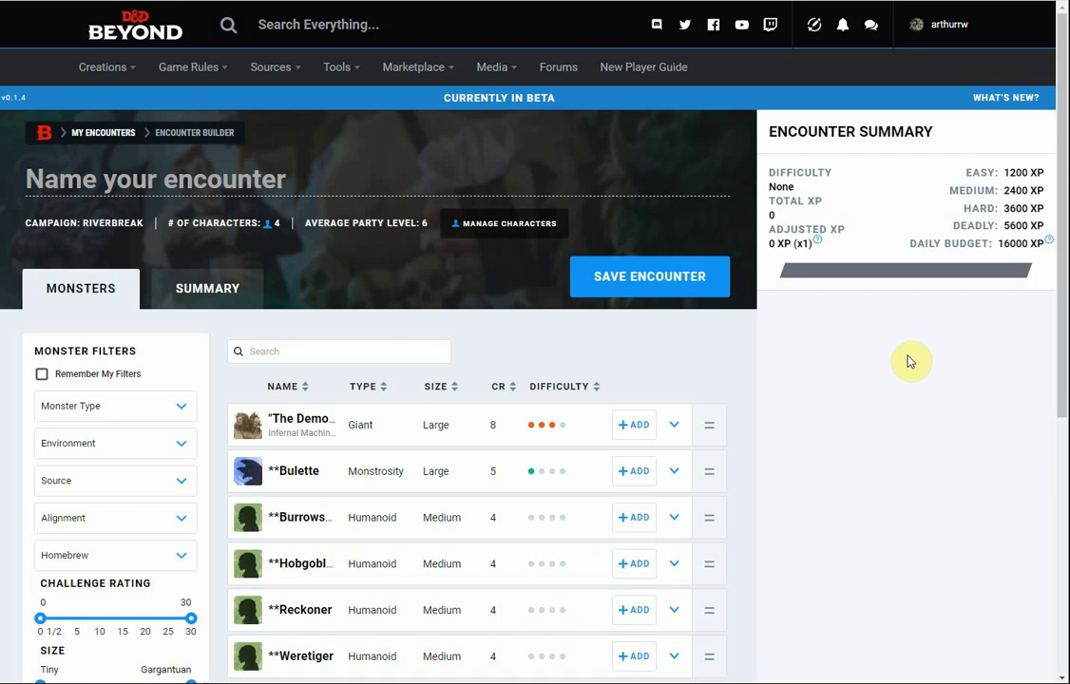
mouse_move(675, 407)
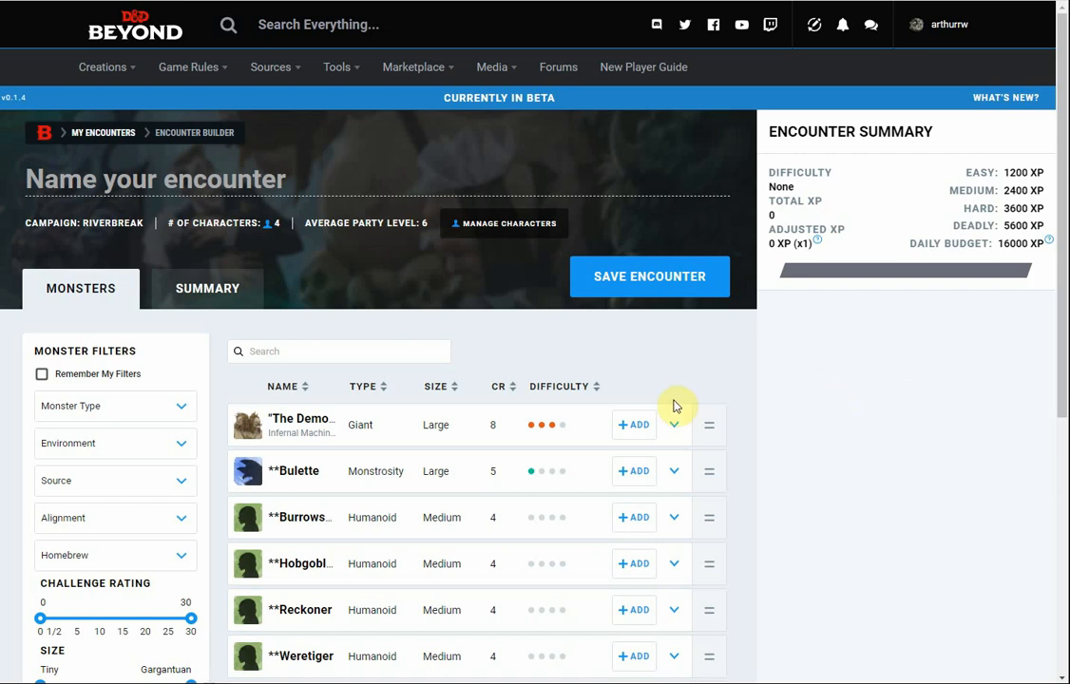
mouse_move(398, 224)
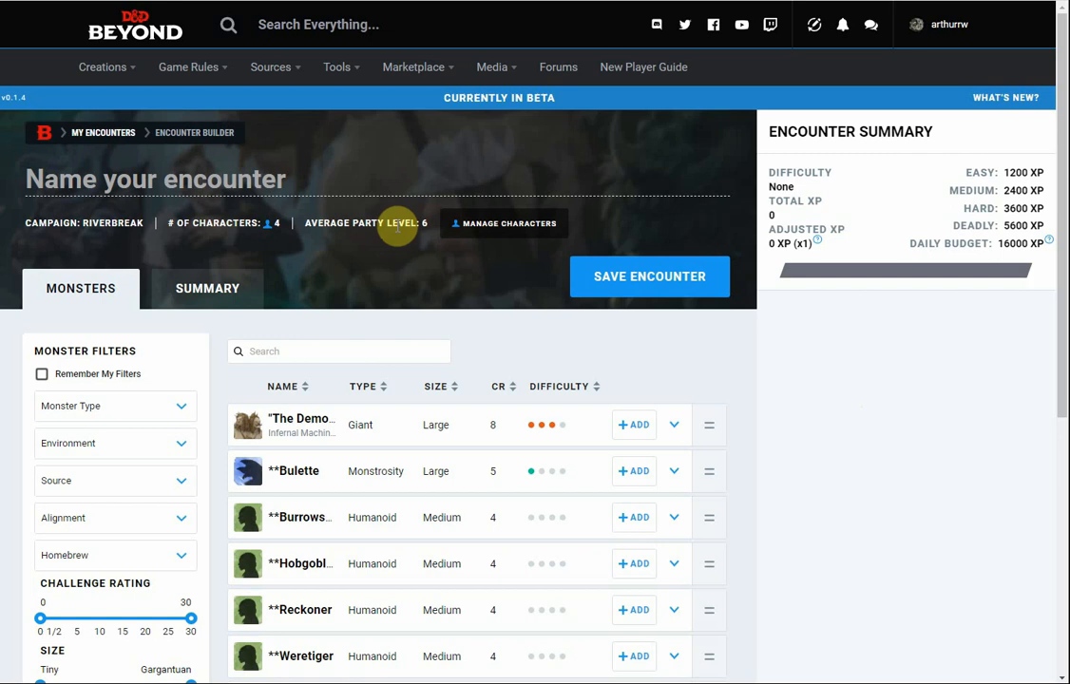
mouse_move(460, 304)
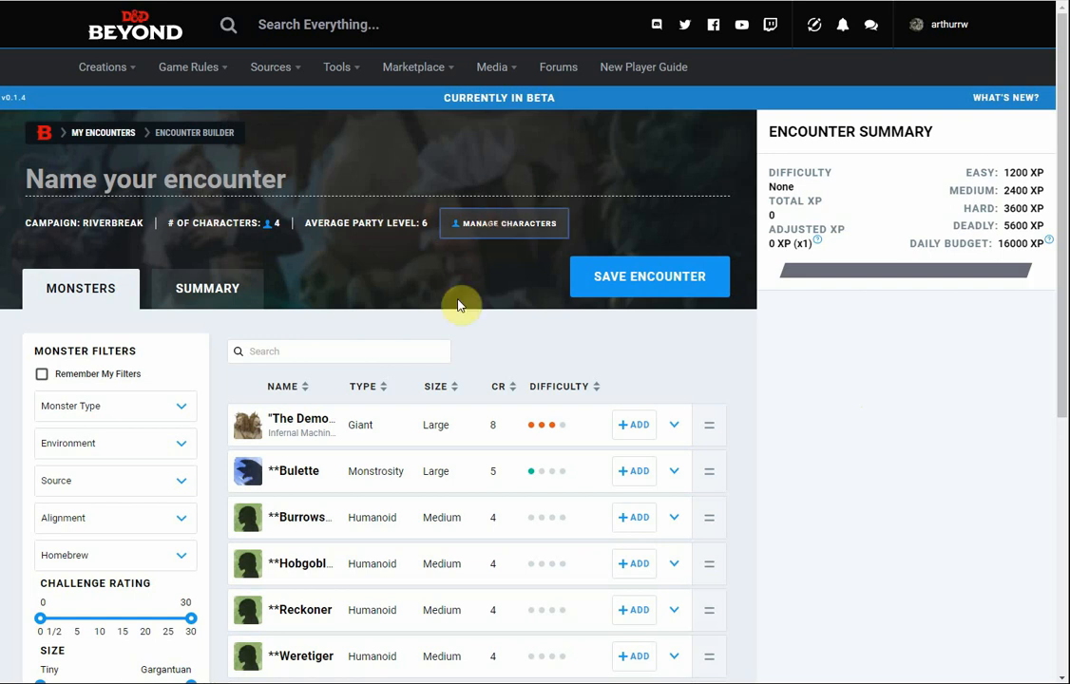
- In Manage Characters, add a group of five generic characters at level 6
click(506, 224)
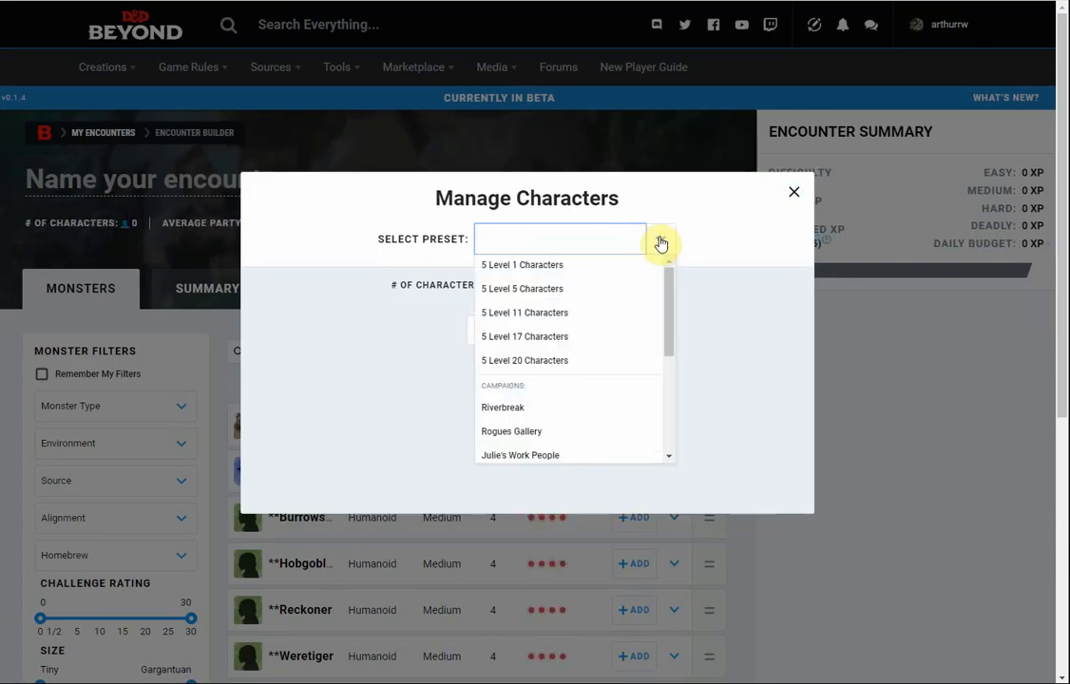
mouse_move(547, 294)
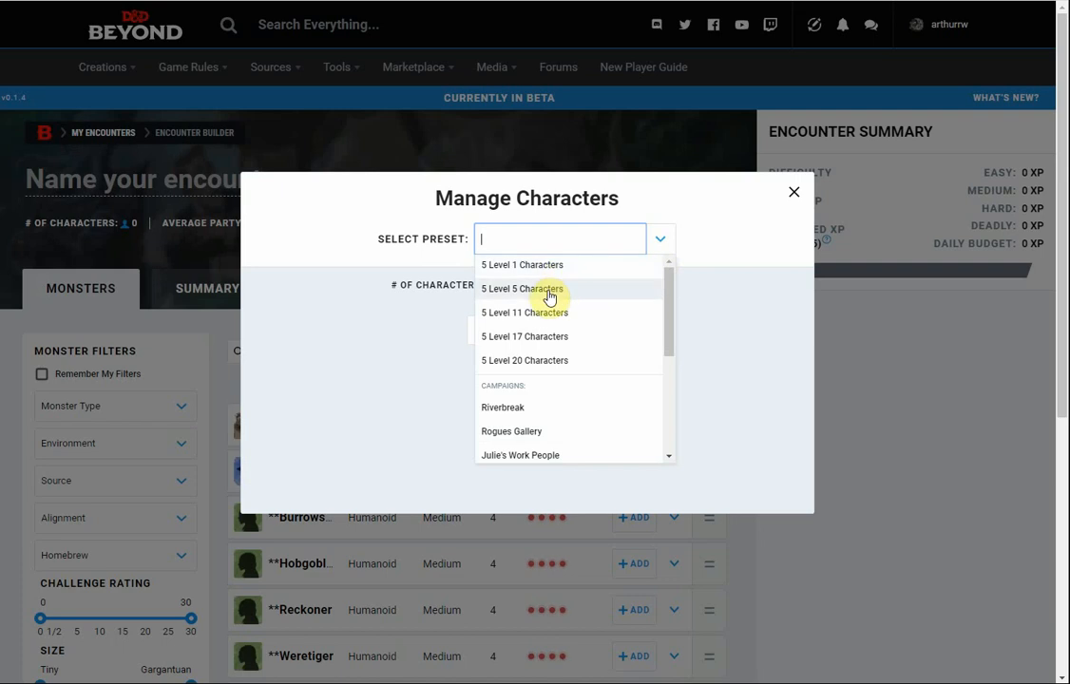
mouse_move(631, 335)
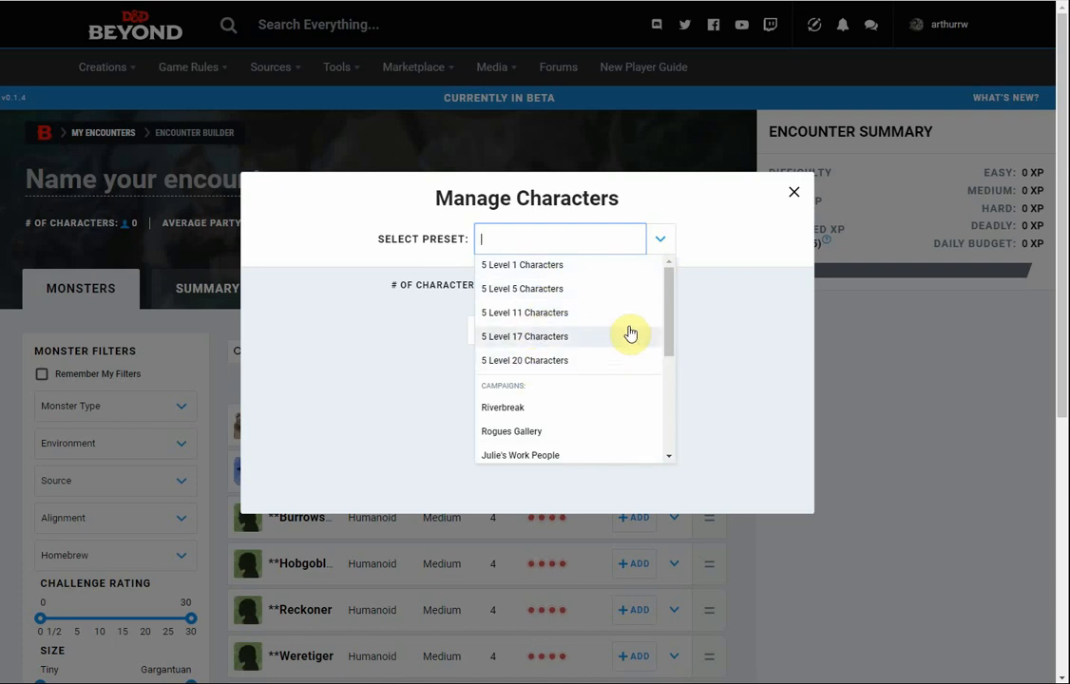
mouse_move(653, 247)
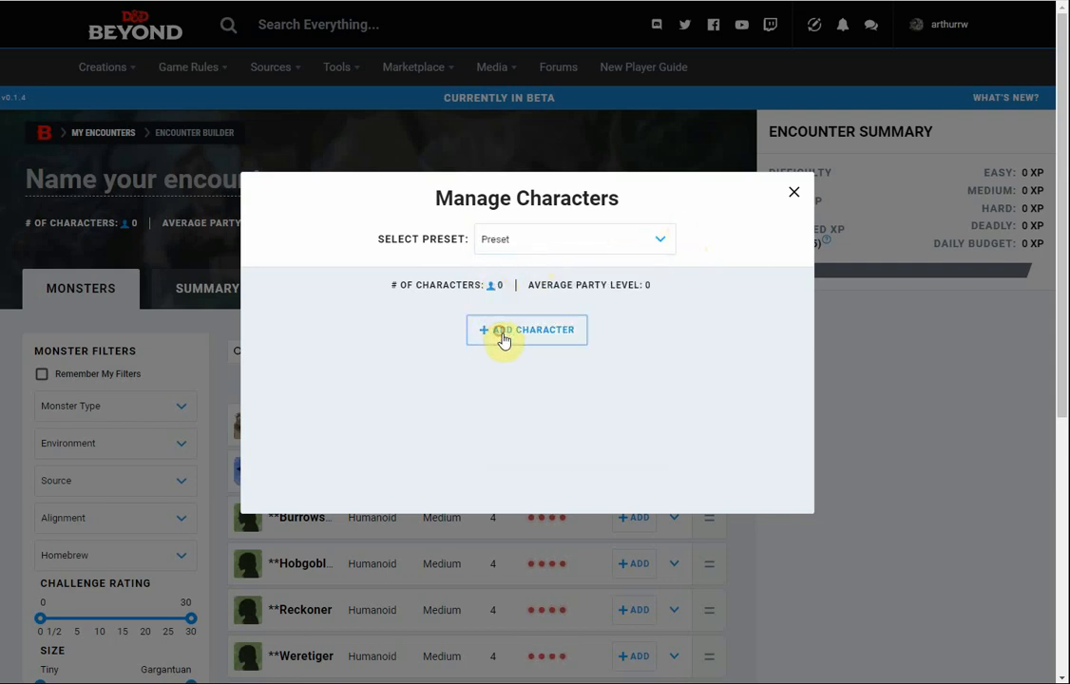
click(527, 331)
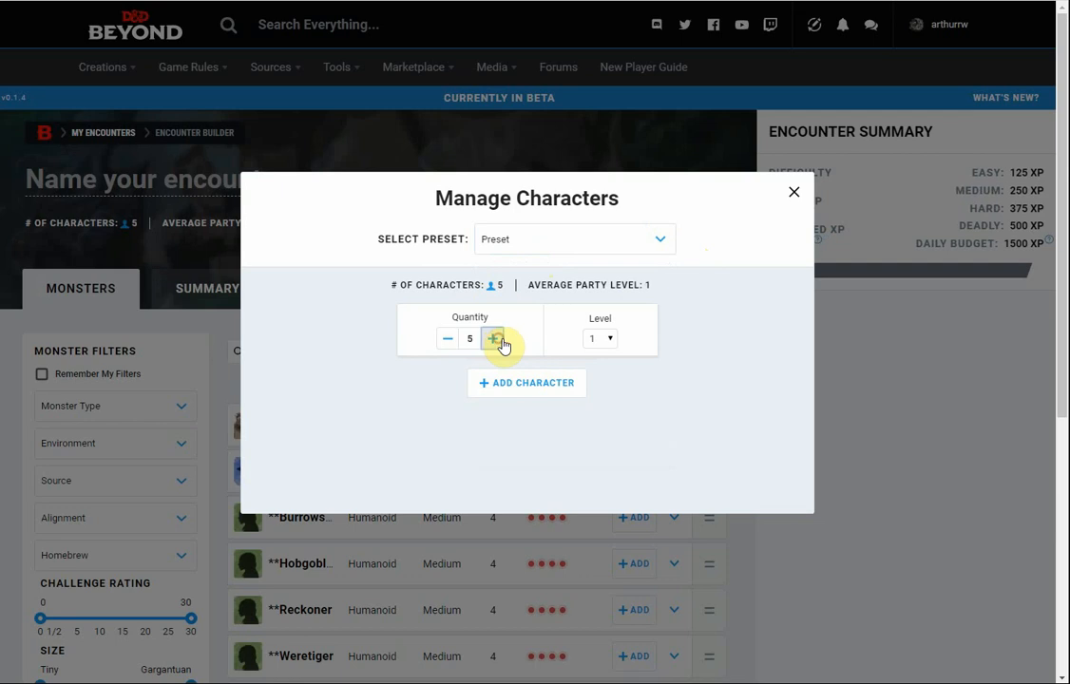
click(601, 338)
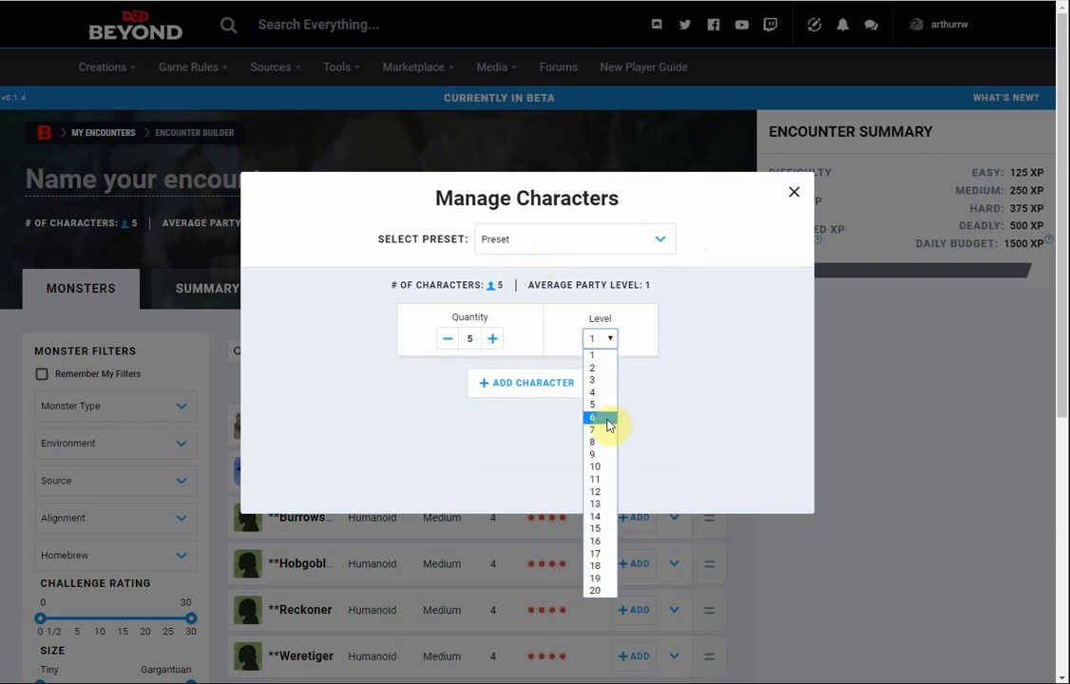
click(593, 416)
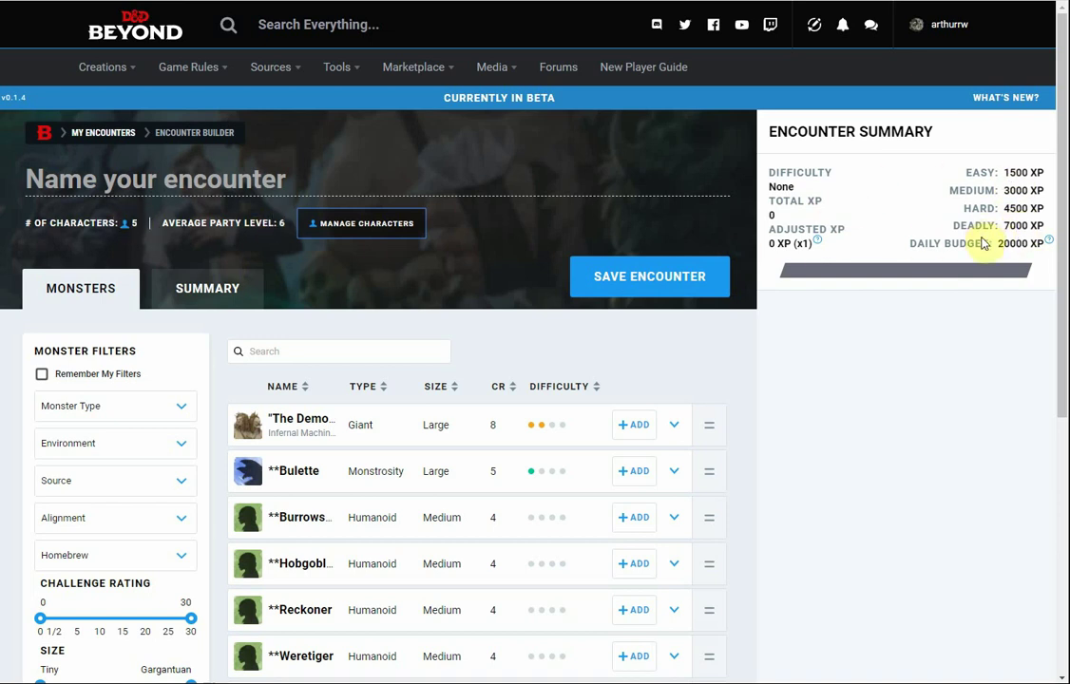
mouse_move(862, 375)
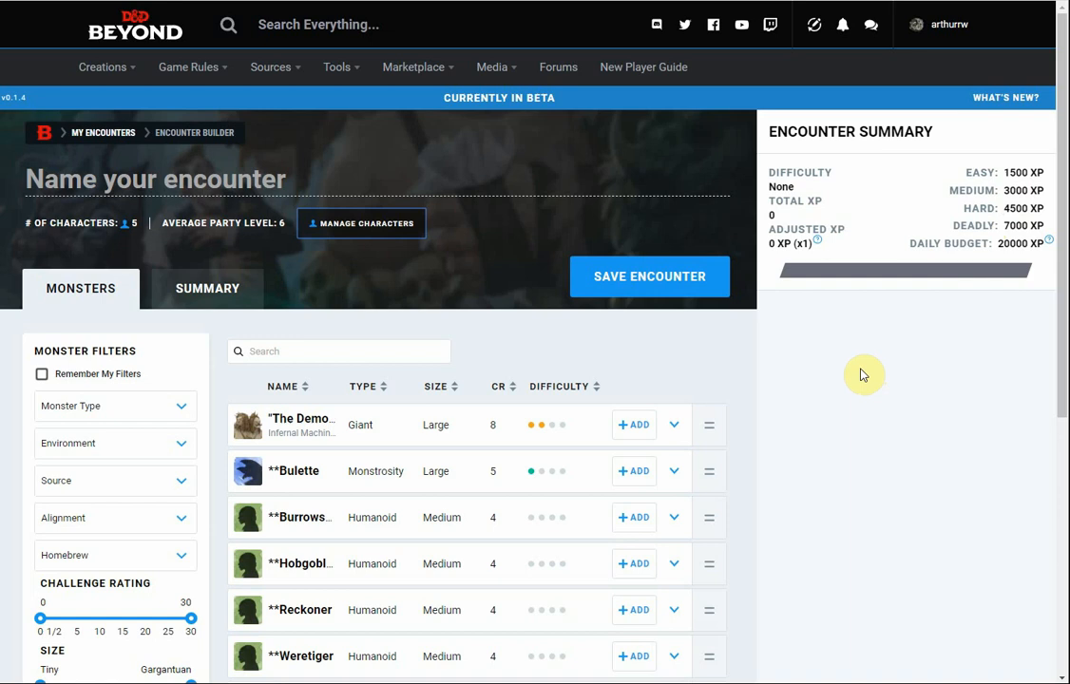
mouse_move(781, 356)
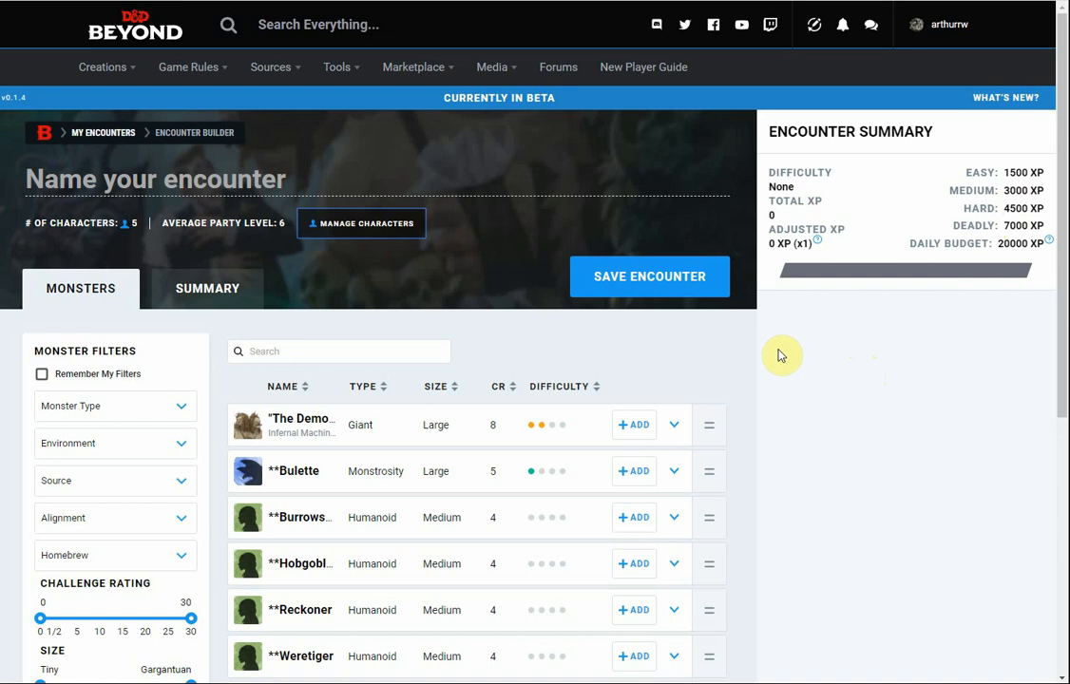
mouse_move(376, 236)
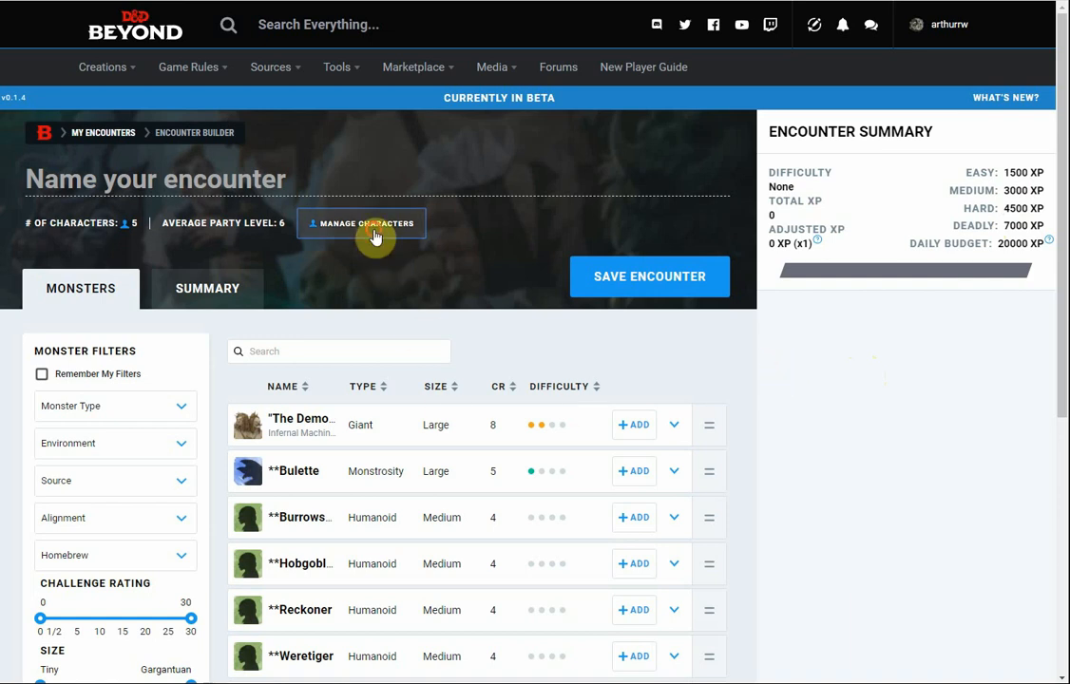
click(361, 225)
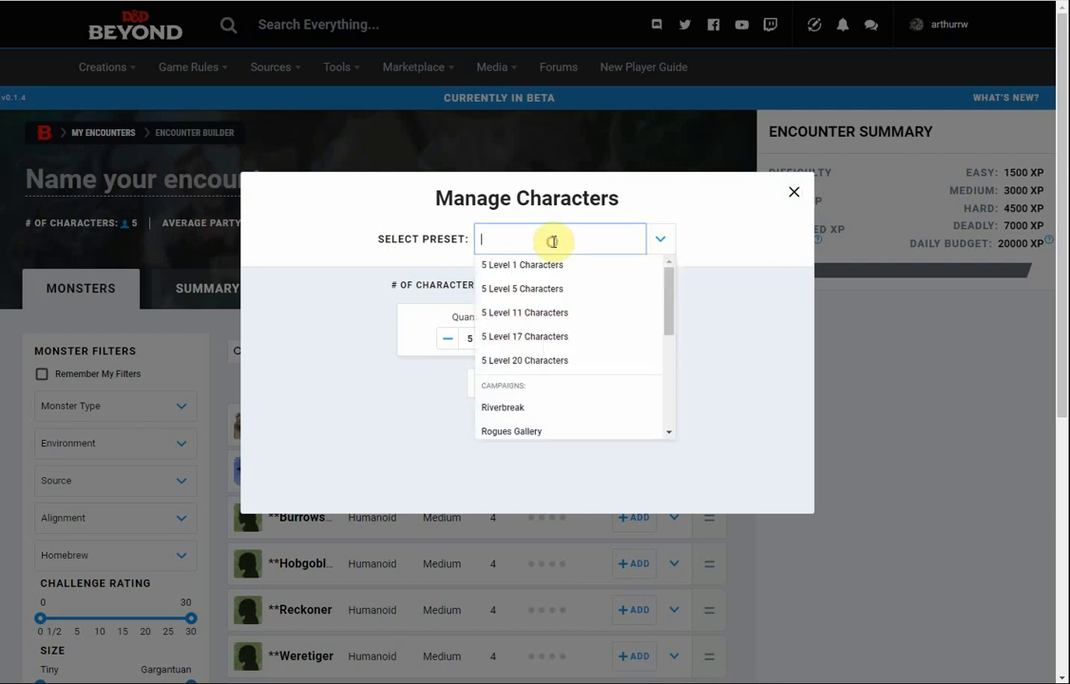
scroll(down, 3)
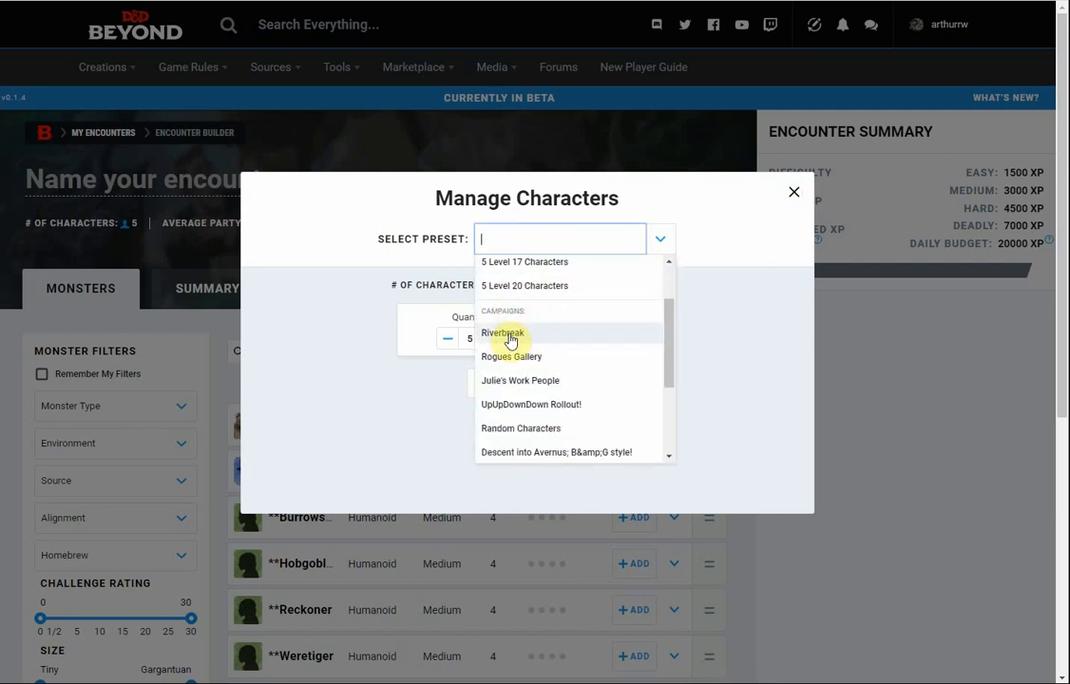
scroll(down, 3)
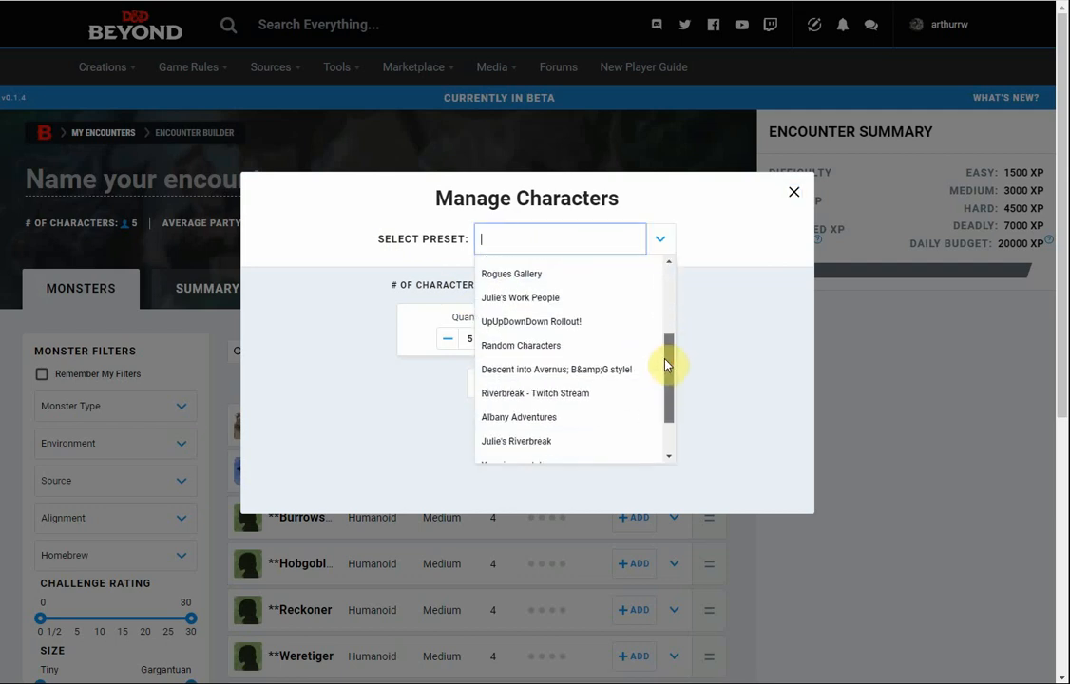
scroll(down, 3)
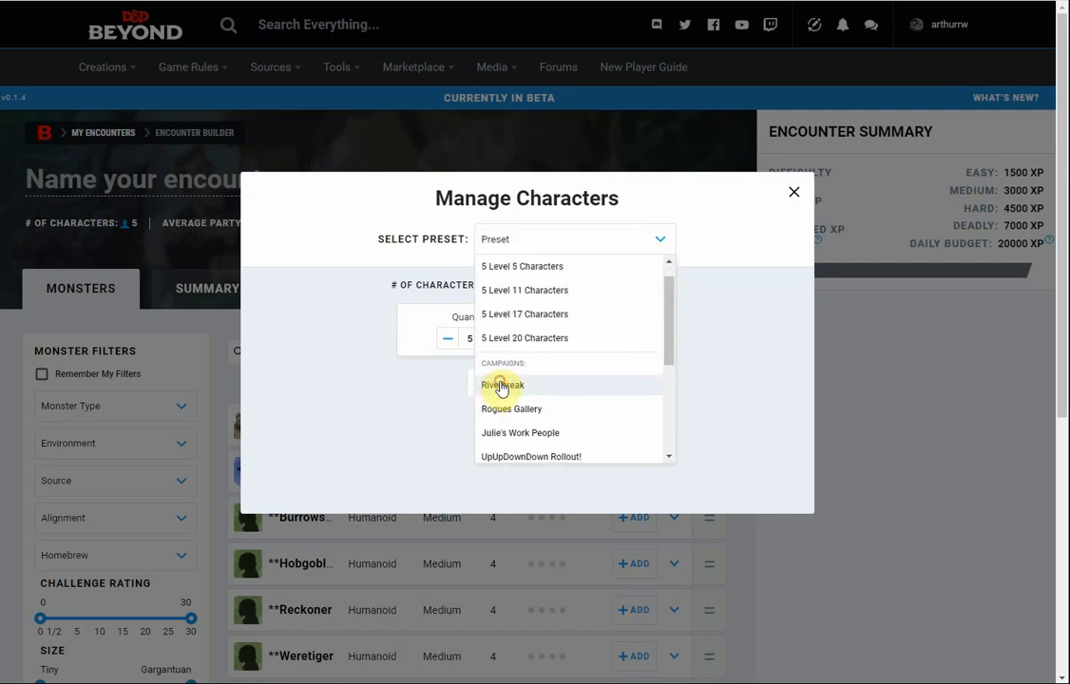
click(502, 383)
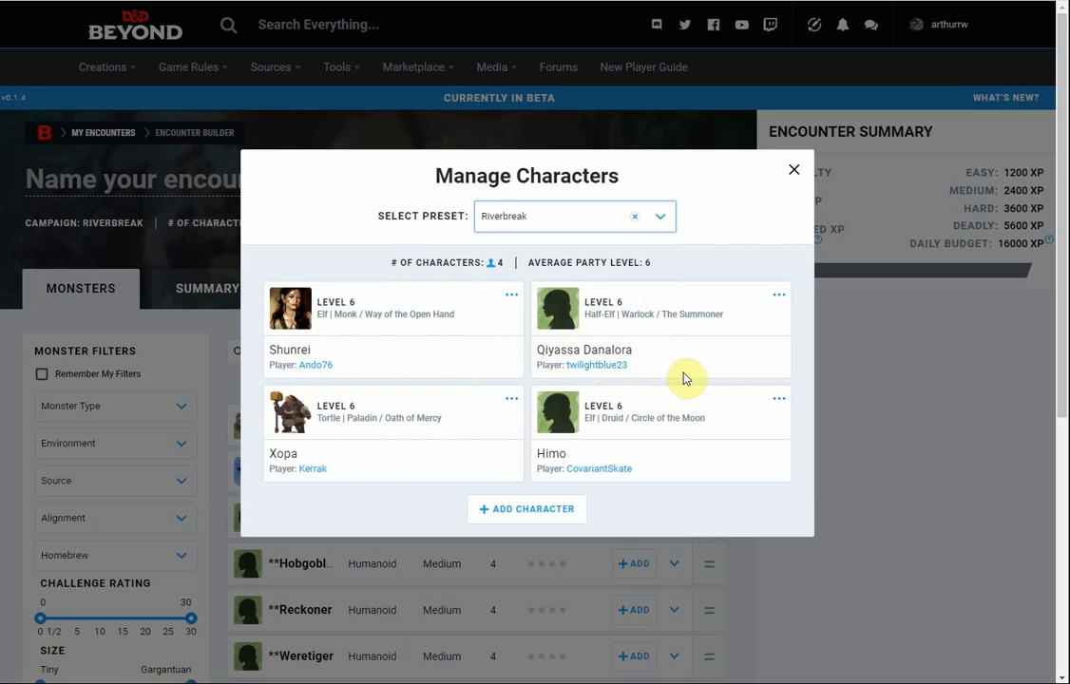
mouse_move(524, 510)
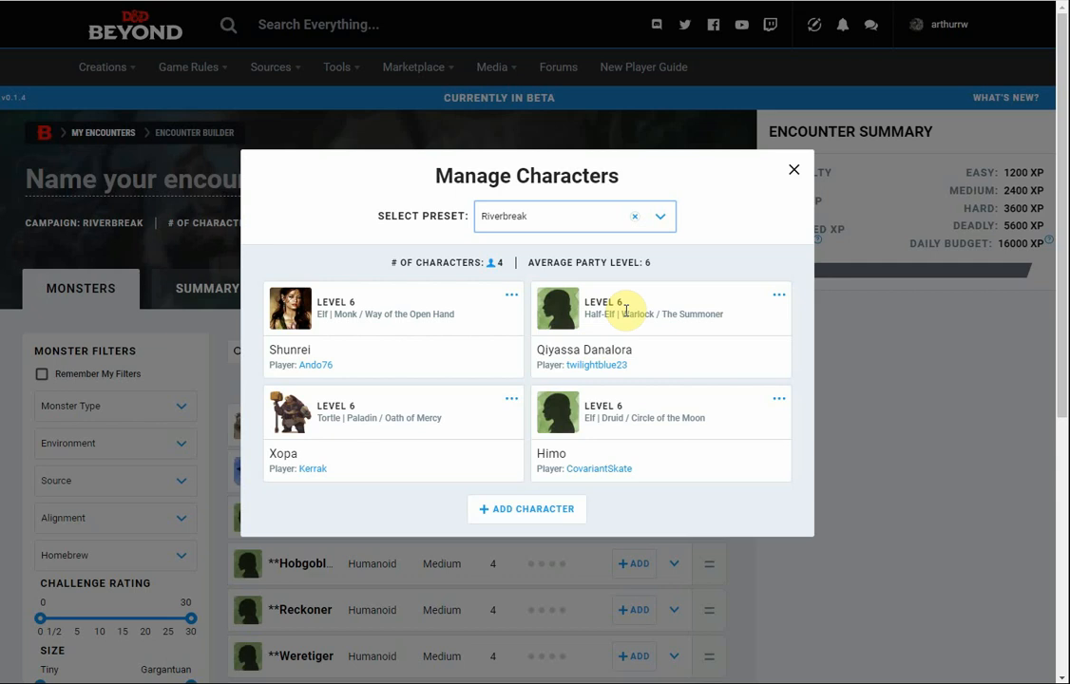
click(792, 169)
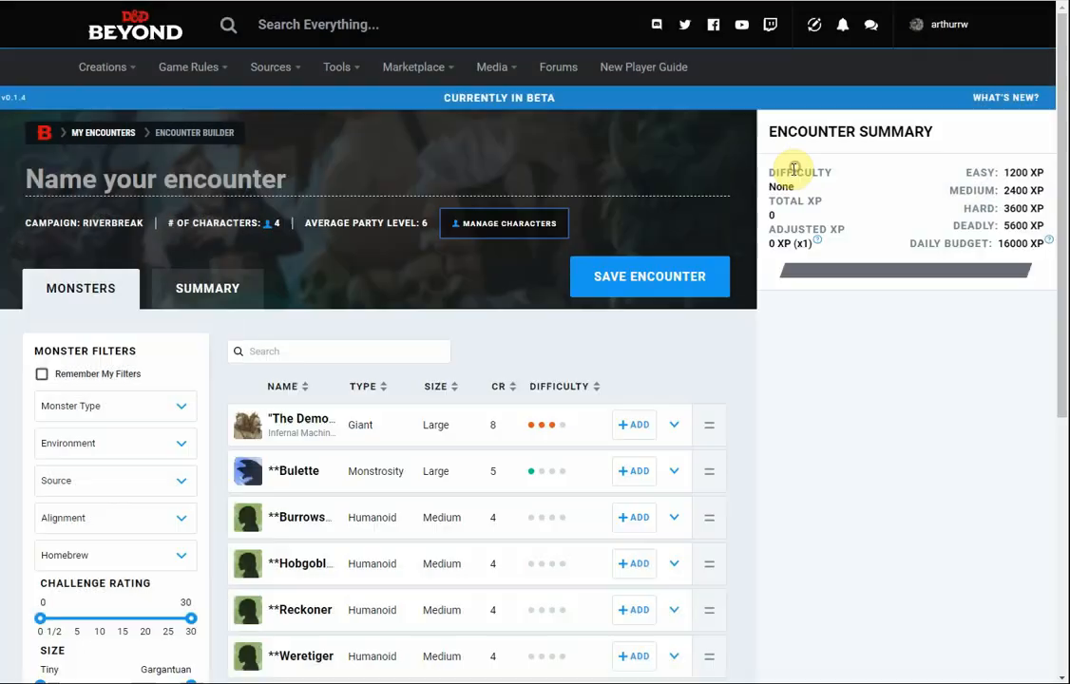
mouse_move(121, 223)
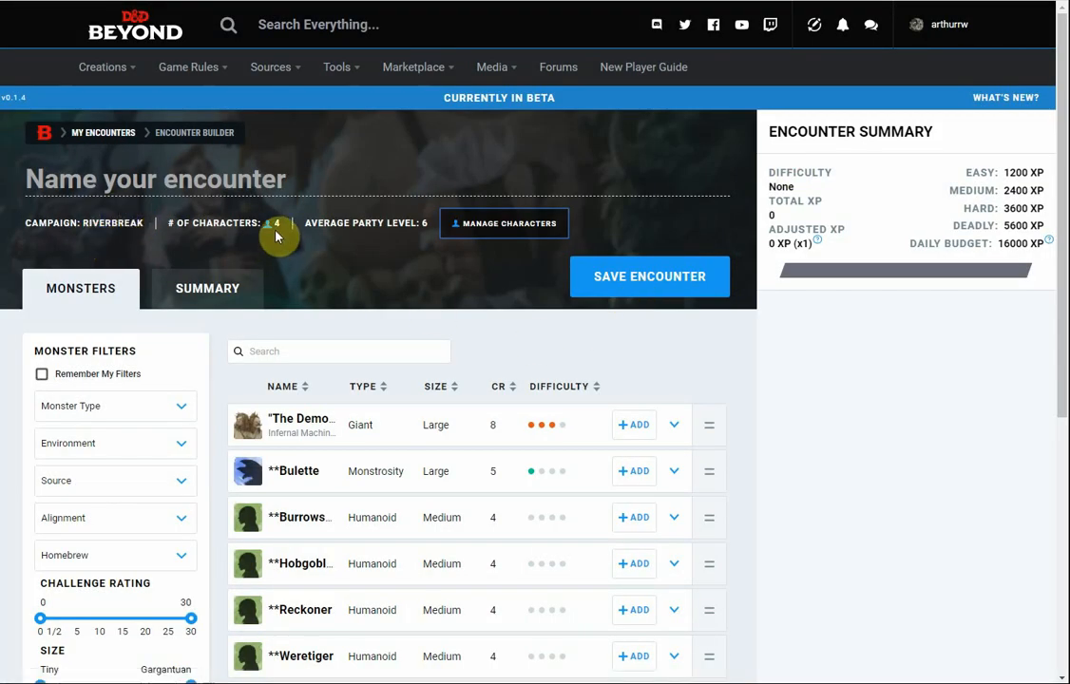
mouse_move(422, 223)
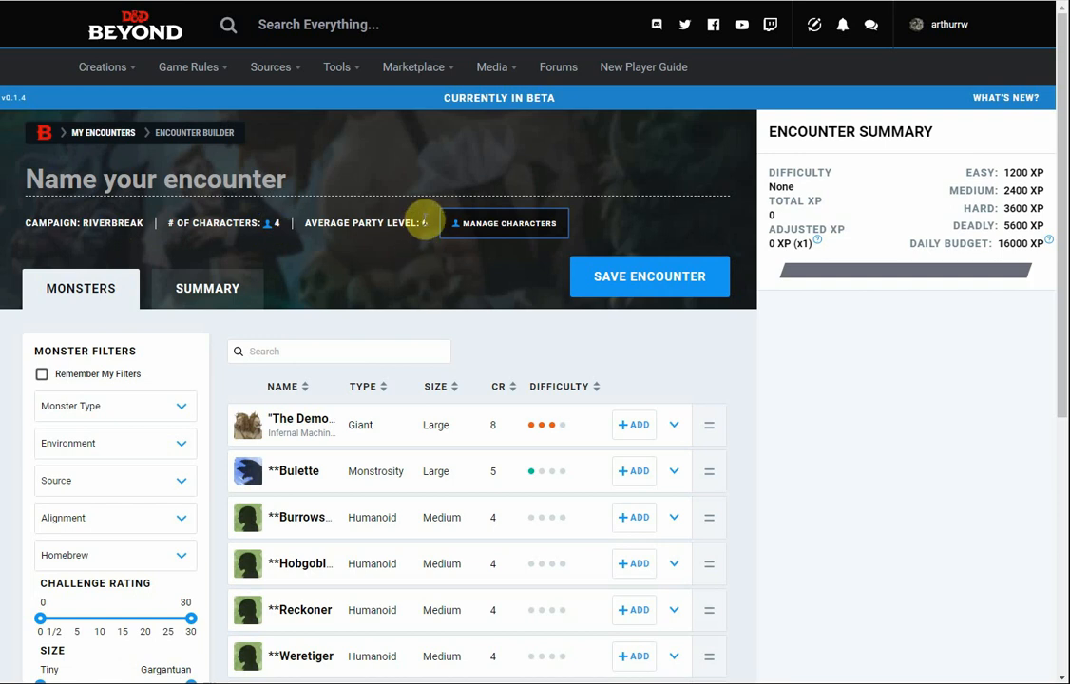
mouse_move(425, 213)
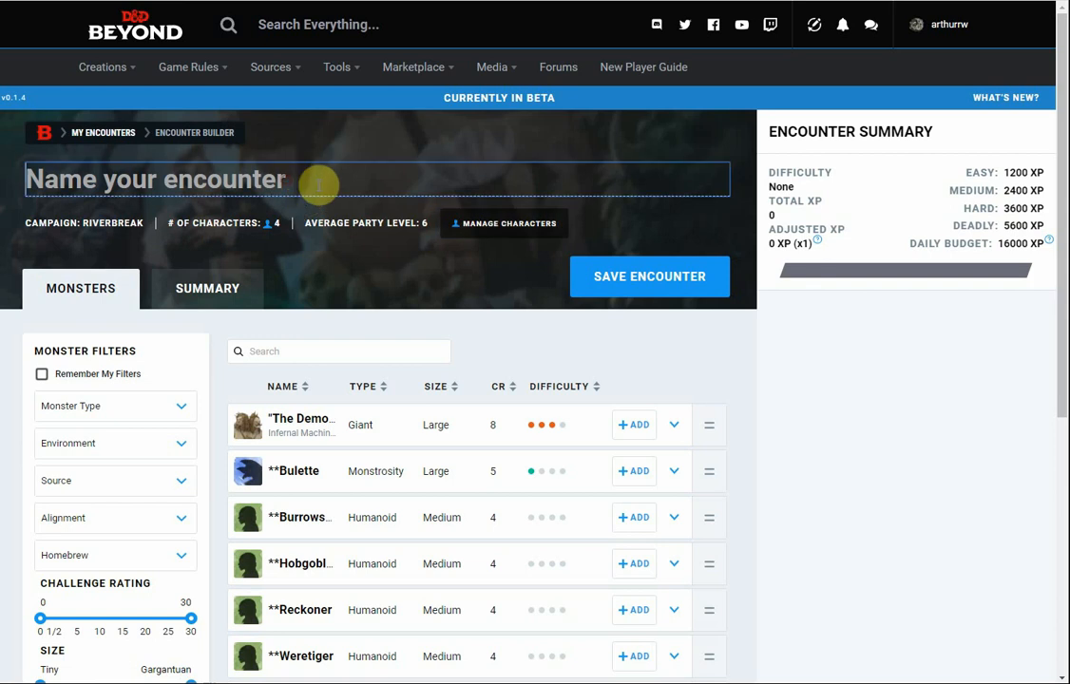
- Enter 'DnDBeyond Video #1' as the encounter name
text(DnDBeyon)
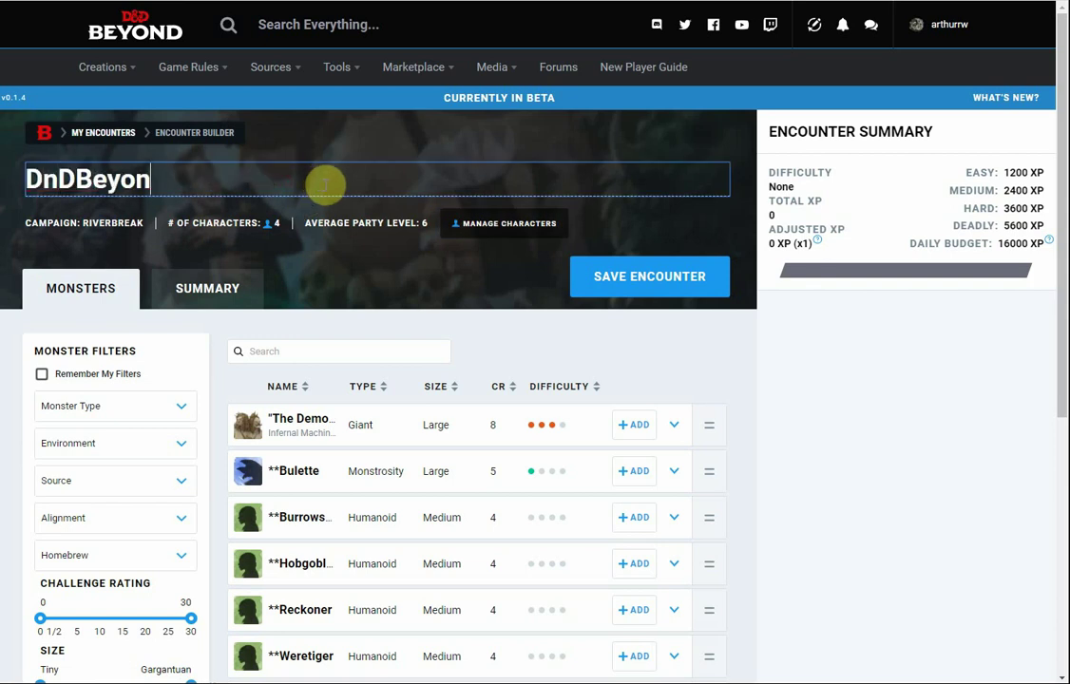
text(d)
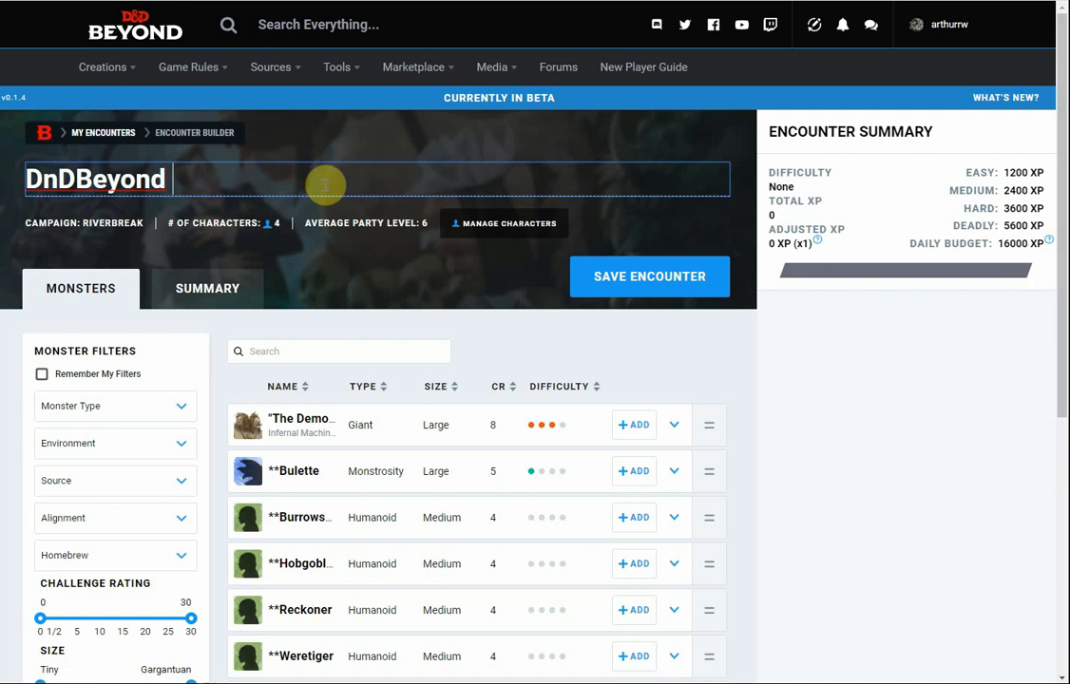
text(Video #1)
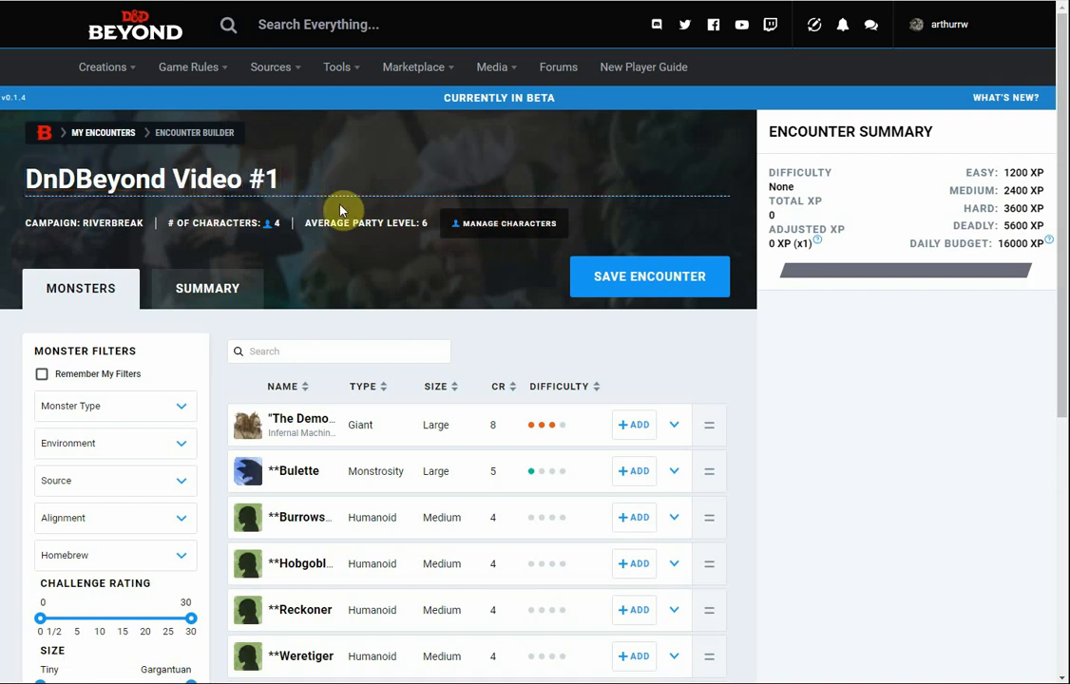
mouse_move(104, 137)
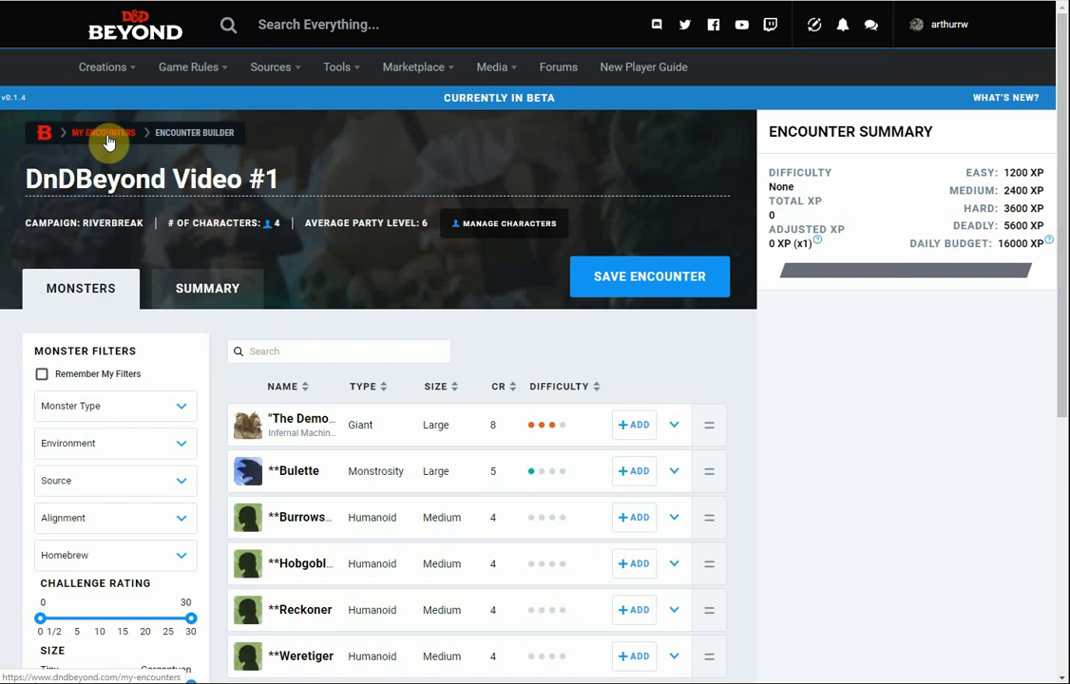
mouse_move(114, 137)
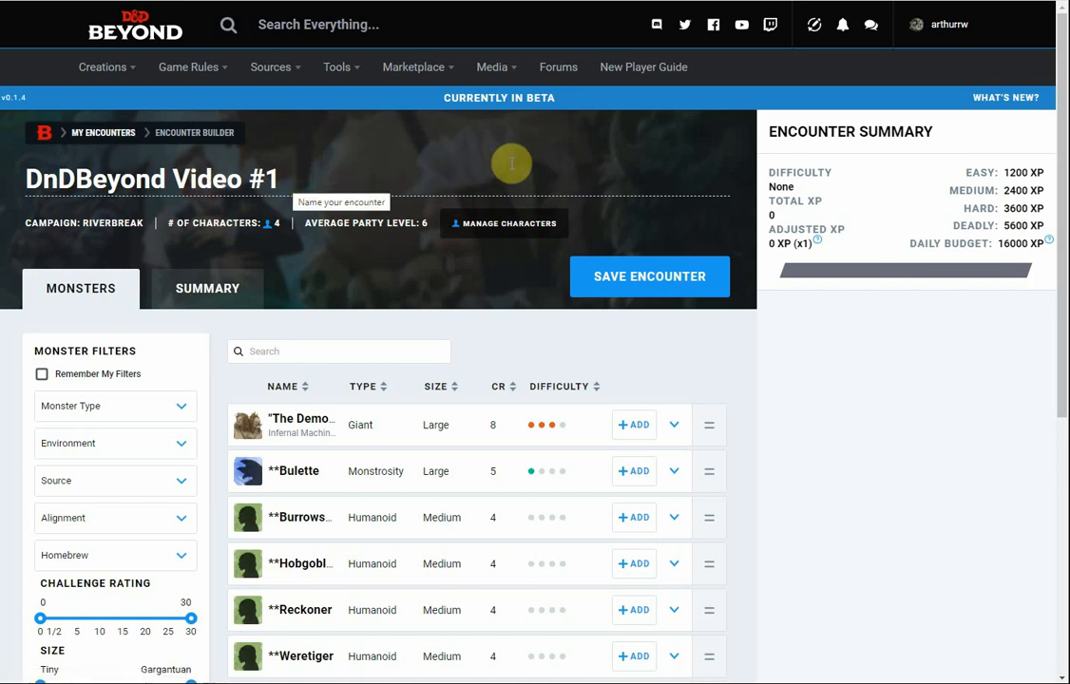
- Browse the monster list and expand then collapse The Demogorgon's stat block
scroll(down, 3)
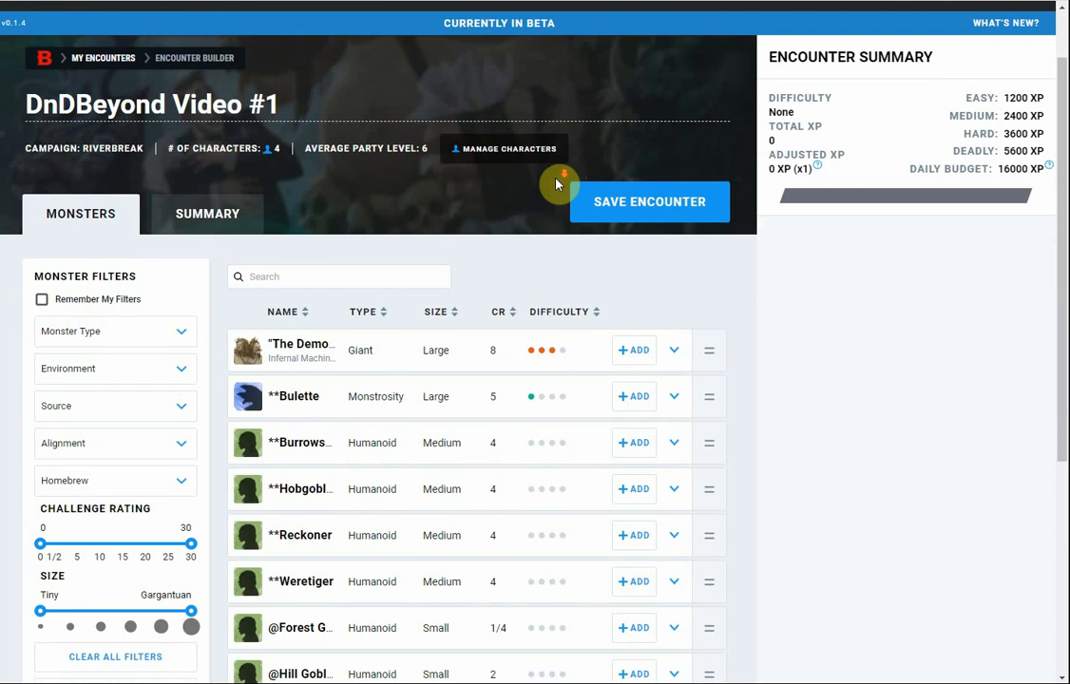
scroll(down, 3)
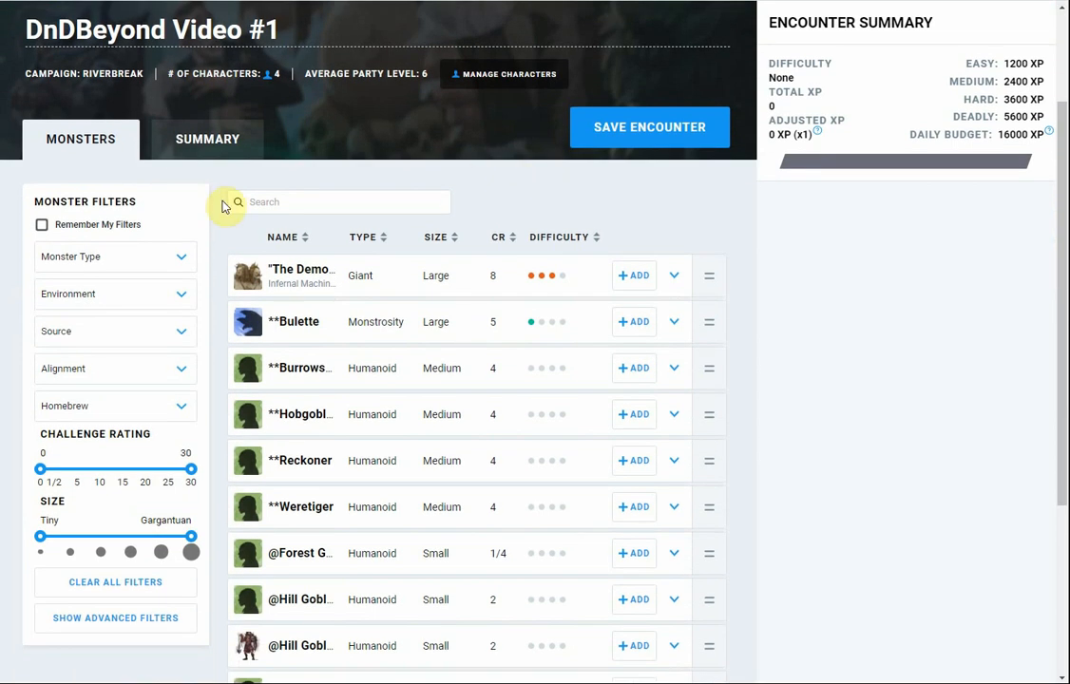
mouse_move(89, 406)
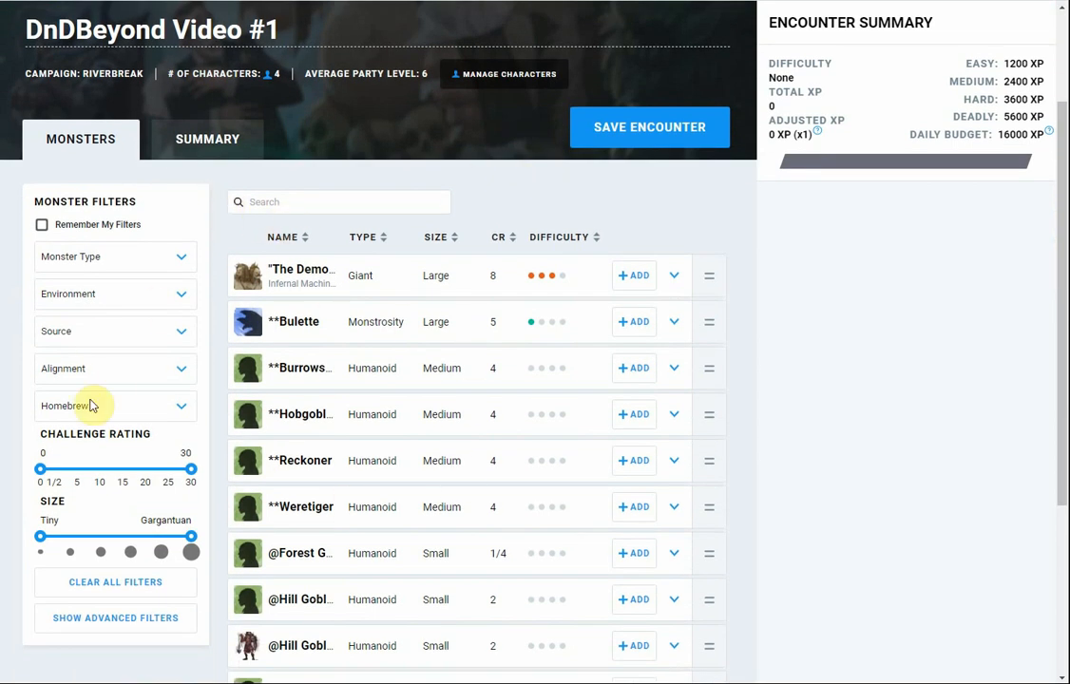
mouse_move(657, 357)
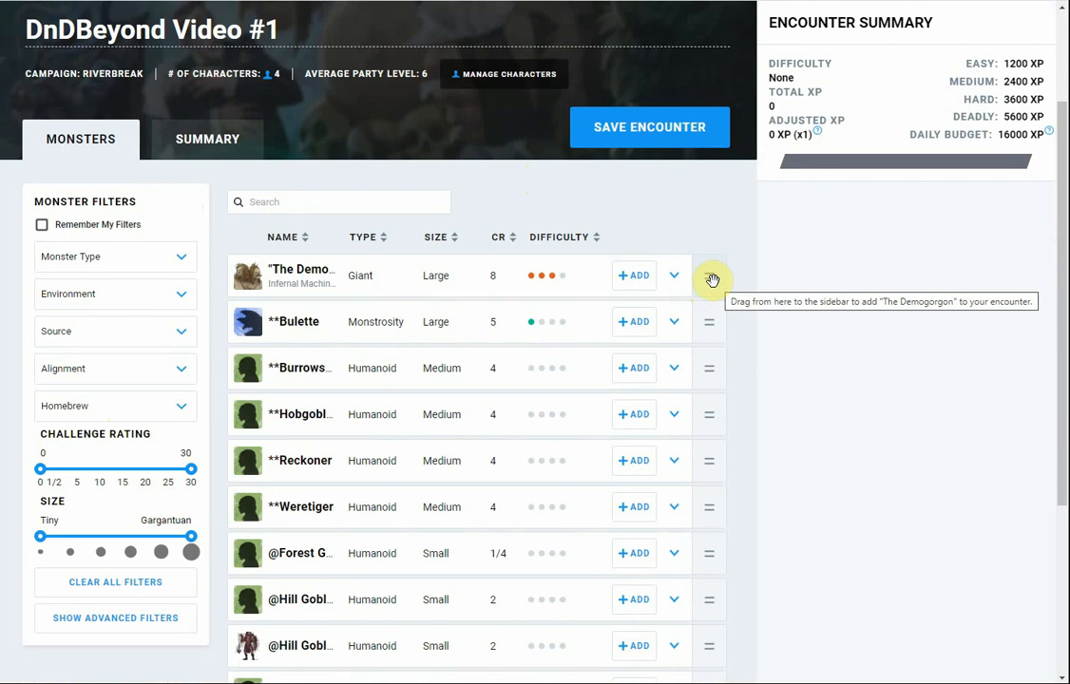
drag(707, 275, 884, 292)
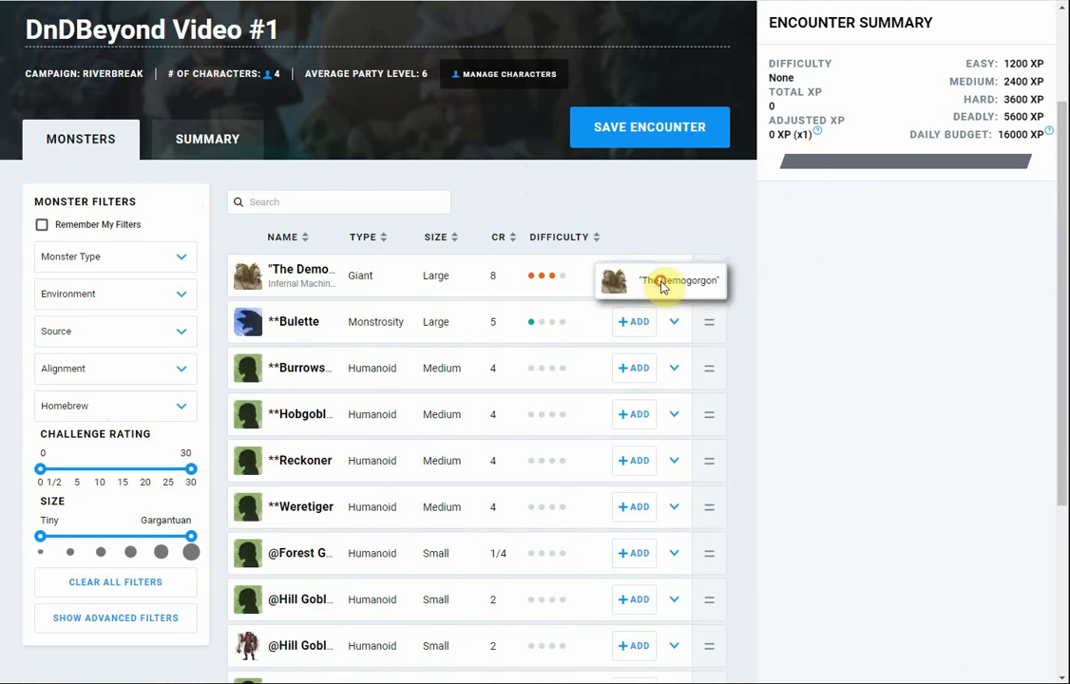
mouse_move(635, 275)
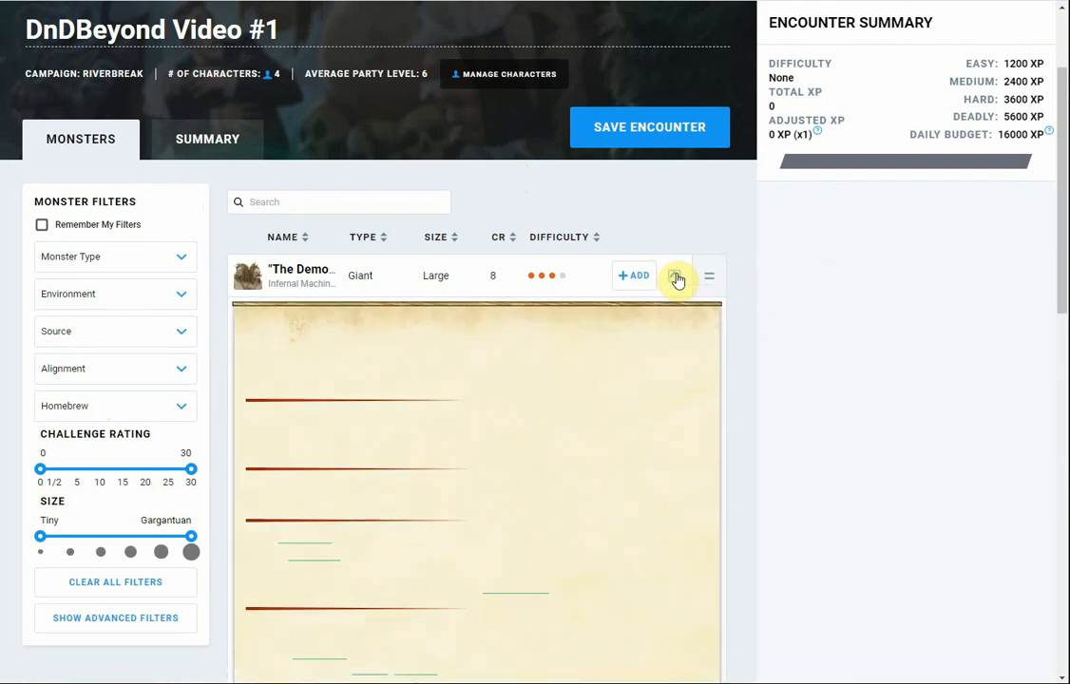
click(677, 277)
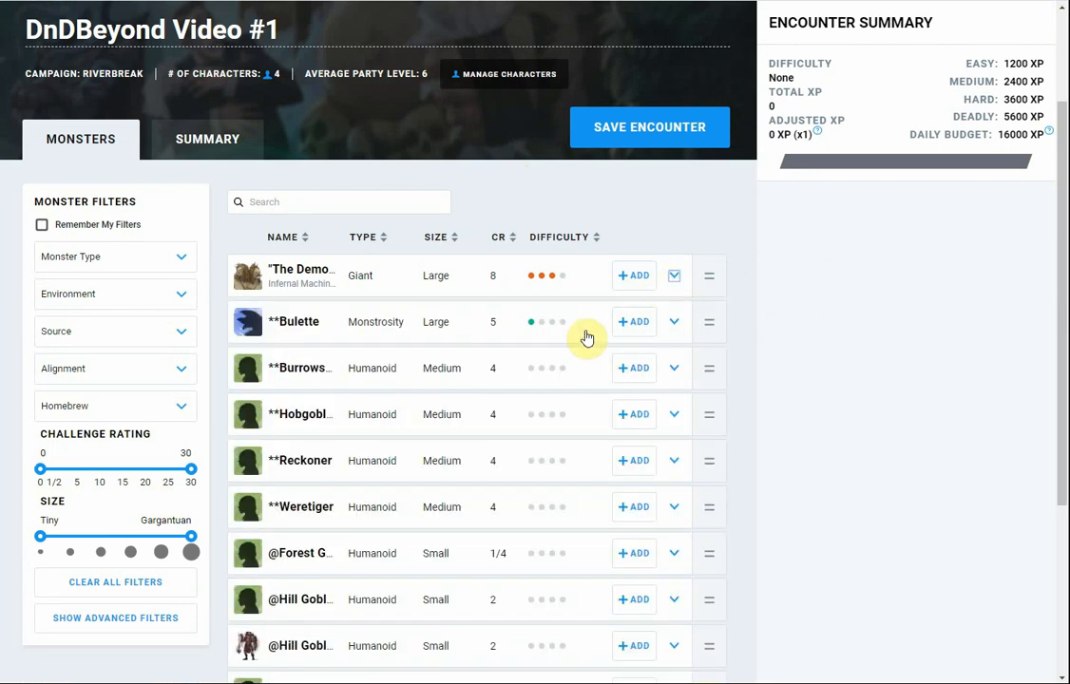
mouse_move(552, 277)
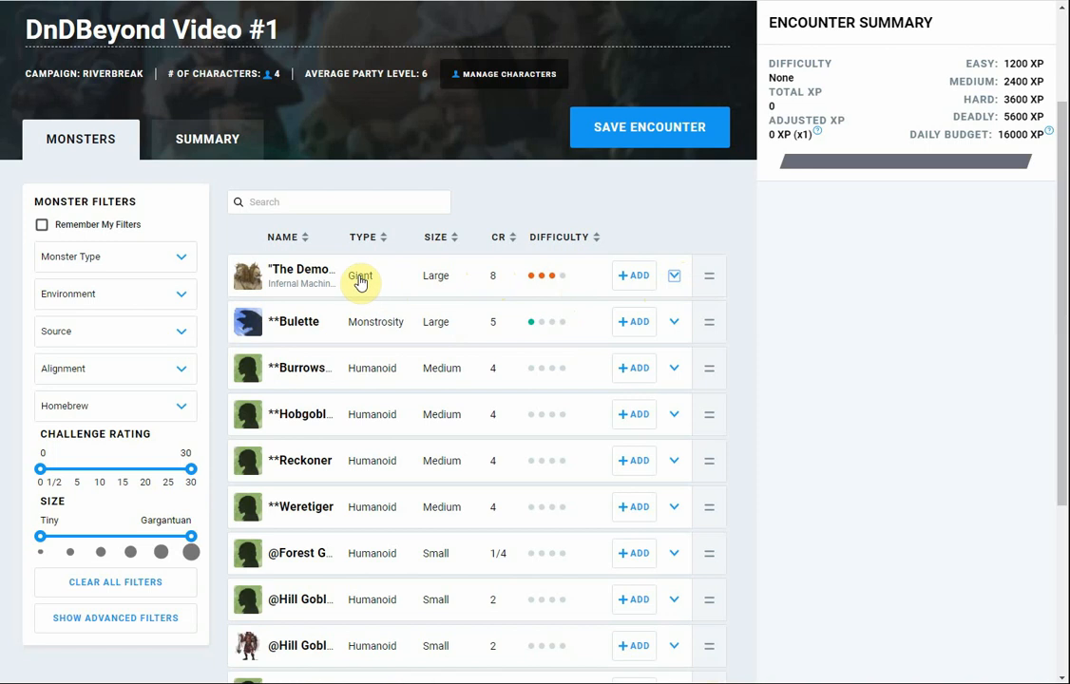
mouse_move(589, 245)
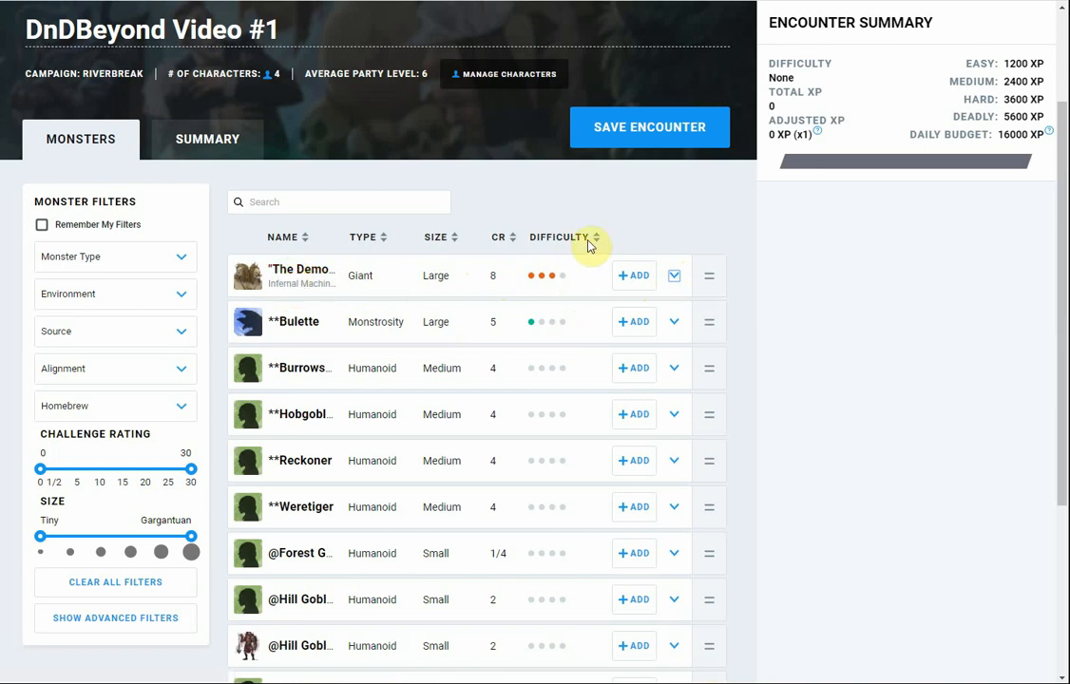
mouse_move(599, 251)
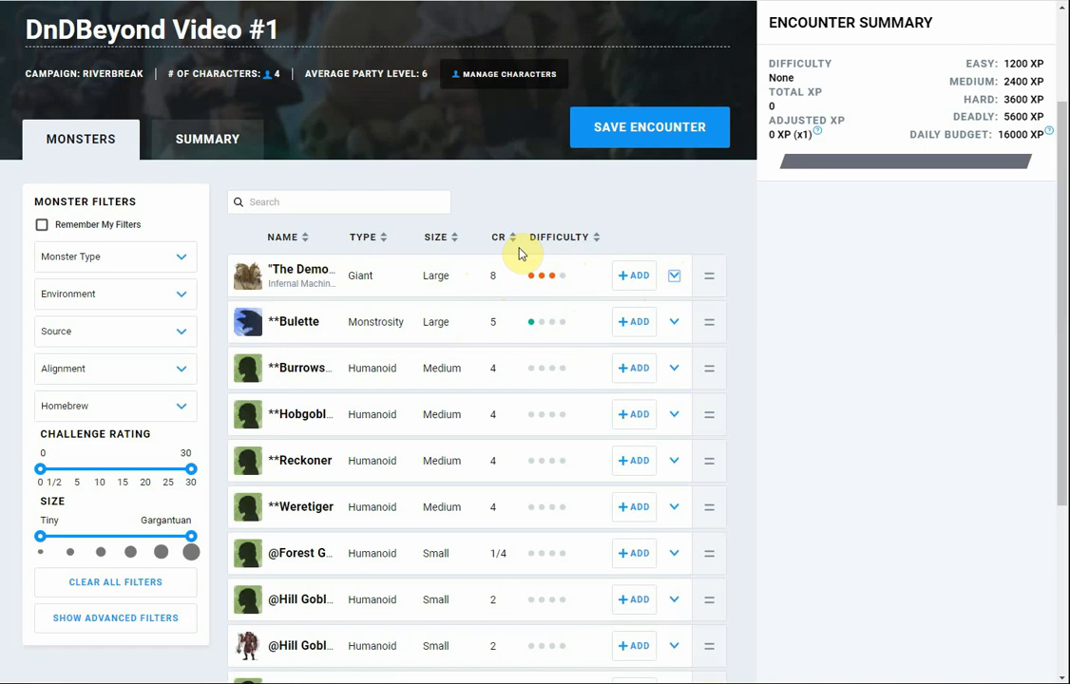
- Sort the monster list by challenge rating, highest first
click(498, 235)
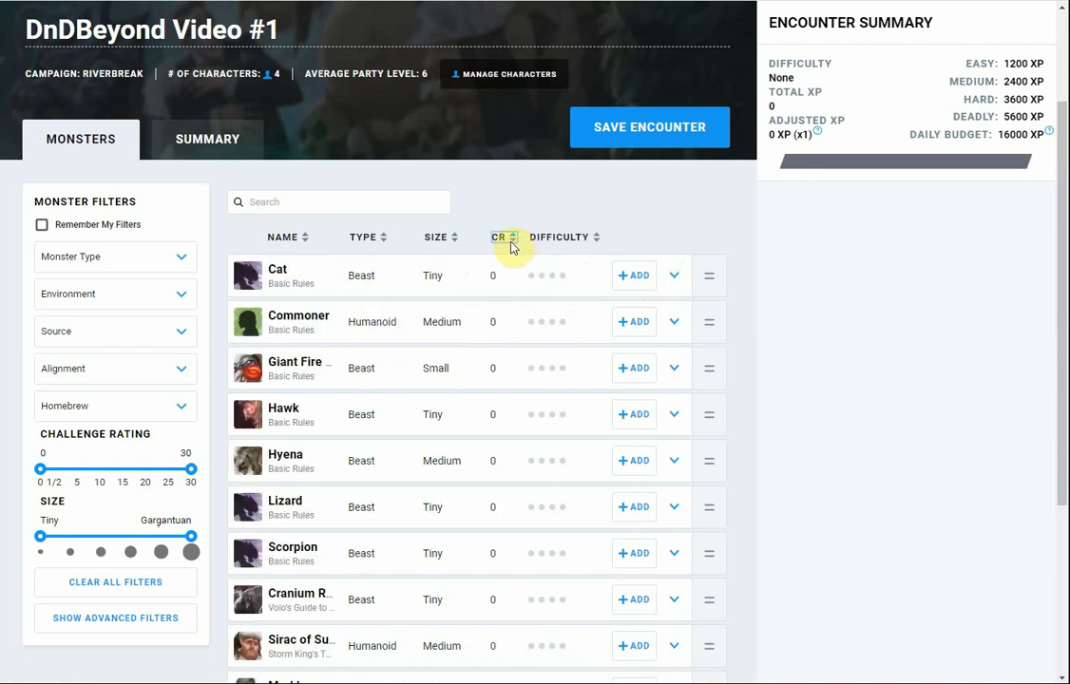
click(501, 235)
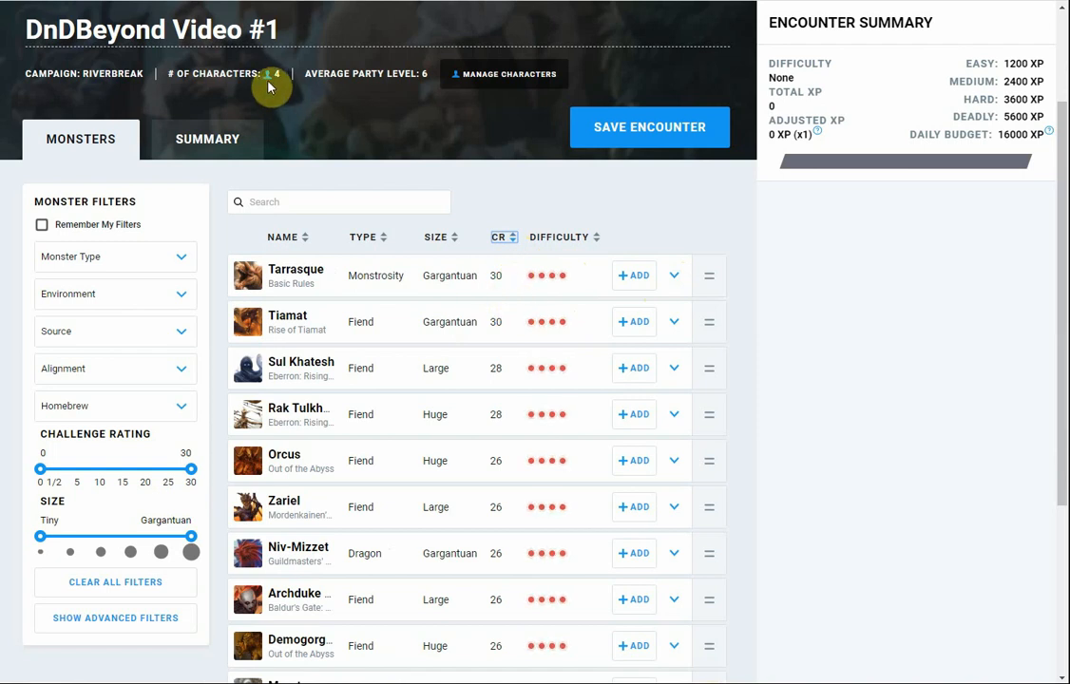
mouse_move(506, 263)
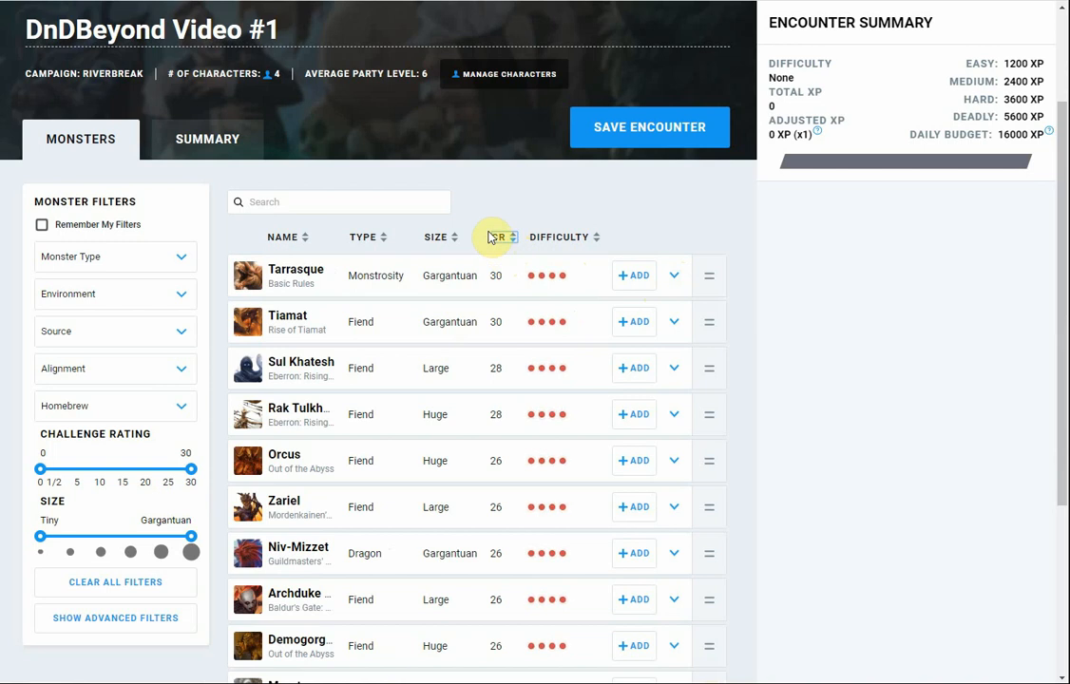
mouse_move(471, 258)
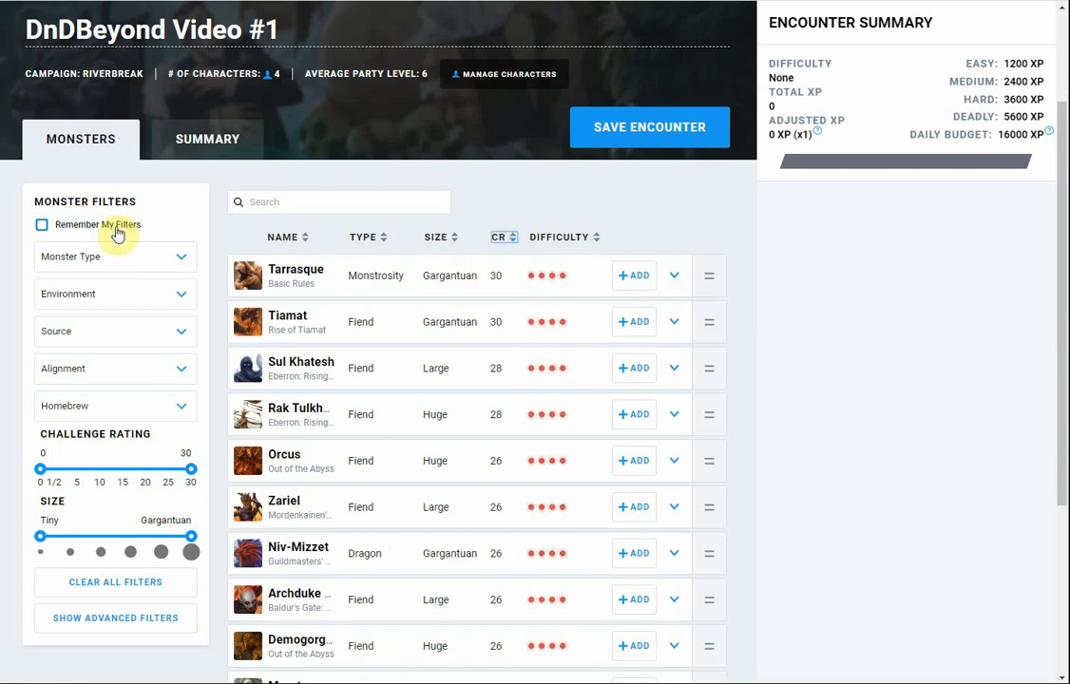
click(114, 255)
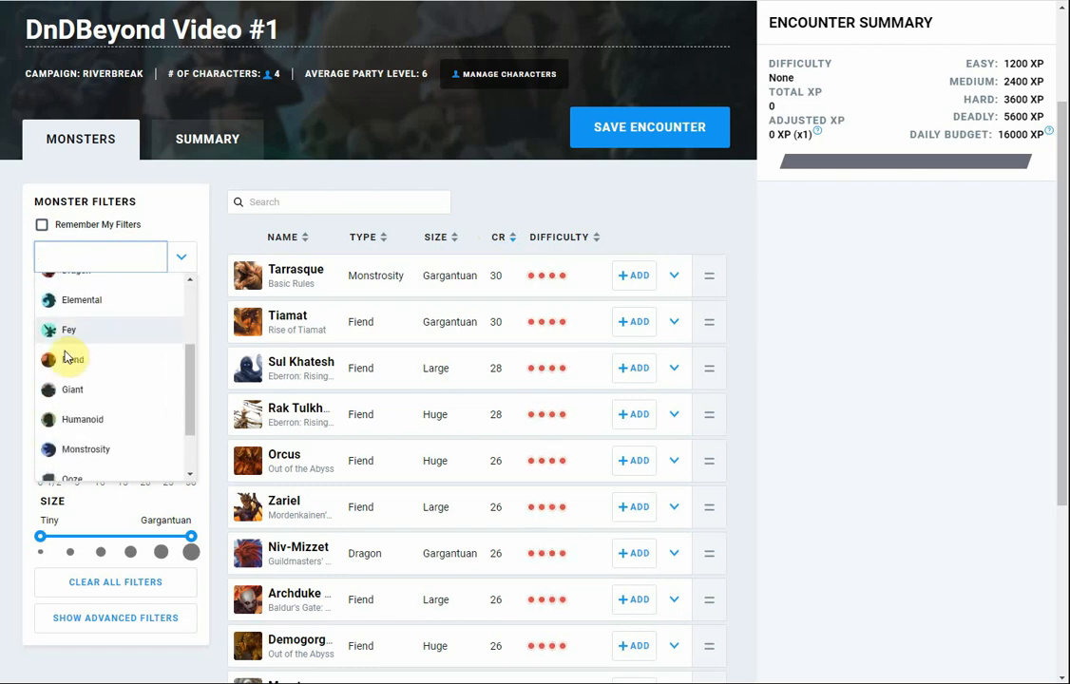
click(72, 359)
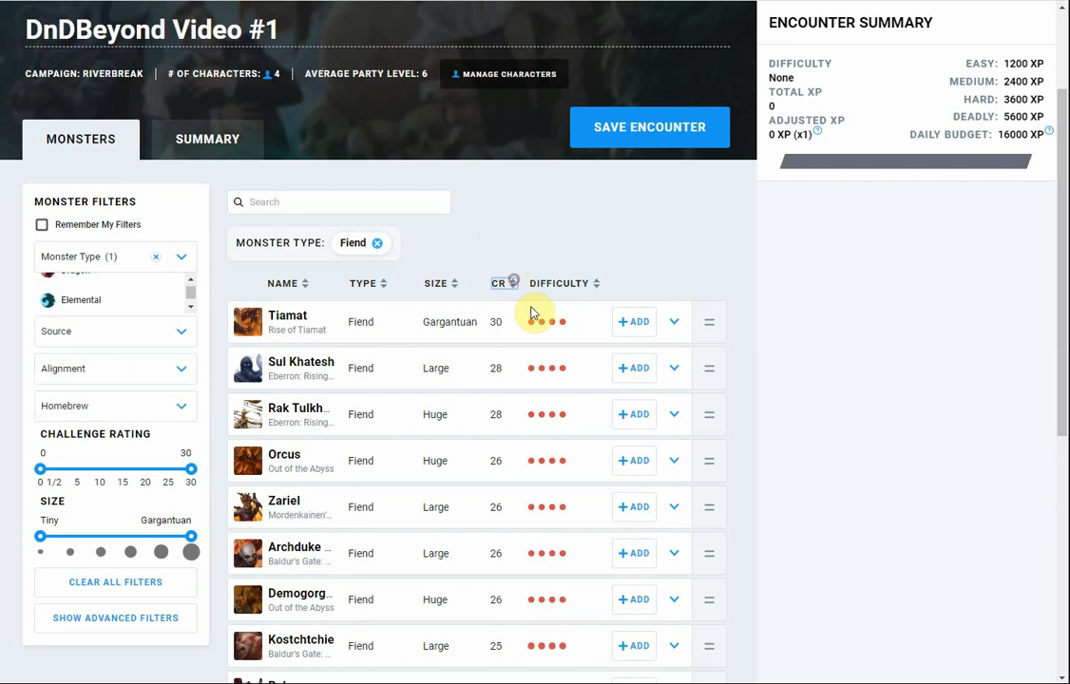
click(502, 281)
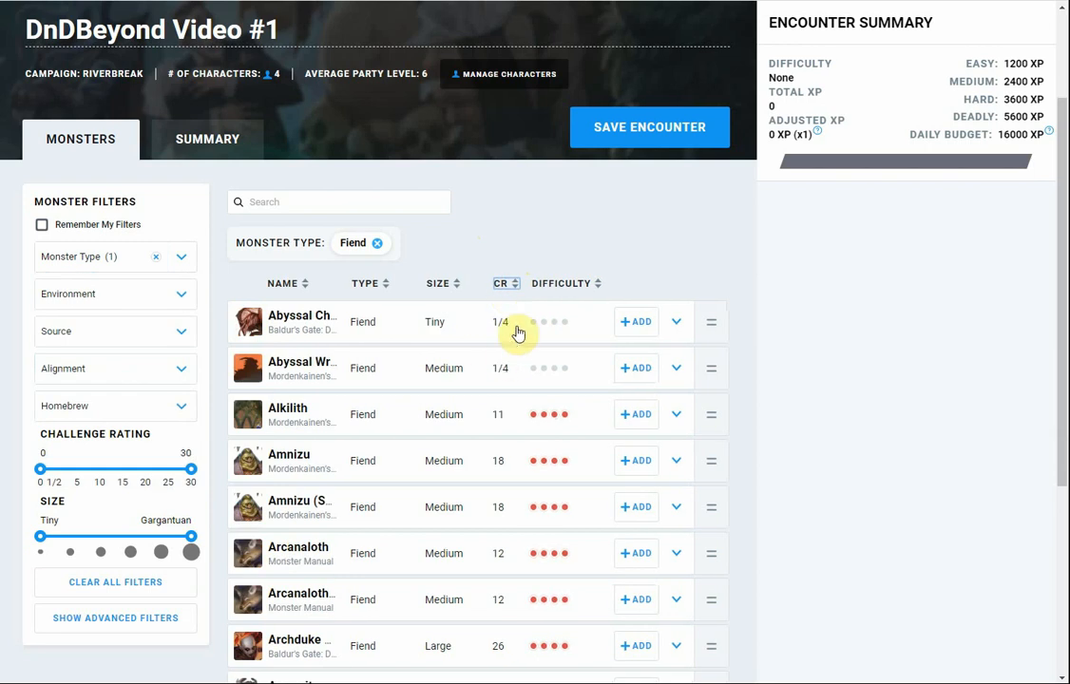
mouse_move(543, 357)
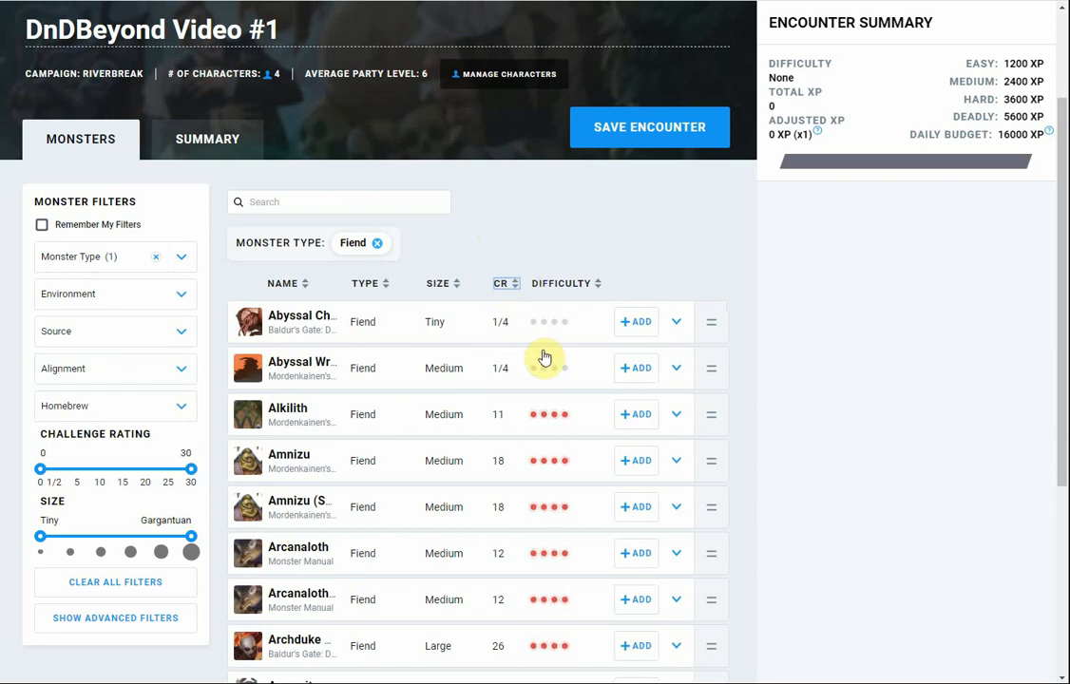
click(114, 293)
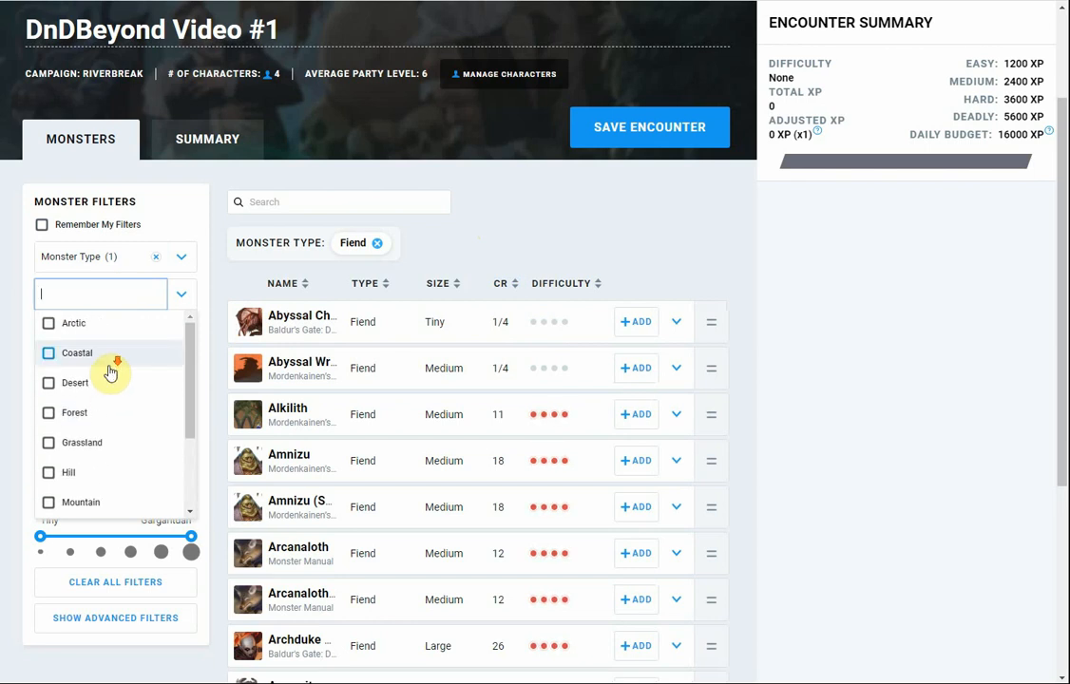
click(50, 441)
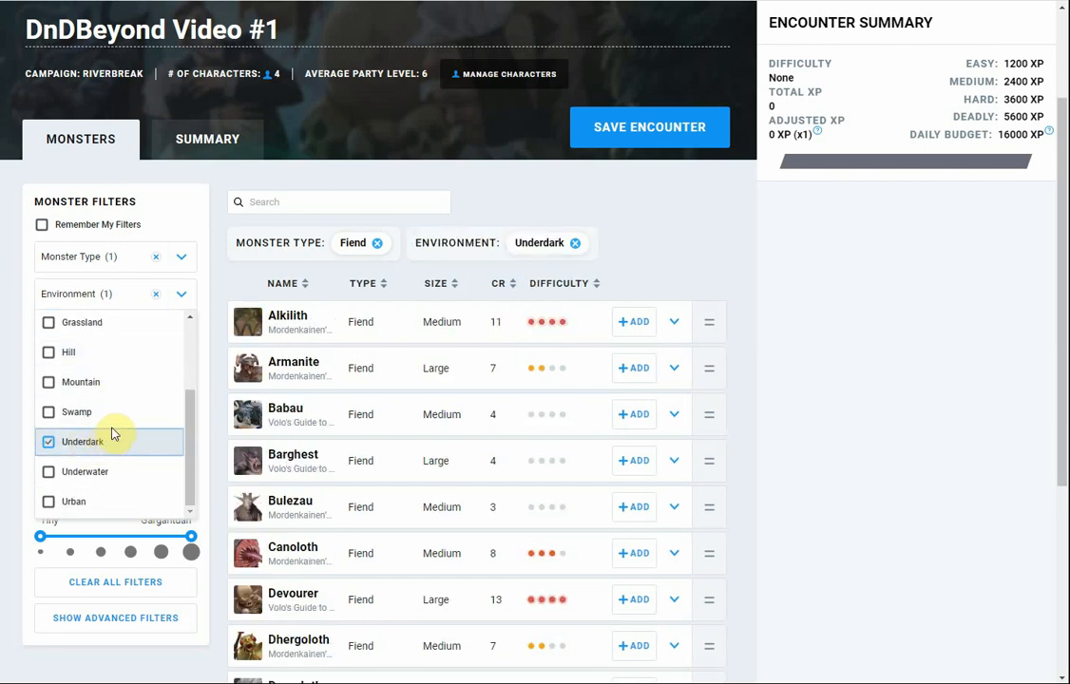
click(181, 293)
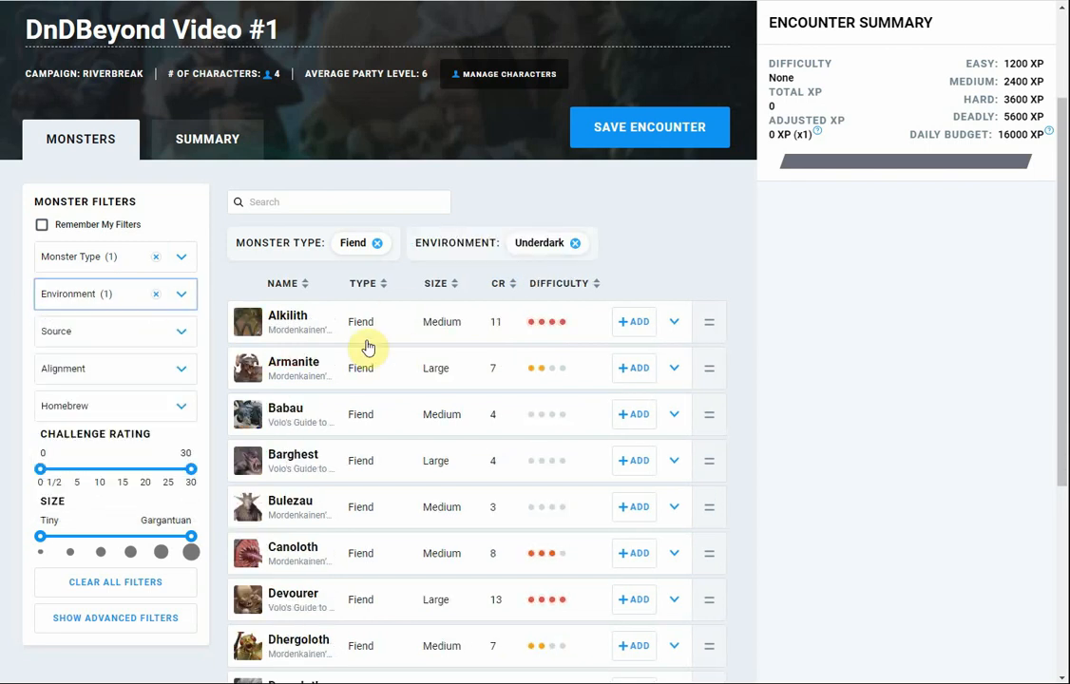
mouse_move(185, 338)
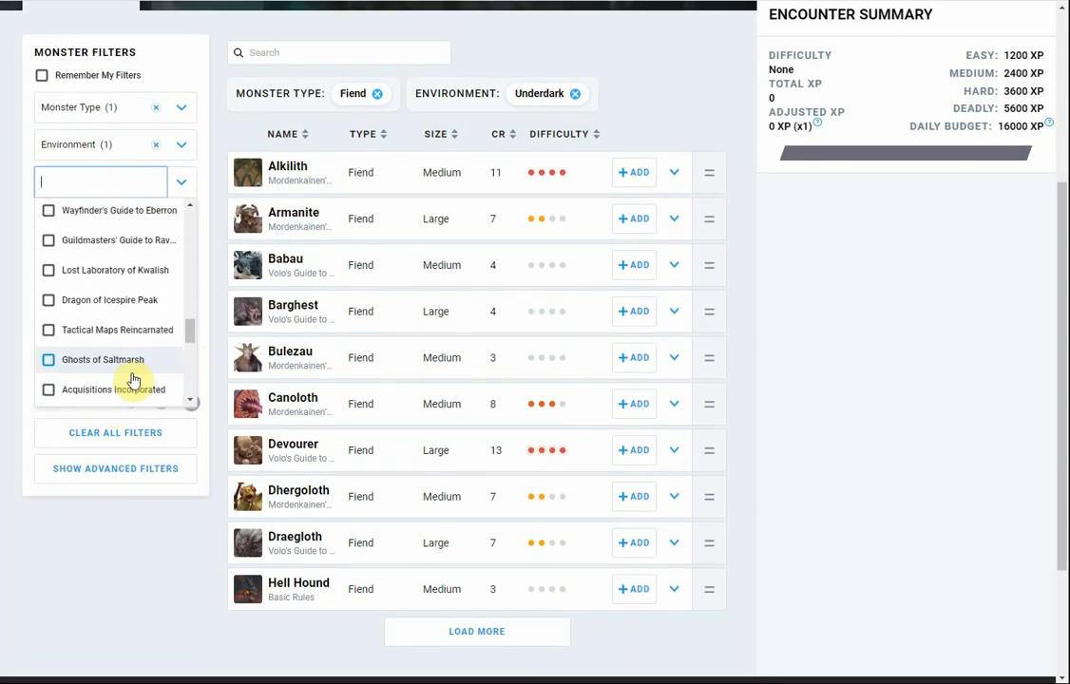
scroll(down, 3)
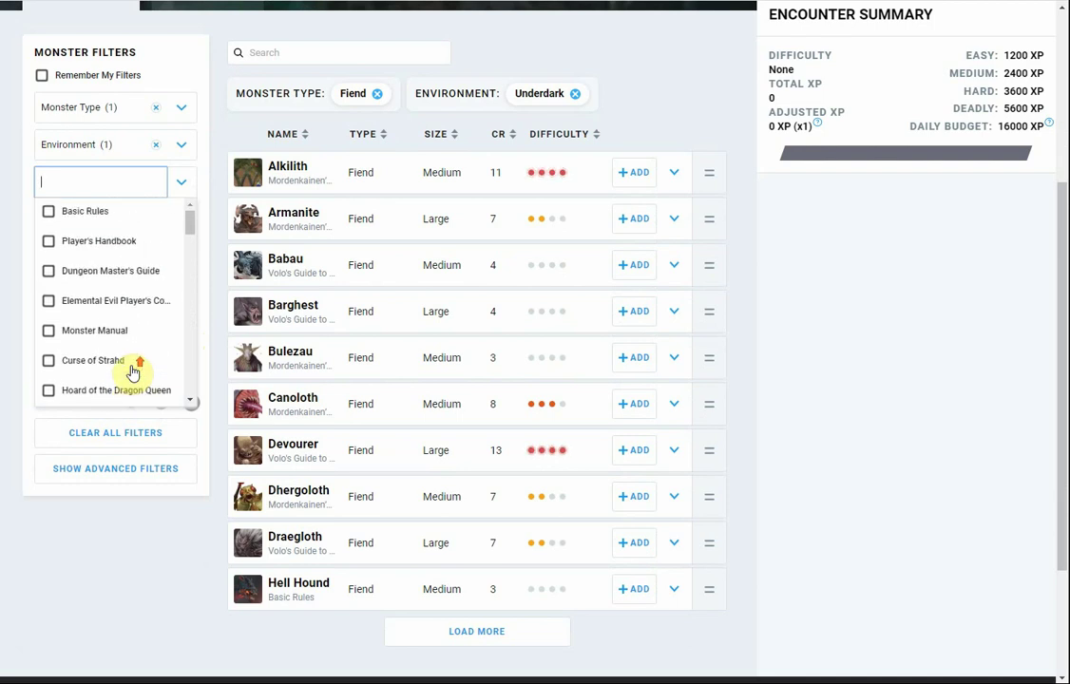
click(180, 183)
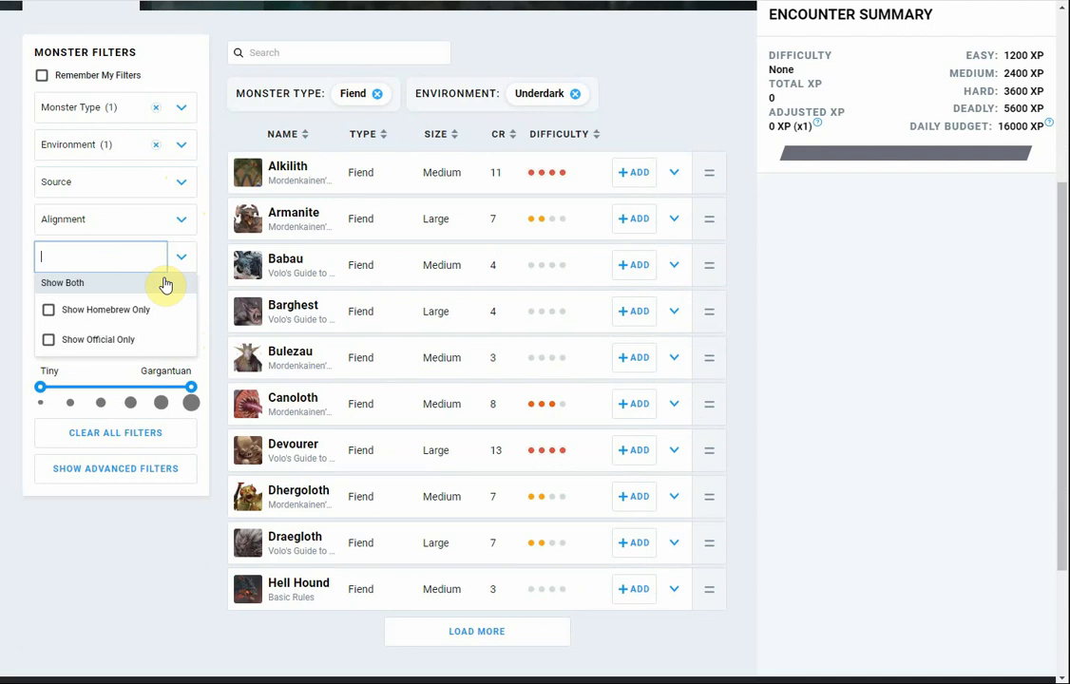
mouse_move(99, 344)
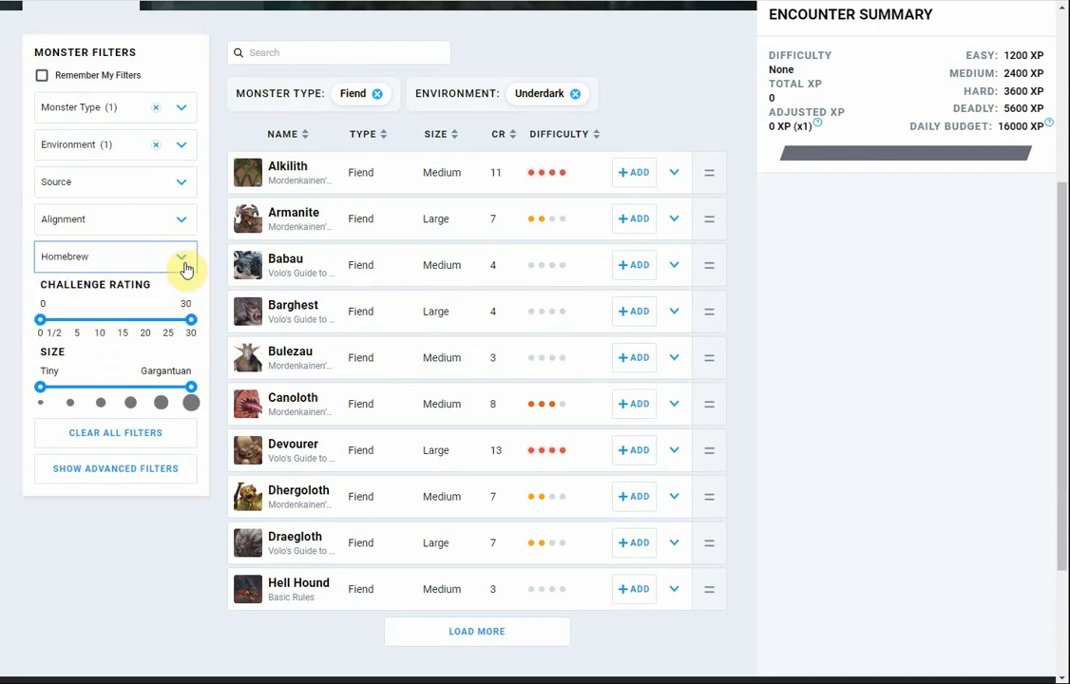
mouse_move(230, 264)
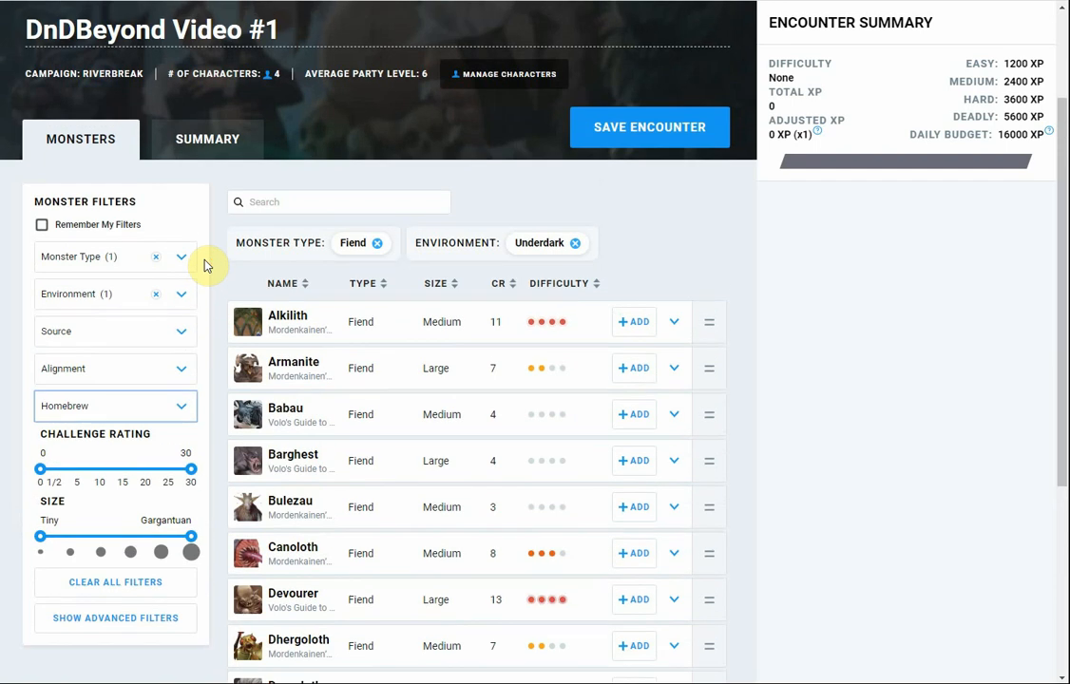
mouse_move(217, 278)
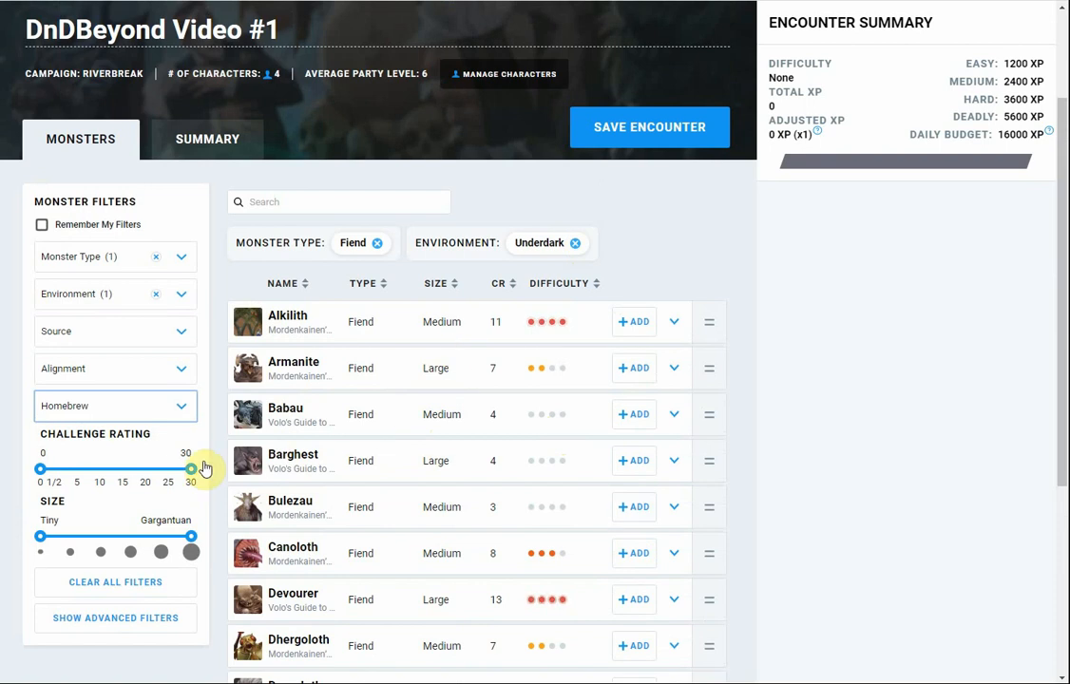
- Lower the maximum Challenge Rating filter stepwise from 26 down to 4
drag(190, 468, 173, 468)
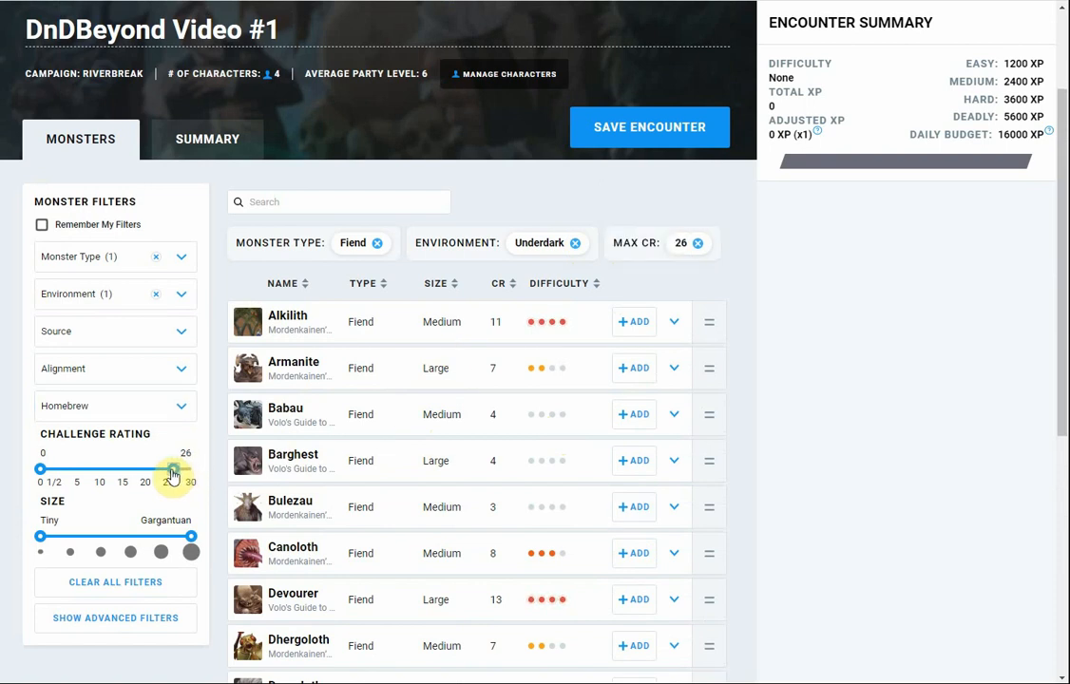
drag(171, 468, 131, 468)
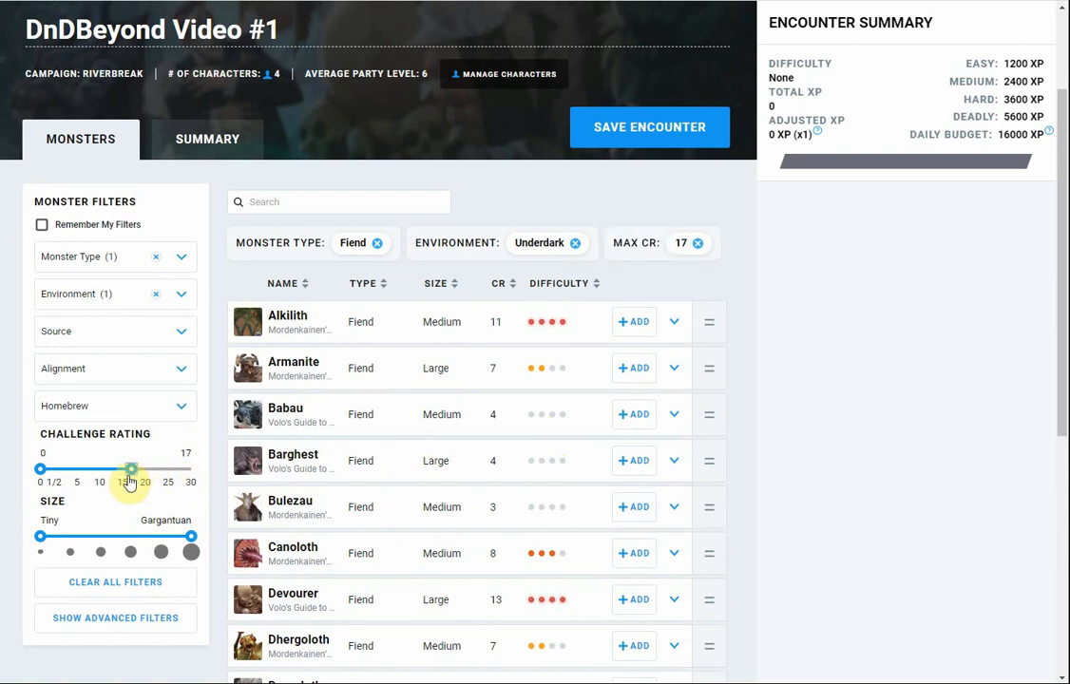
drag(131, 467, 112, 468)
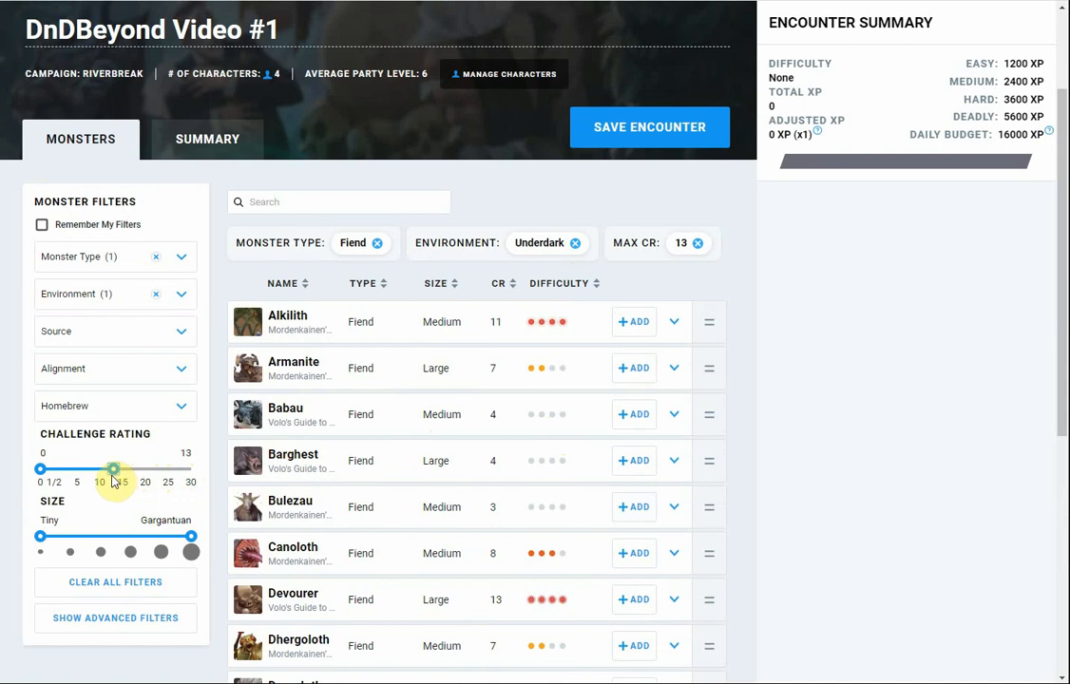
drag(114, 468, 103, 467)
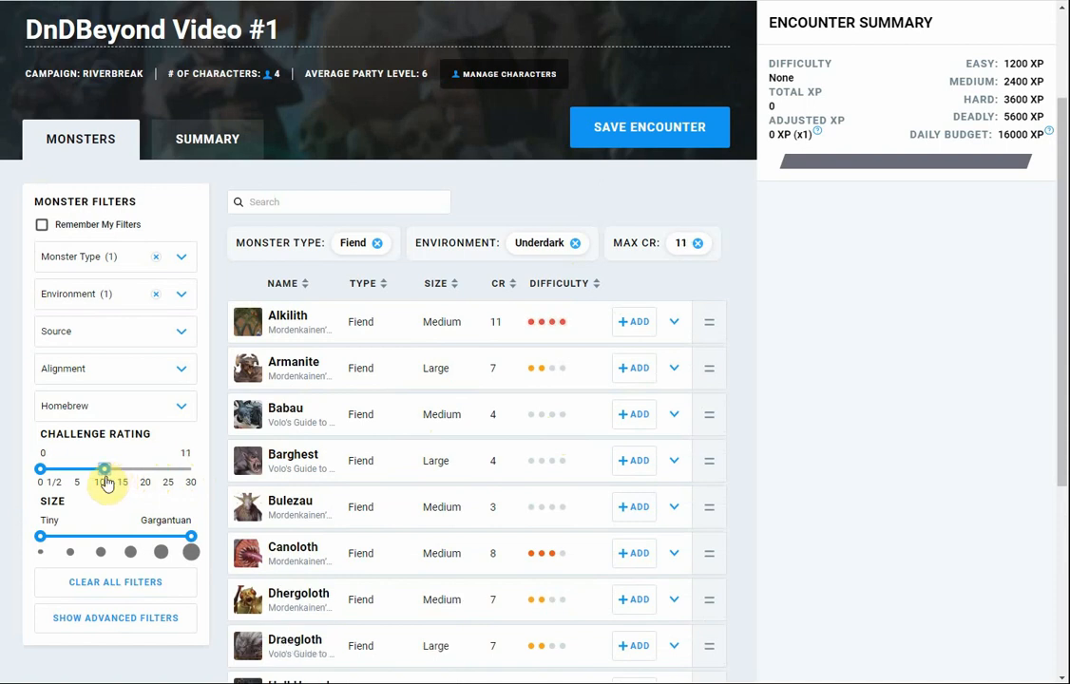
drag(104, 467, 99, 468)
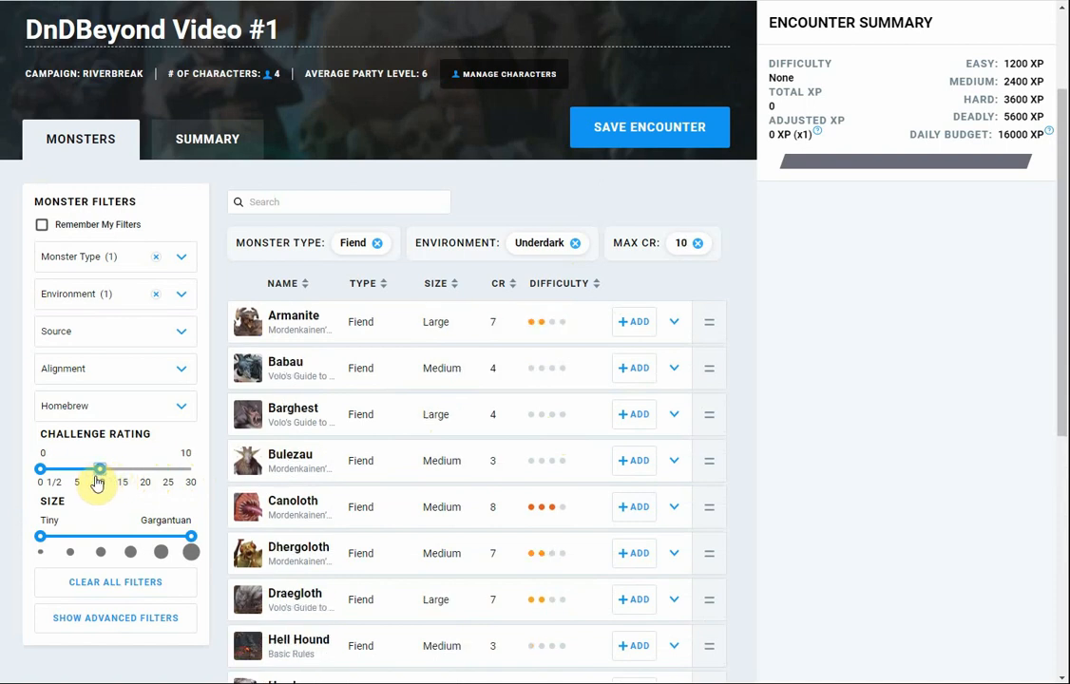
drag(98, 467, 72, 468)
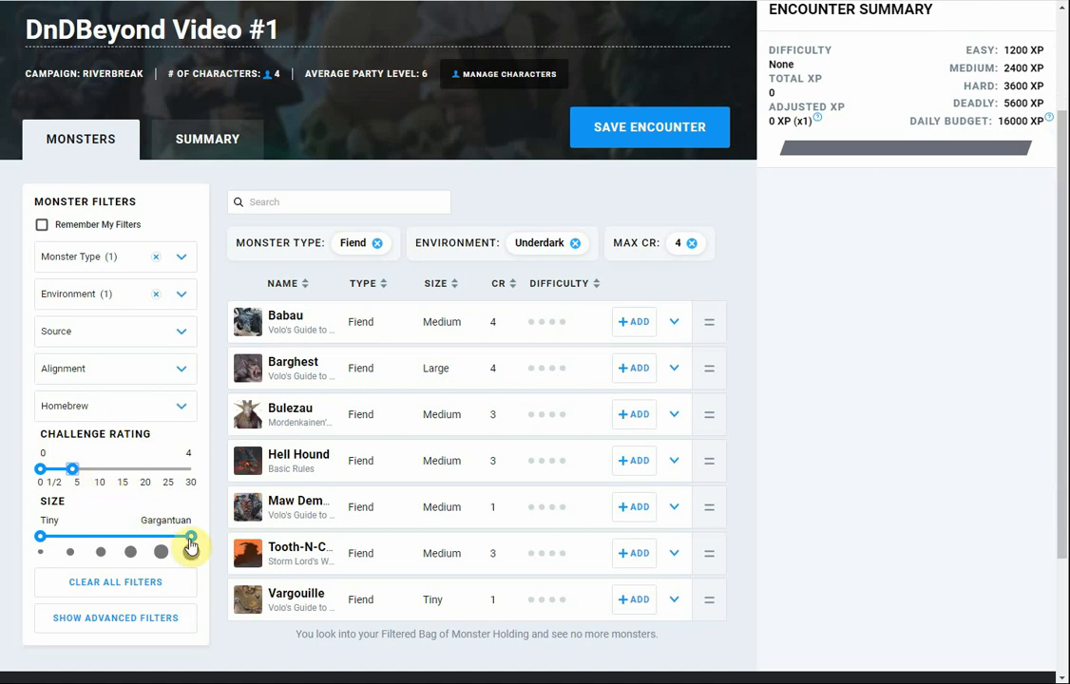
- Test Size limits of Huge and Medium, then restore Gargantuan and full challenge rating
drag(190, 551, 160, 536)
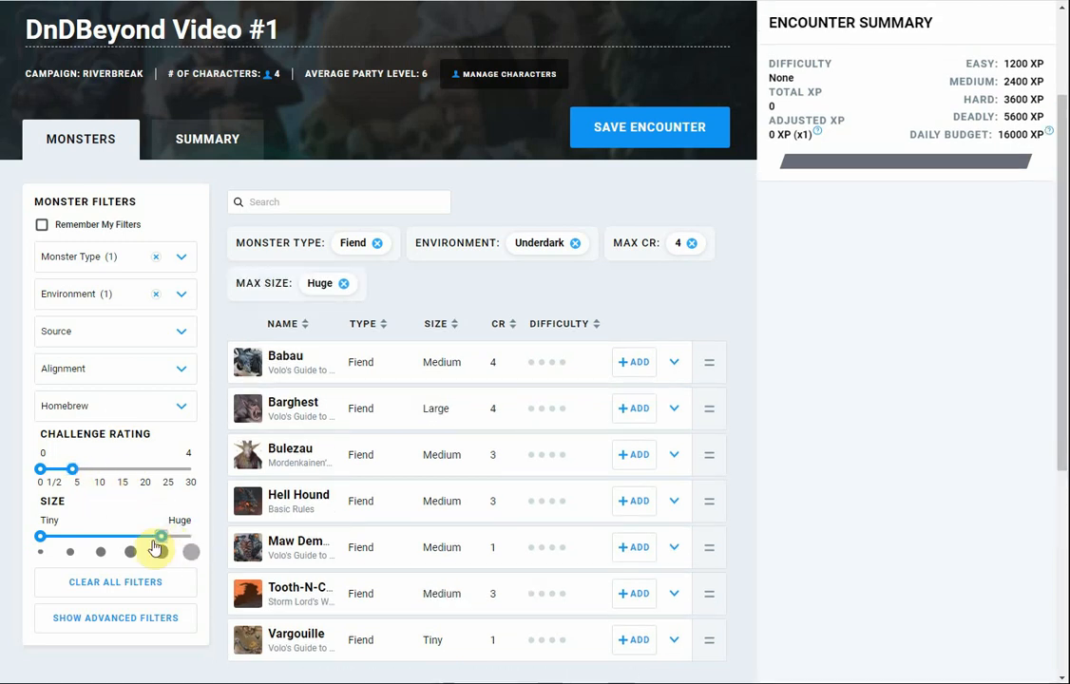
drag(160, 551, 98, 551)
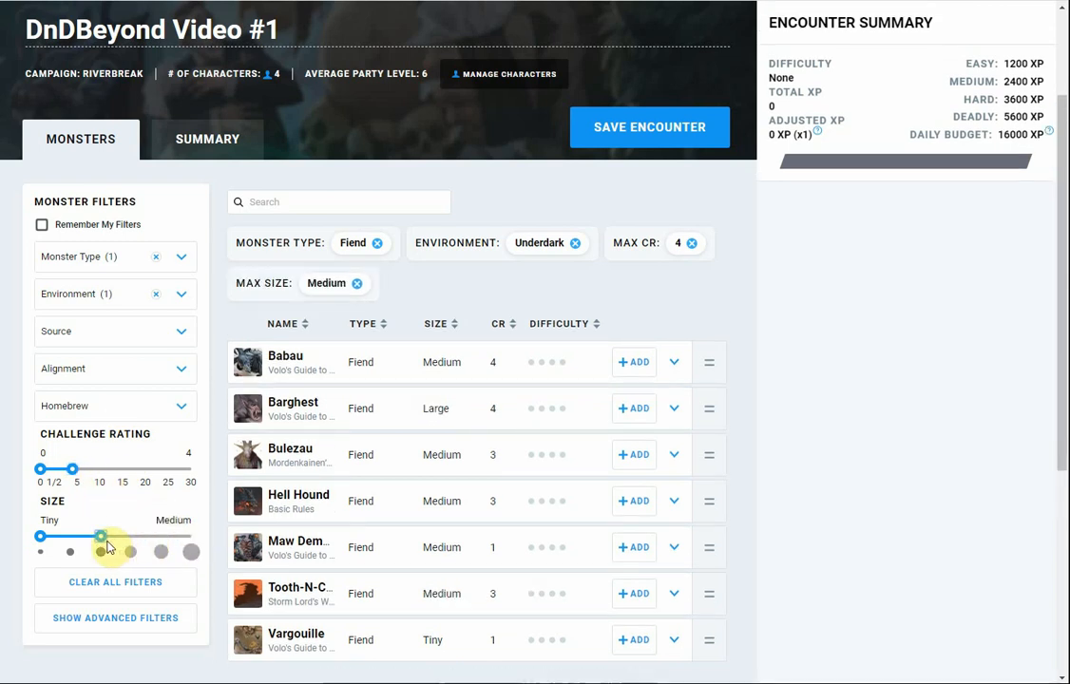
drag(99, 536, 69, 536)
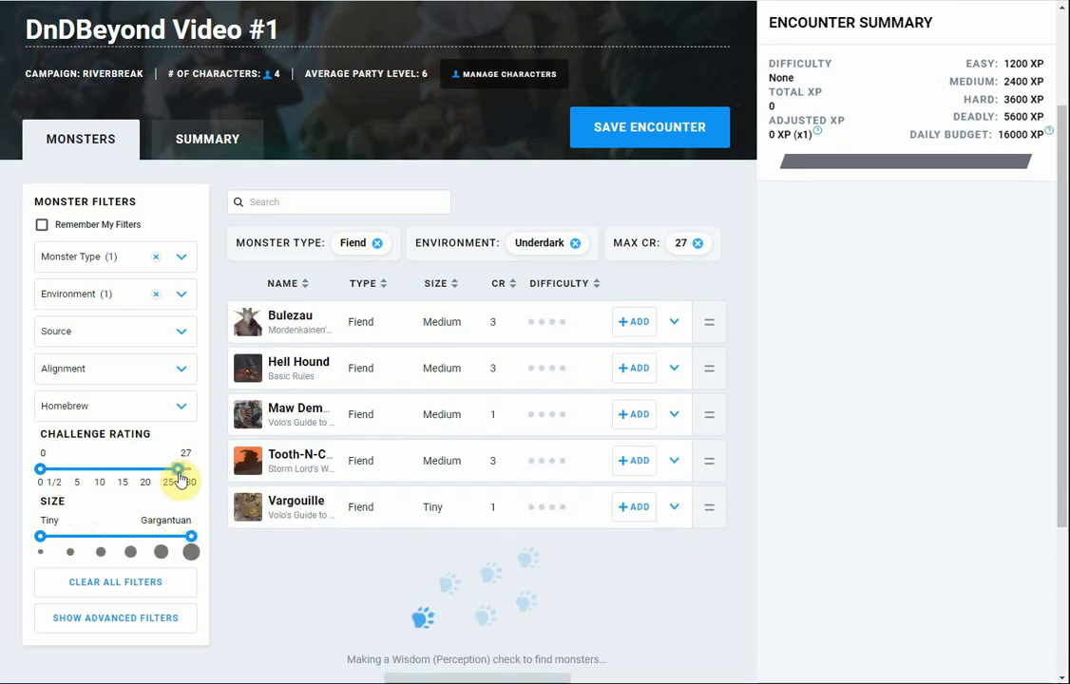
drag(178, 468, 192, 468)
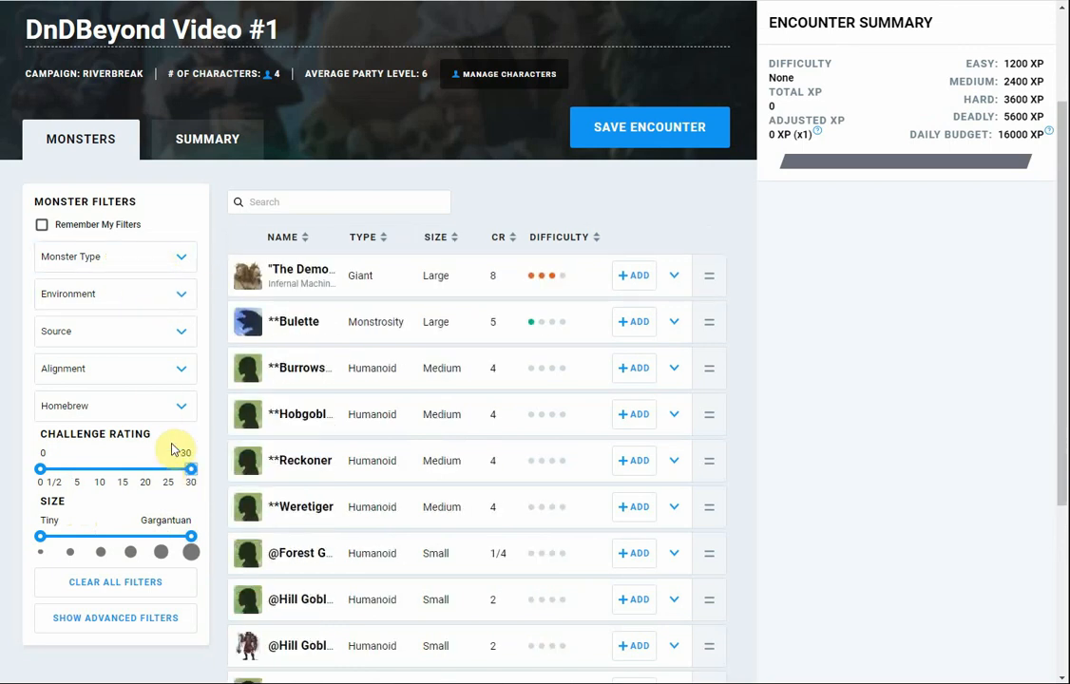
- Search the monster list for orcs and sort results by challenge rating, lowest first
click(319, 201)
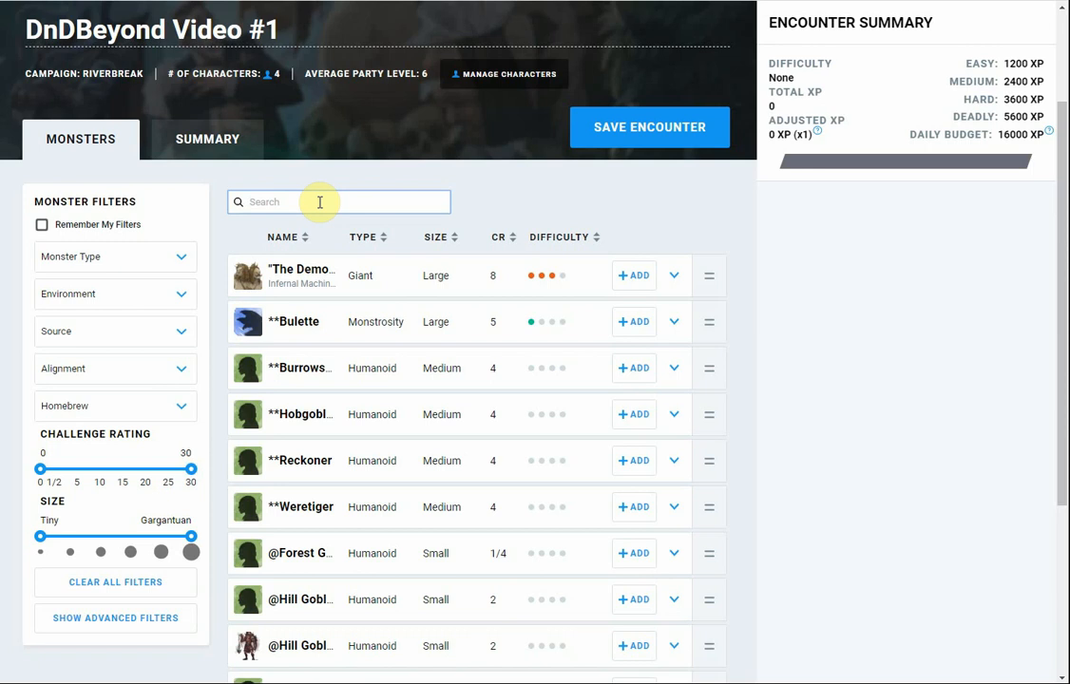
text(ob)
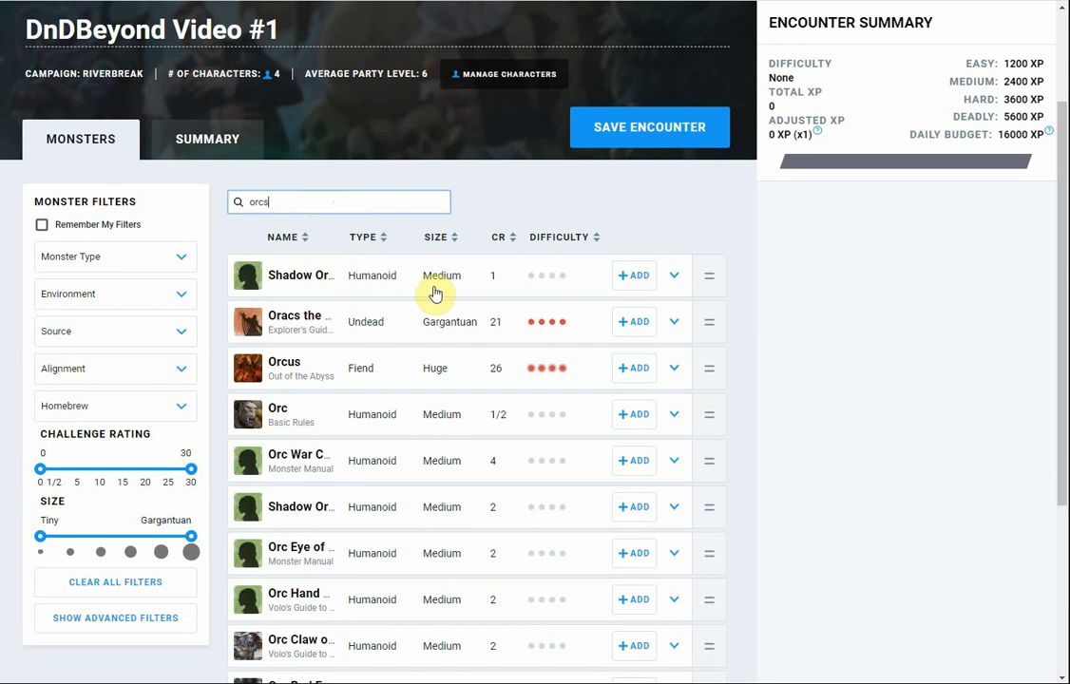
click(498, 235)
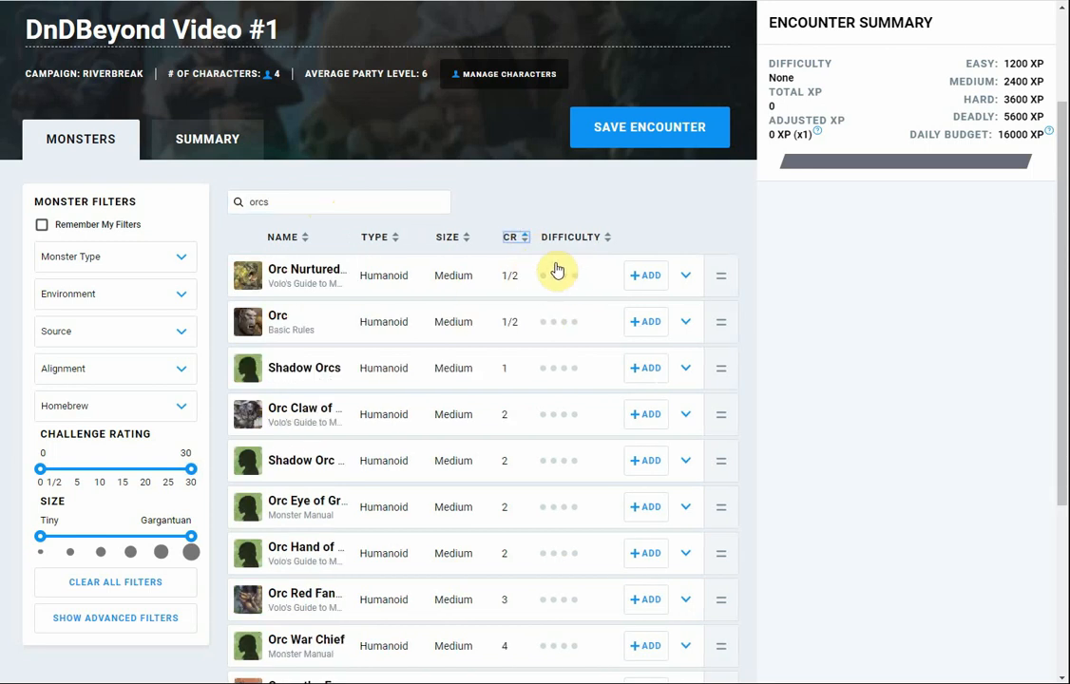
mouse_move(571, 340)
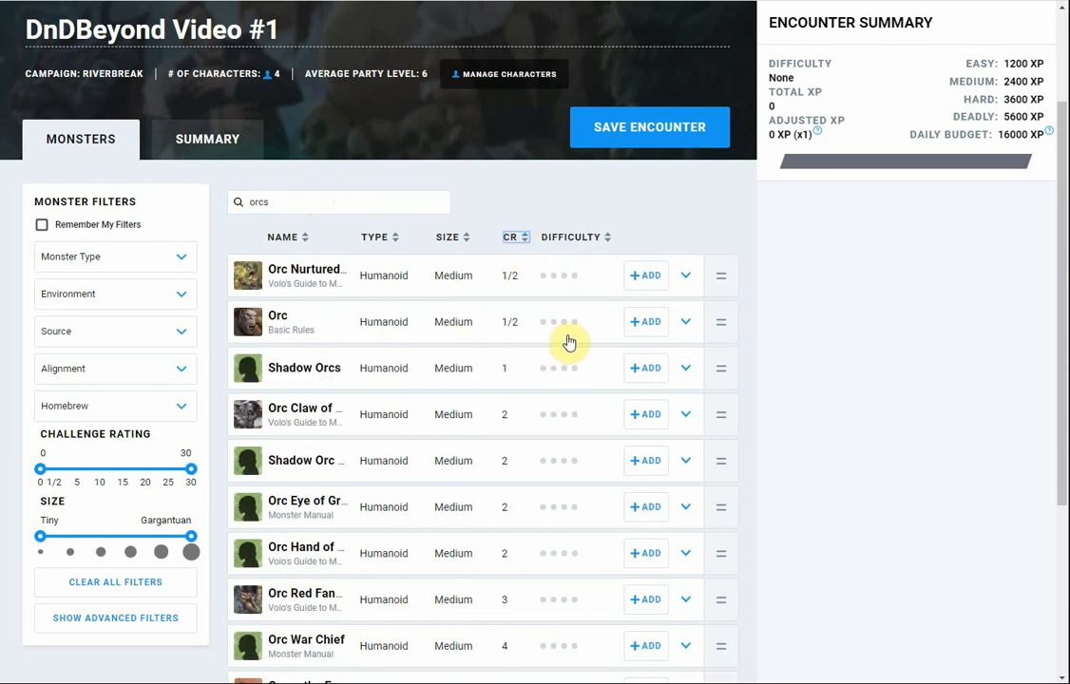
mouse_move(524, 522)
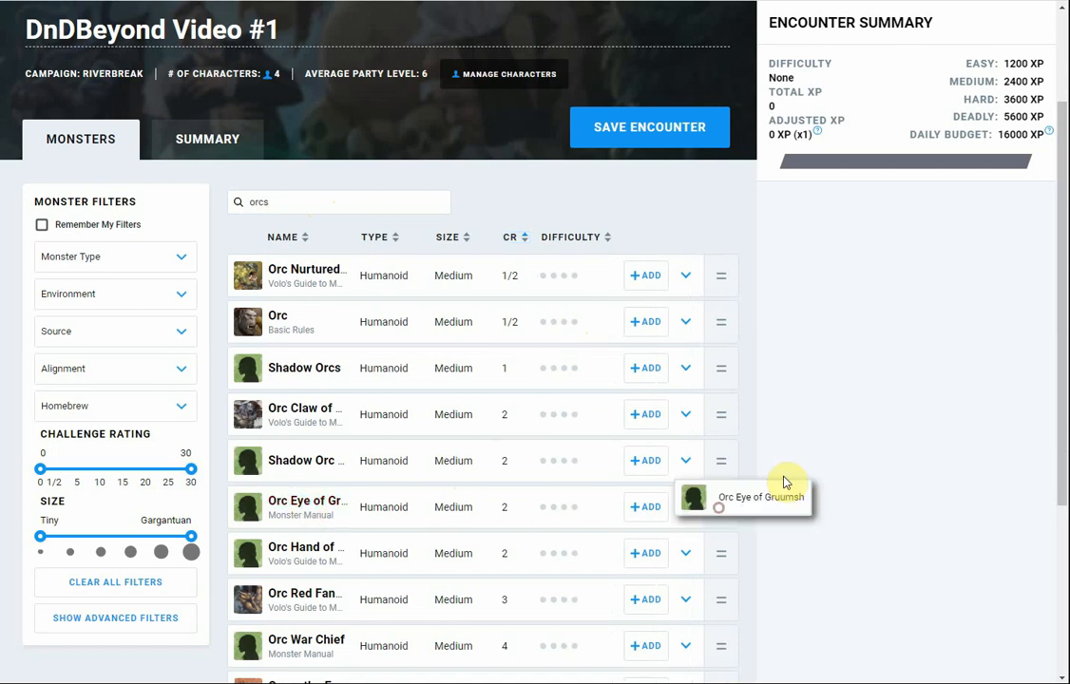
- Add one Orc Eye of Gruumsh and four Orcs, removing a duplicate Orc row
click(647, 506)
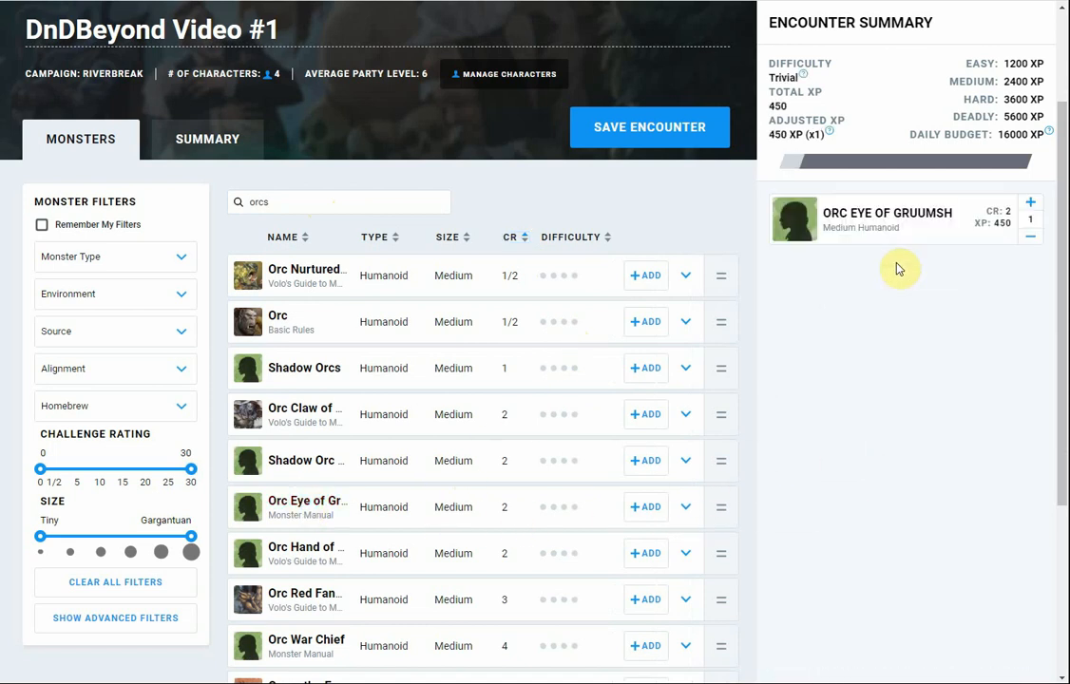
mouse_move(647, 321)
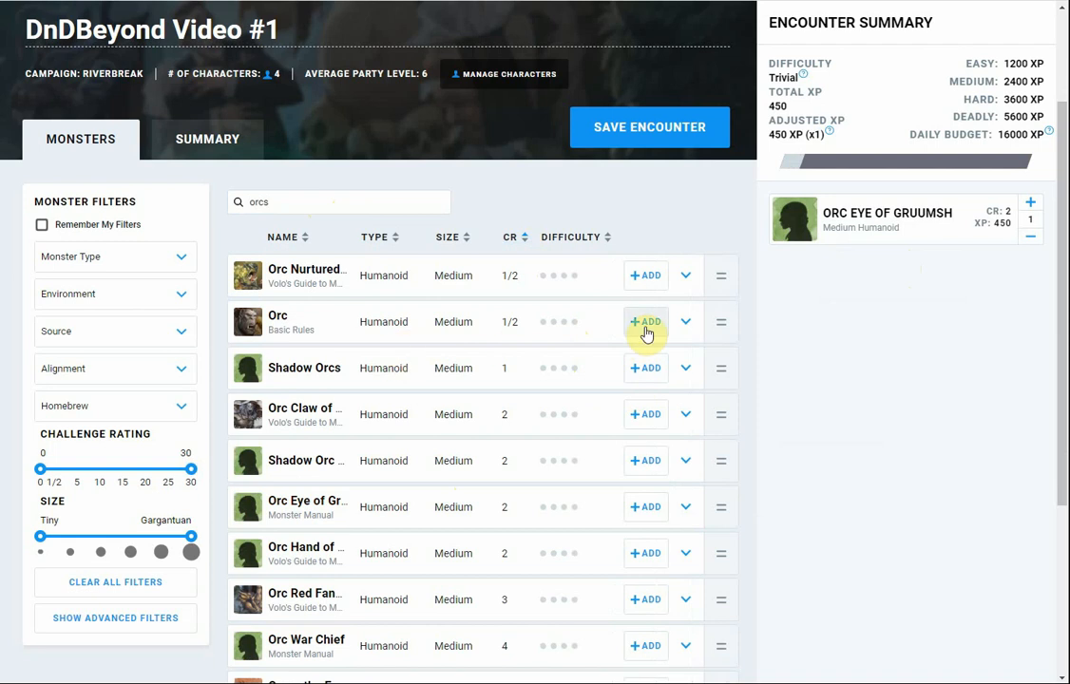
click(646, 321)
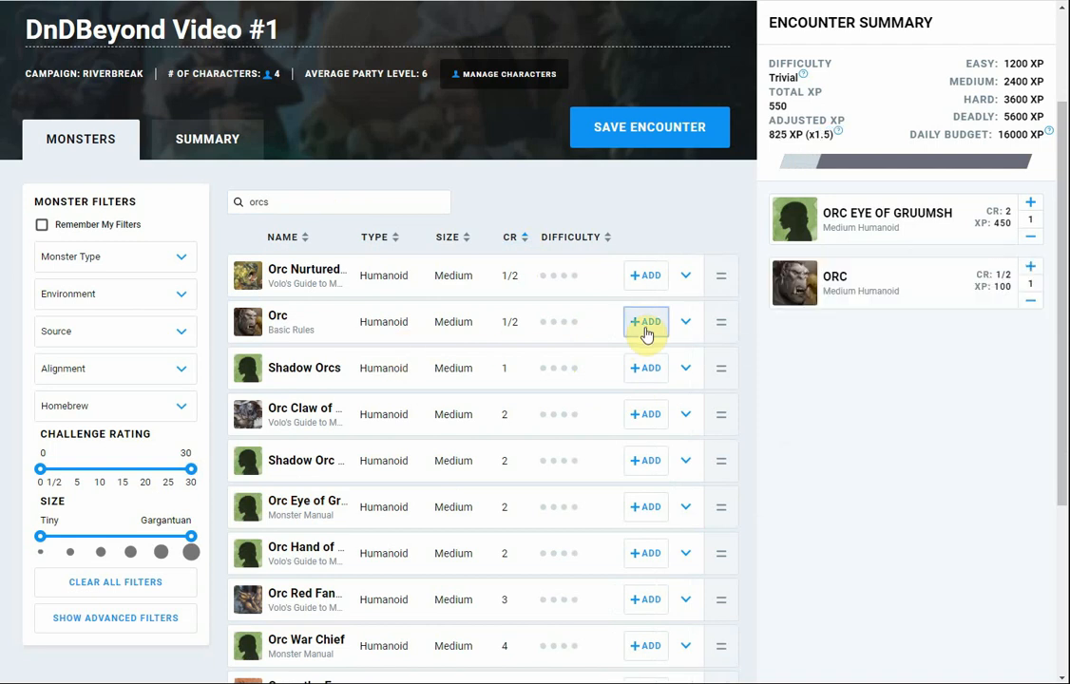
click(646, 321)
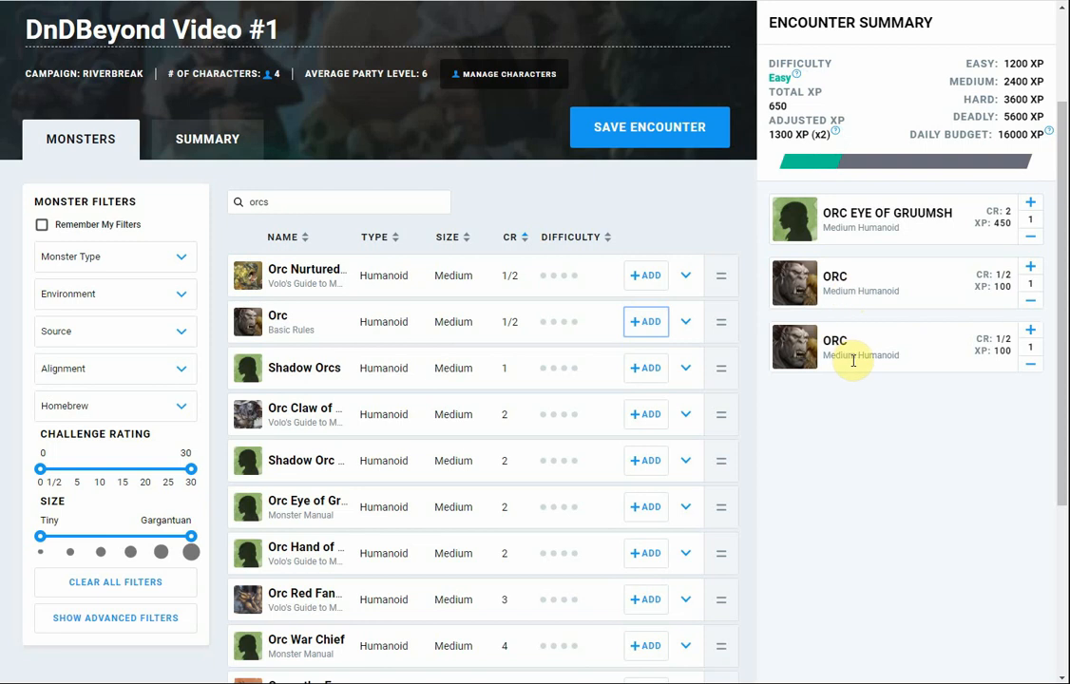
click(1030, 362)
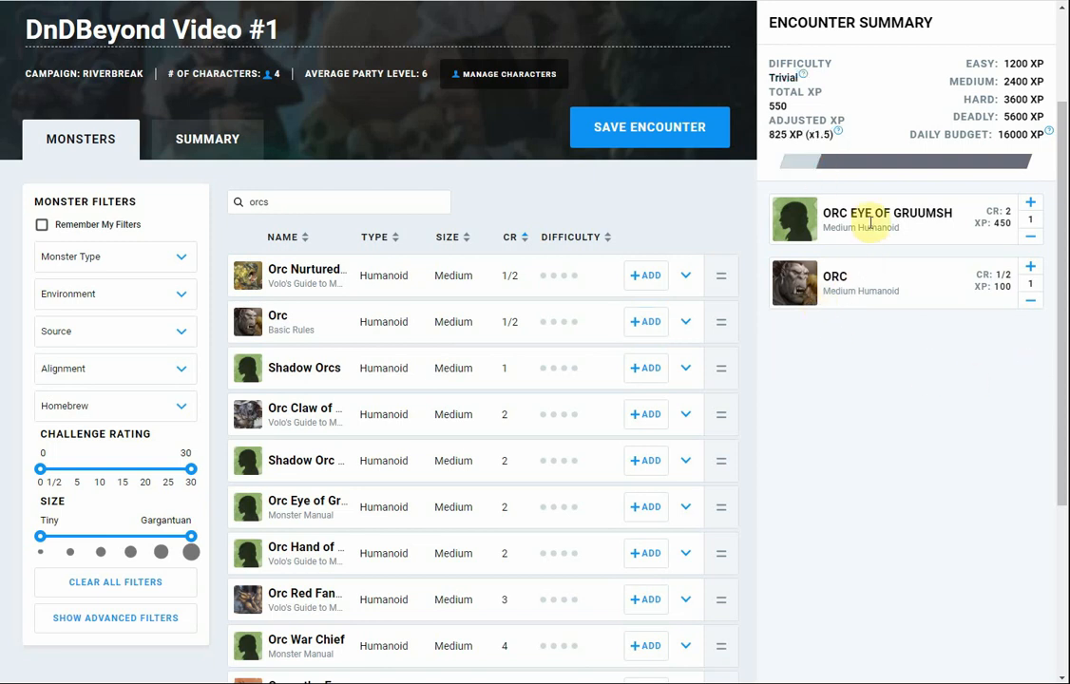
mouse_move(1000, 280)
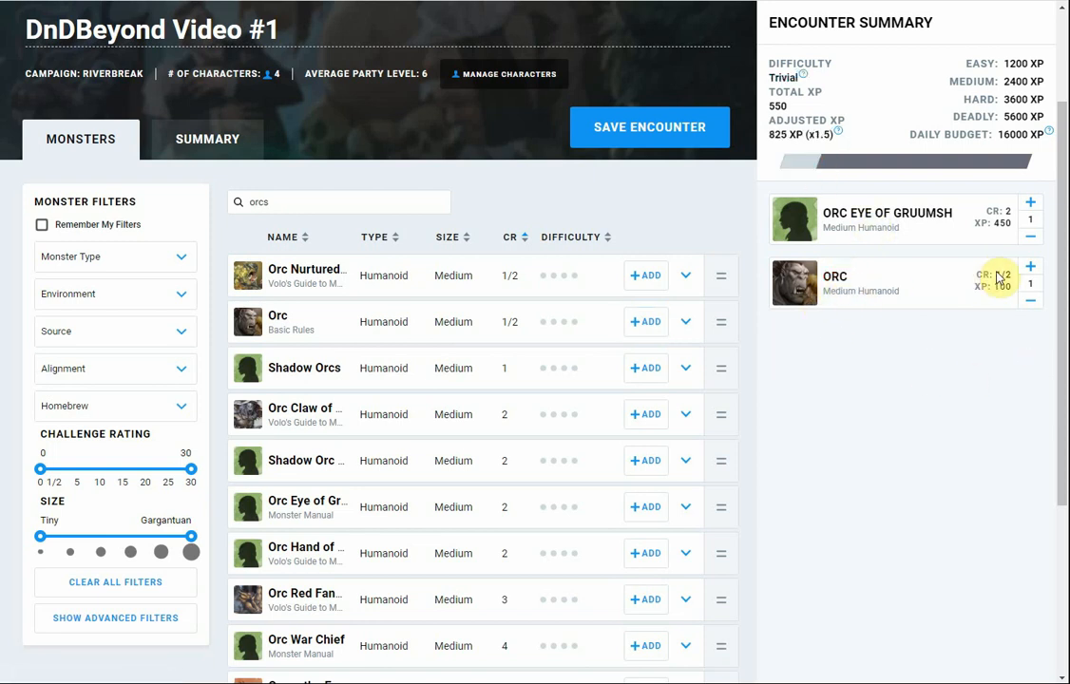
click(1030, 266)
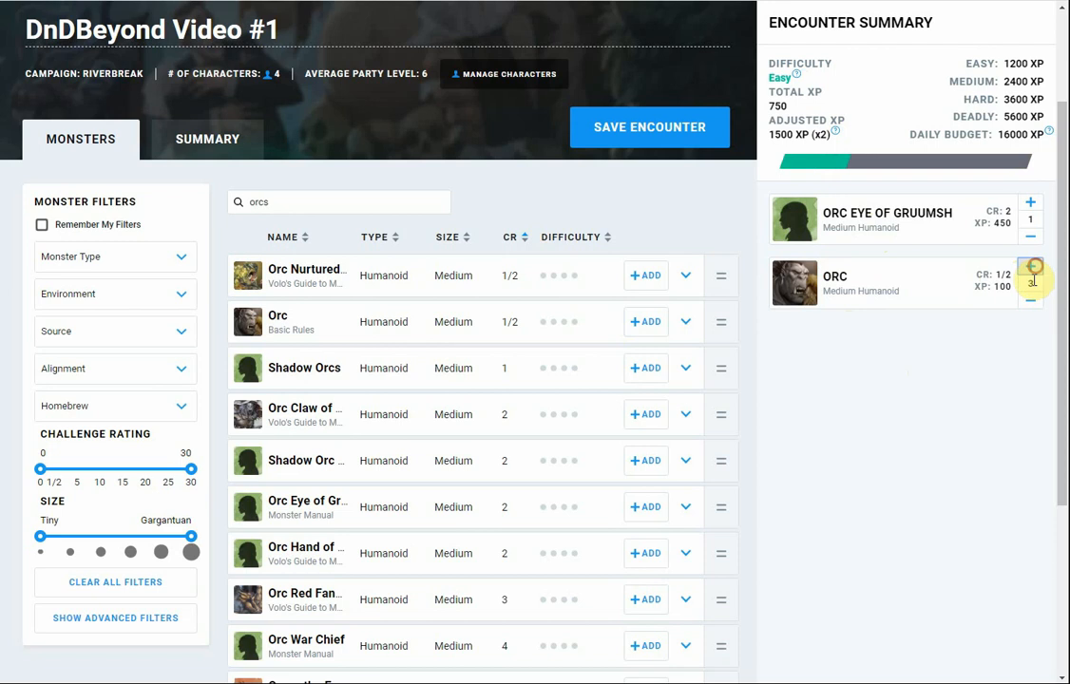
click(1030, 266)
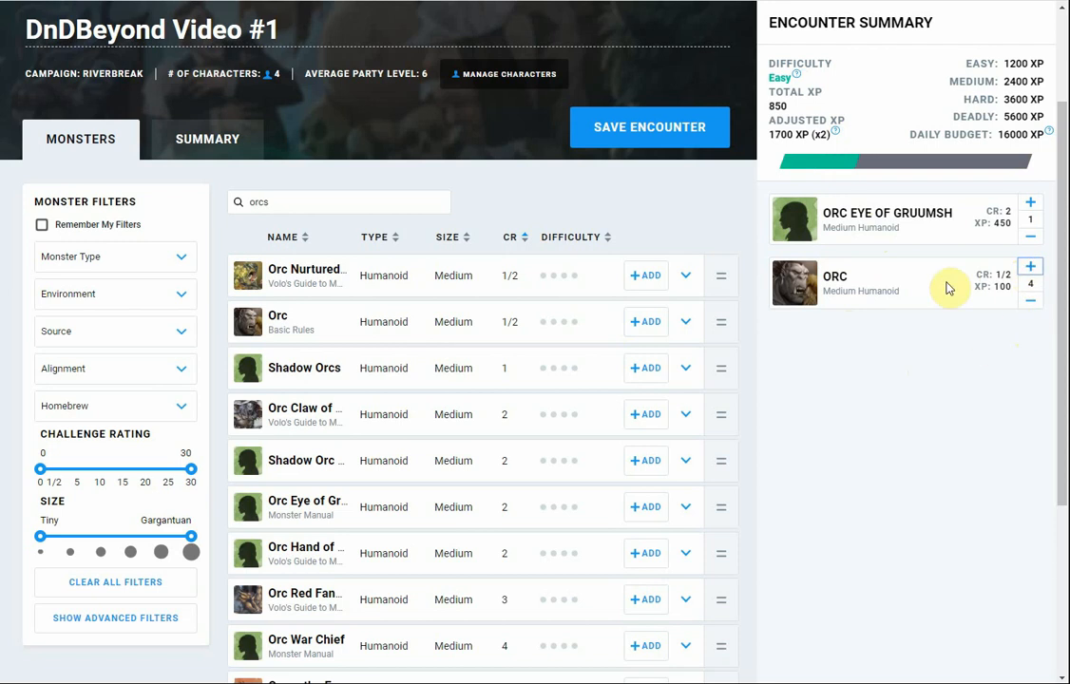
mouse_move(295, 555)
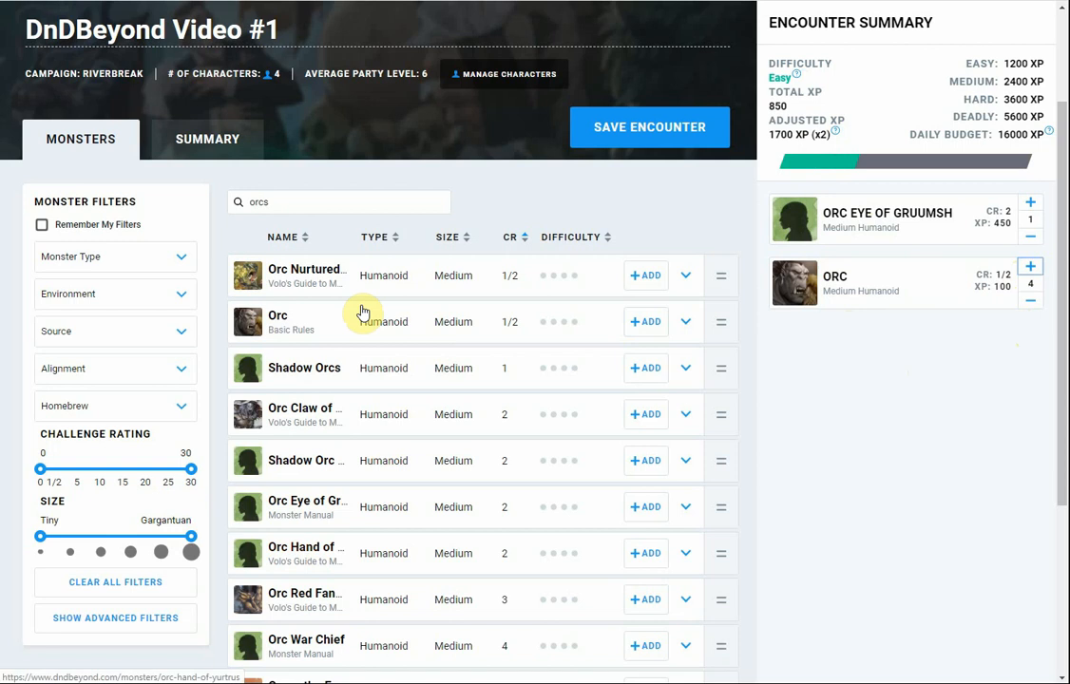
mouse_move(489, 354)
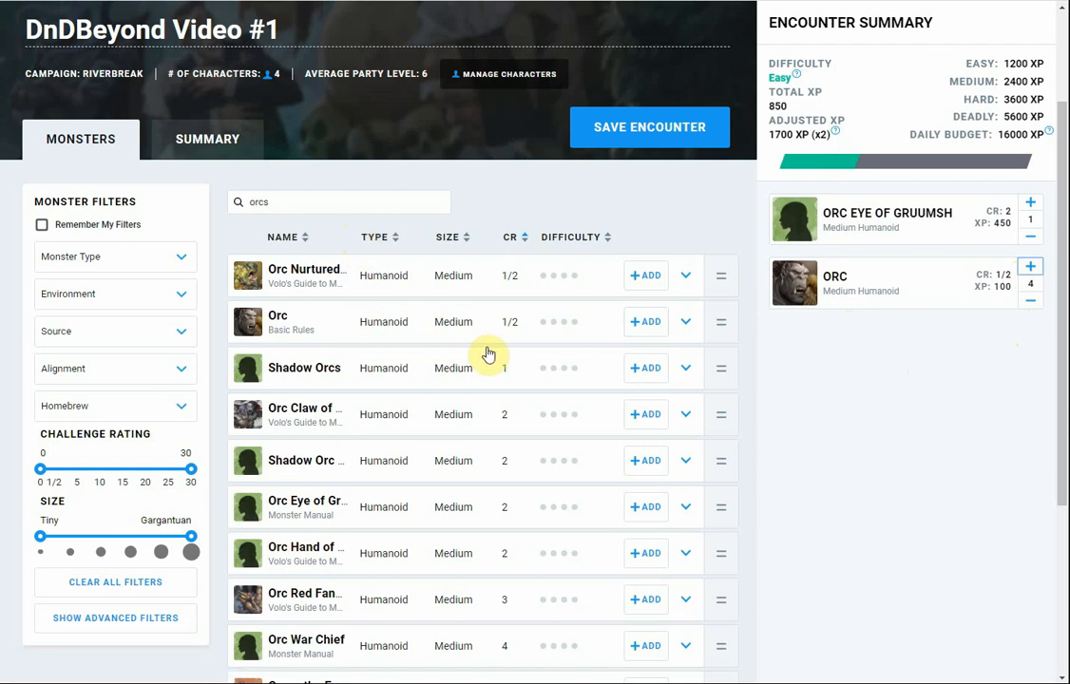
mouse_move(502, 356)
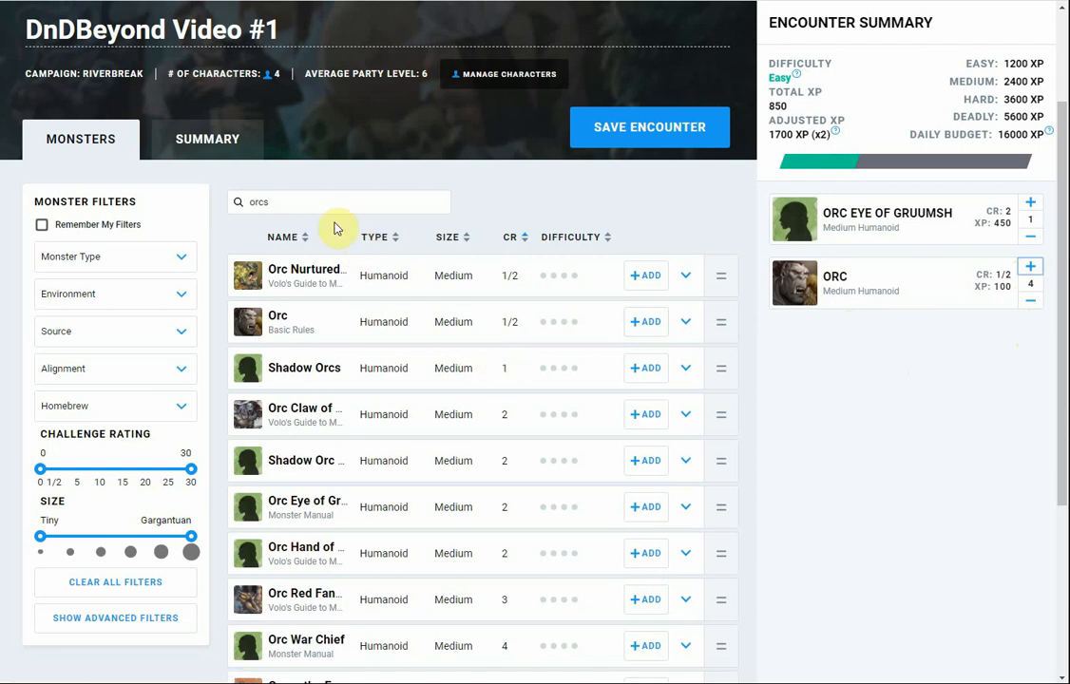
mouse_move(352, 243)
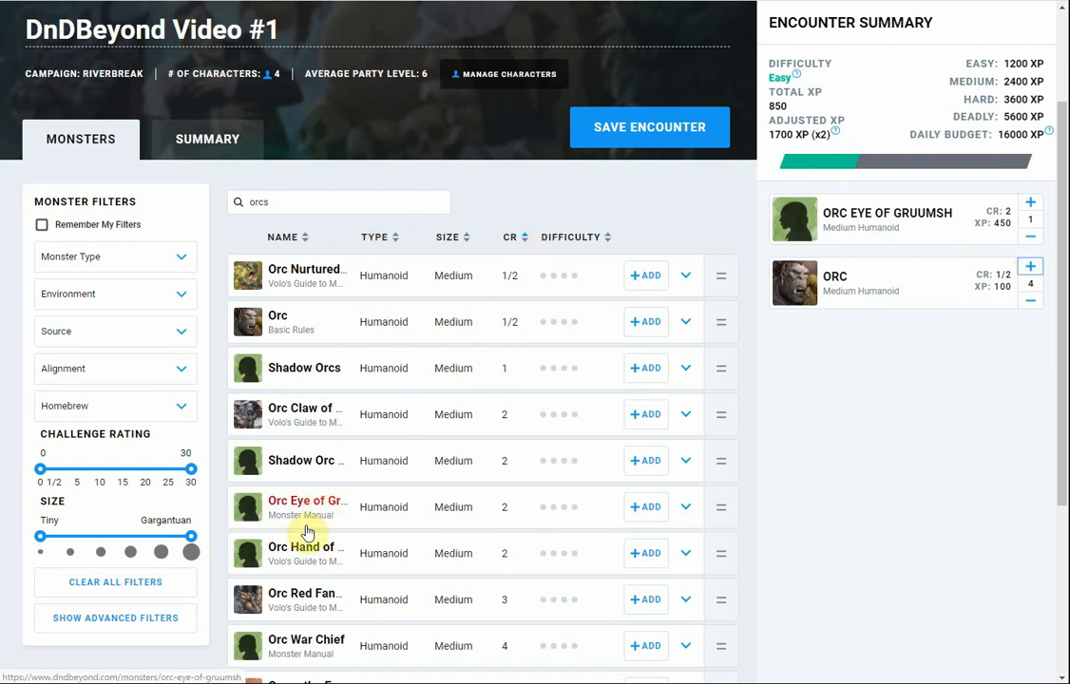
mouse_move(303, 555)
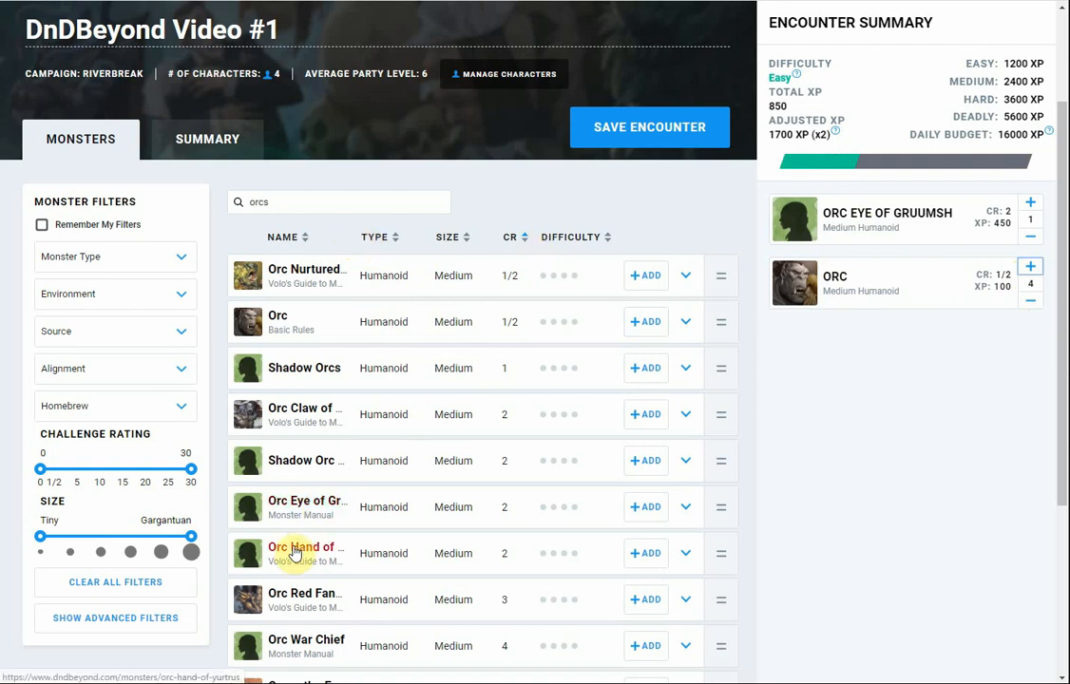
mouse_move(646, 553)
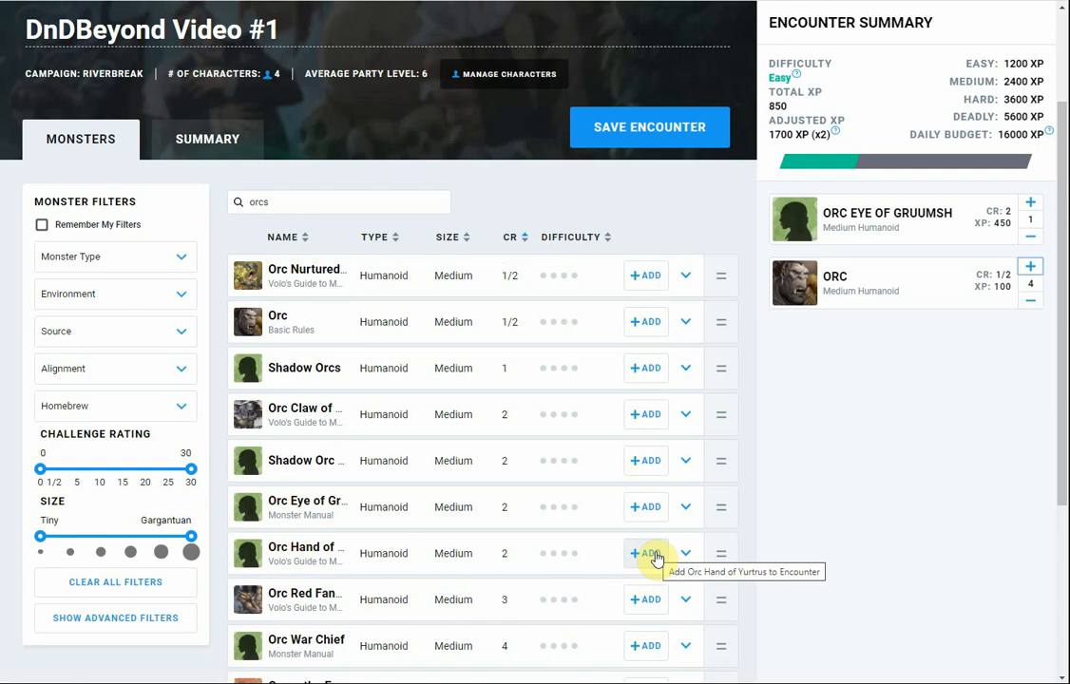
mouse_move(323, 553)
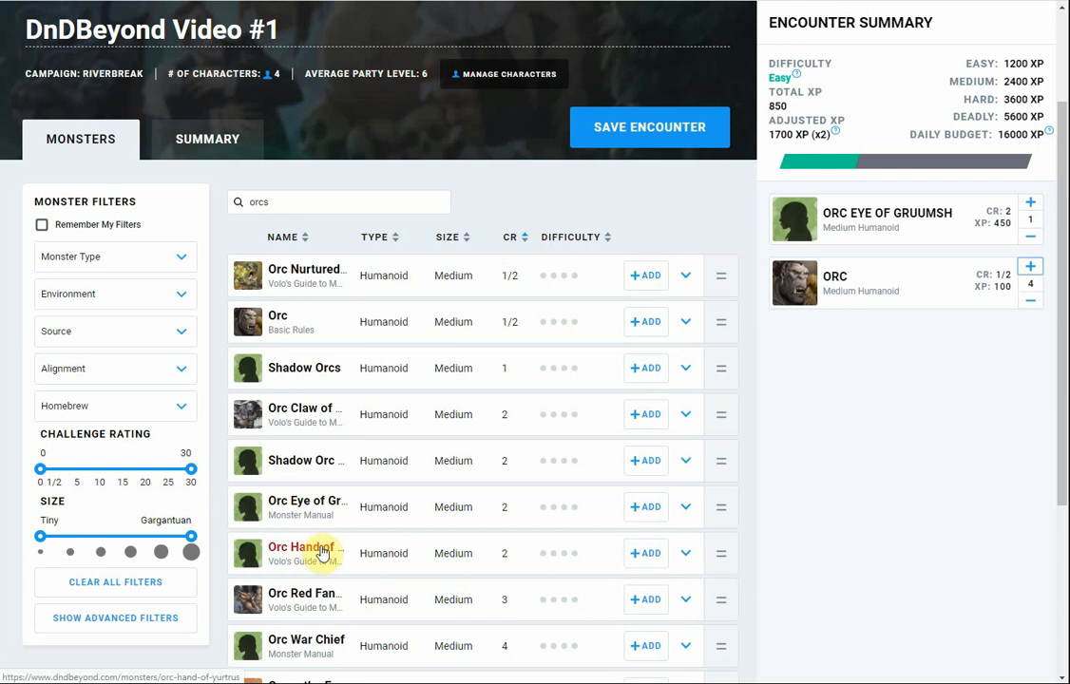
mouse_move(409, 245)
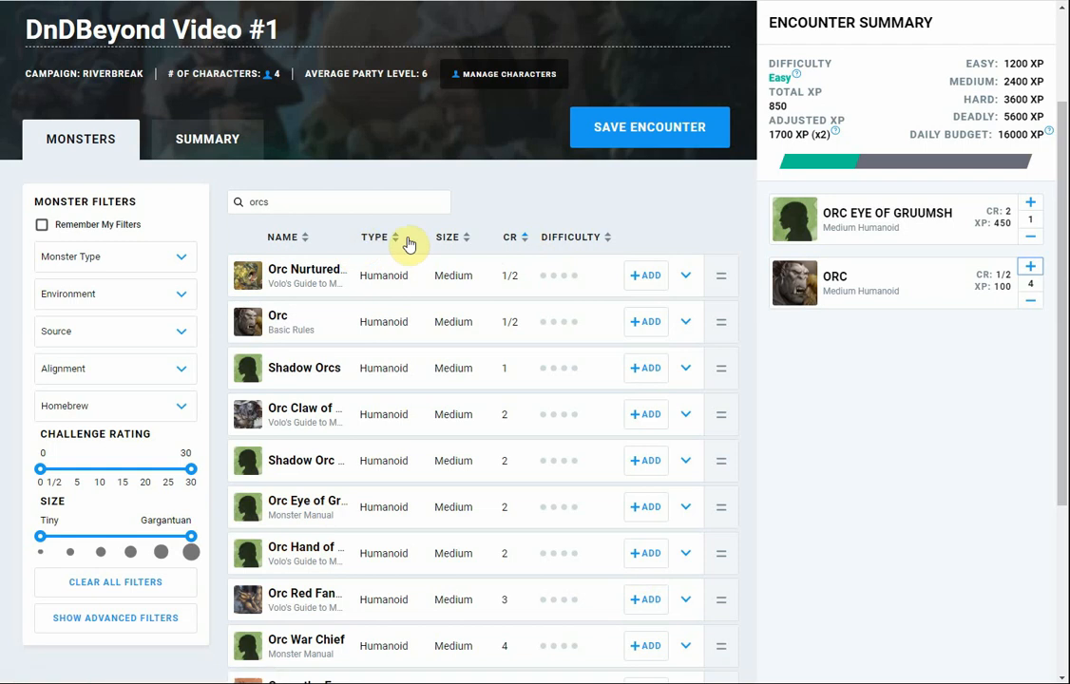
mouse_move(580, 316)
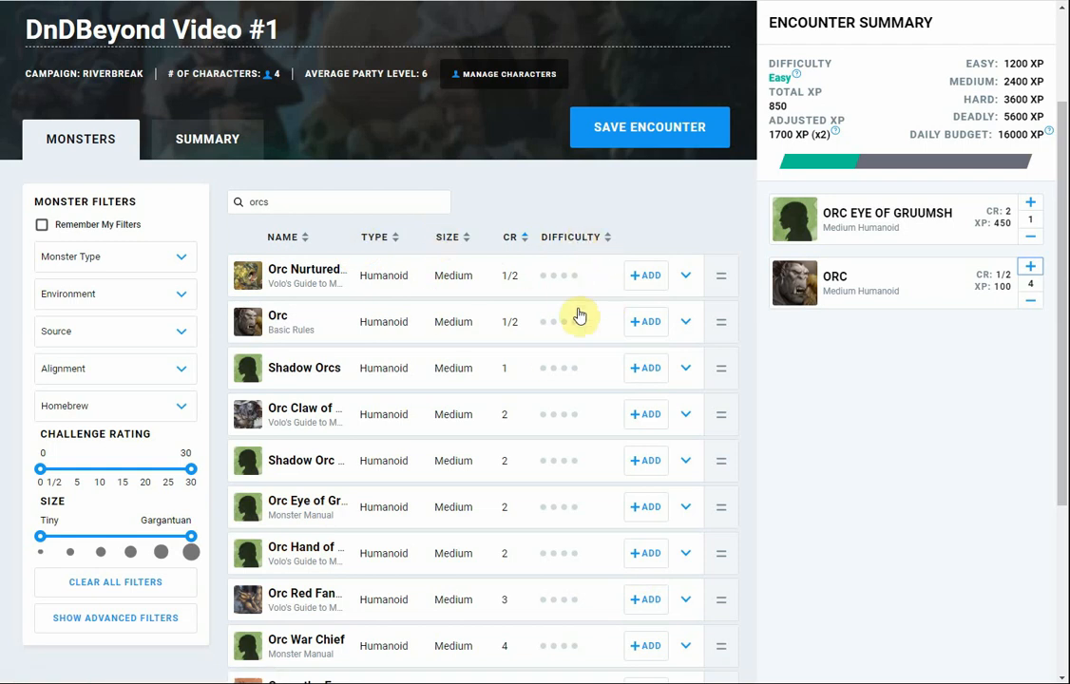
mouse_move(414, 403)
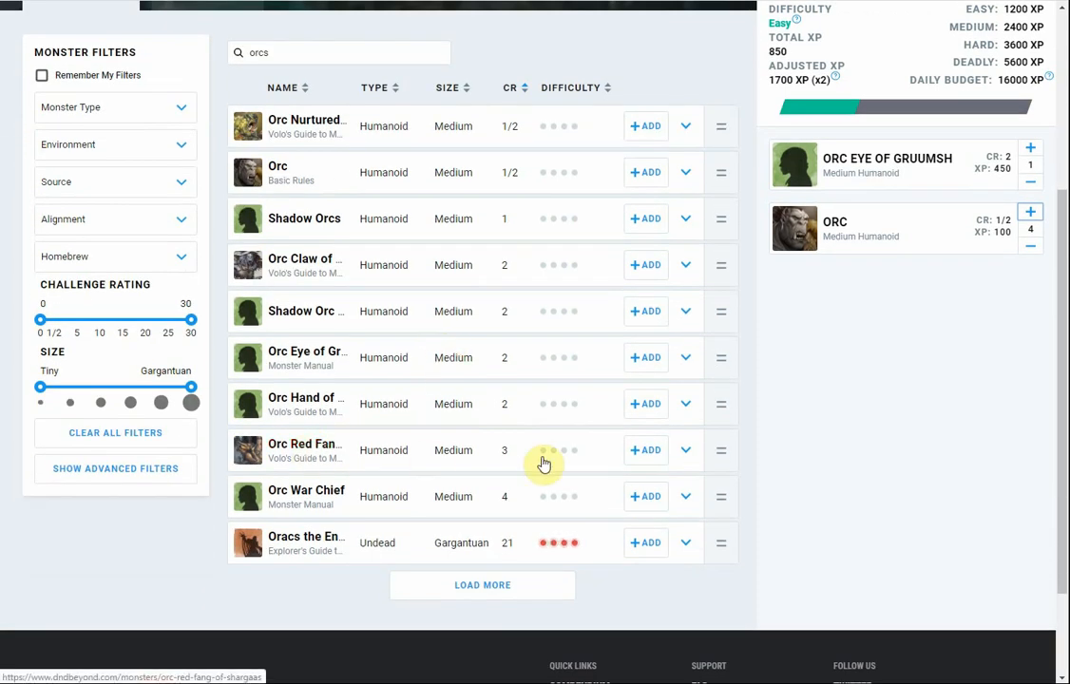
- Expand the Orc Red Fang of Shargaas stat block and read through its abilities
click(684, 450)
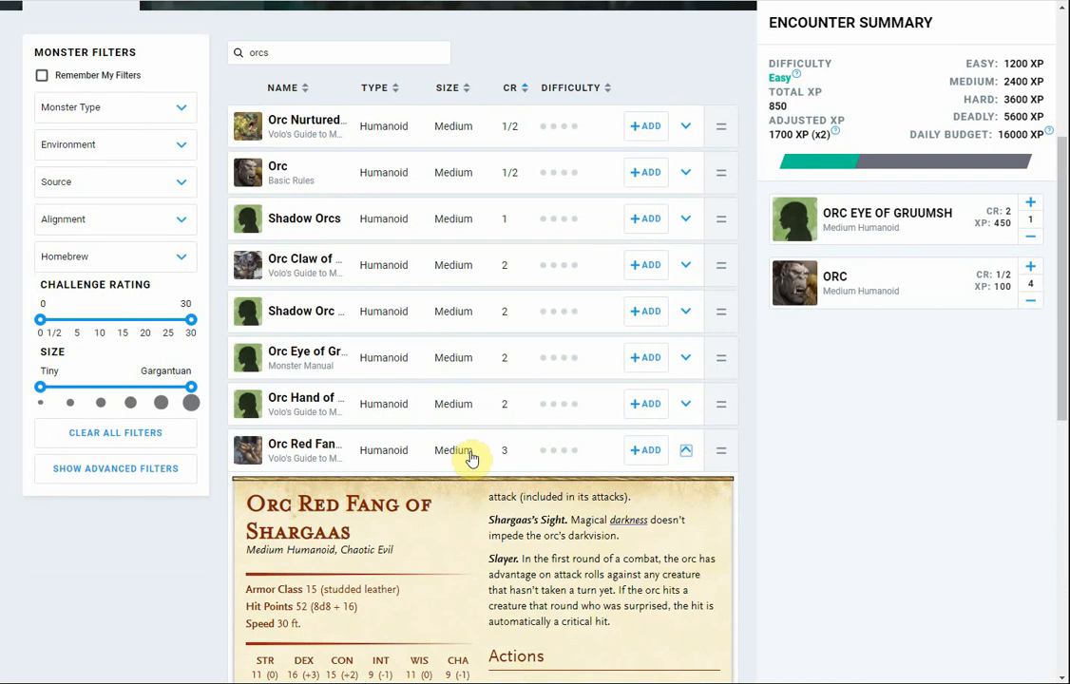
scroll(down, 3)
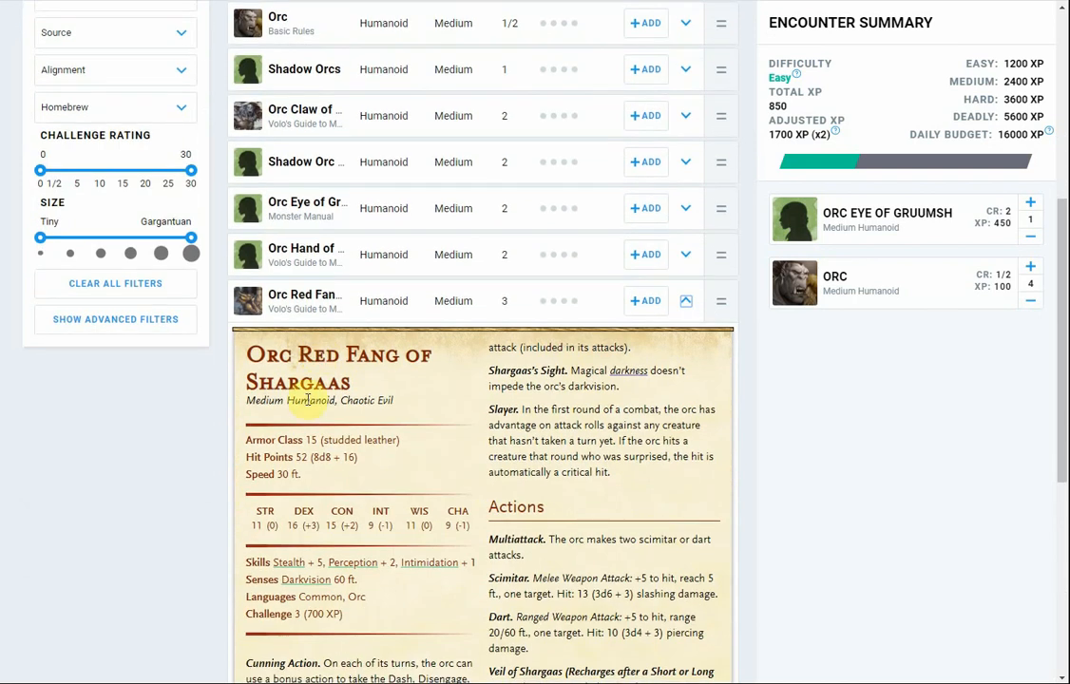
scroll(down, 3)
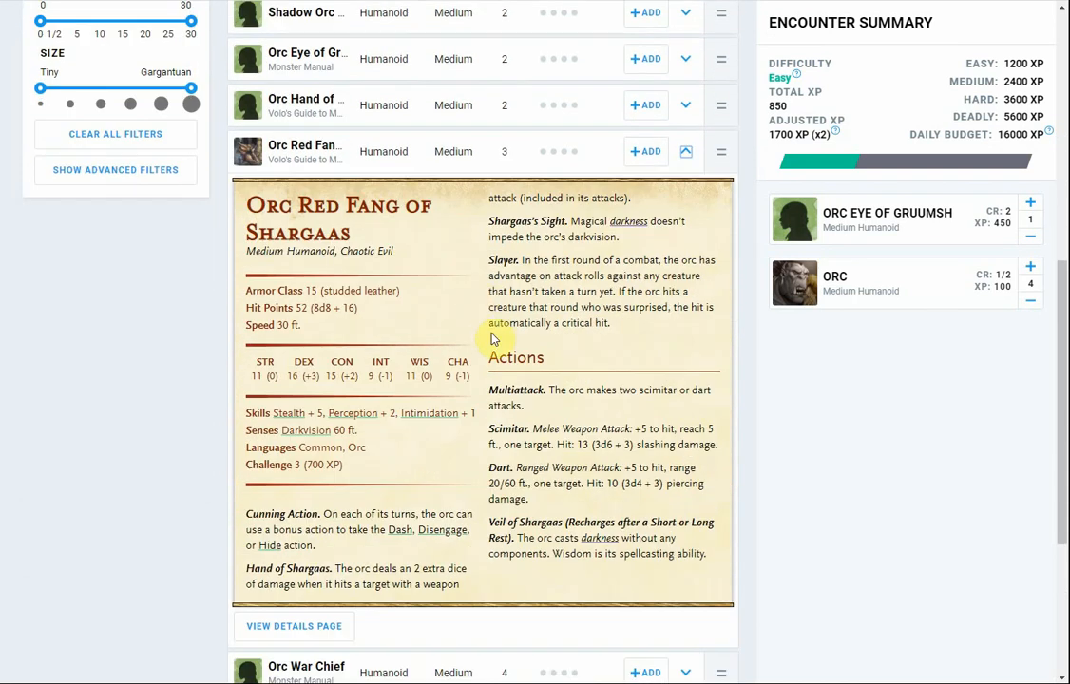
mouse_move(590, 391)
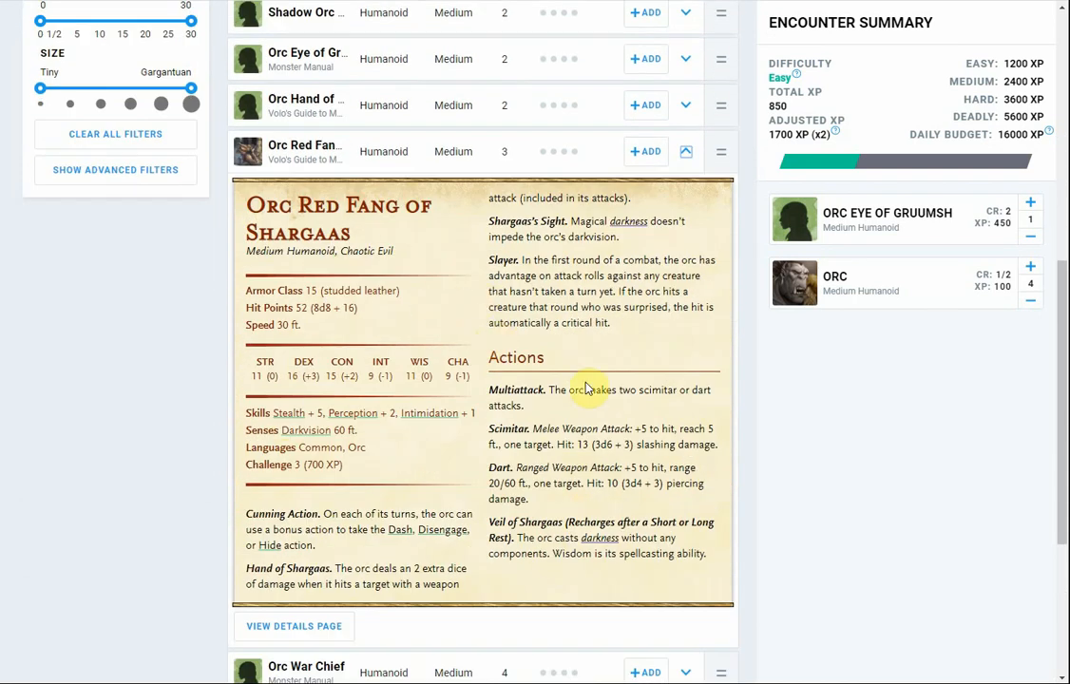
mouse_move(550, 420)
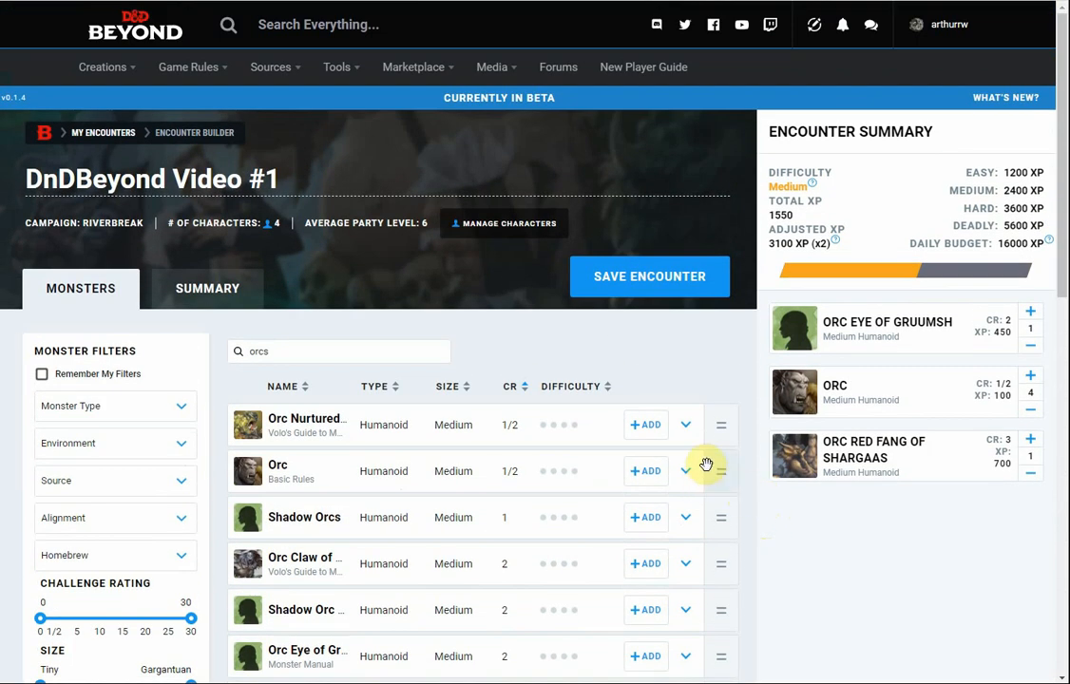
mouse_move(793, 188)
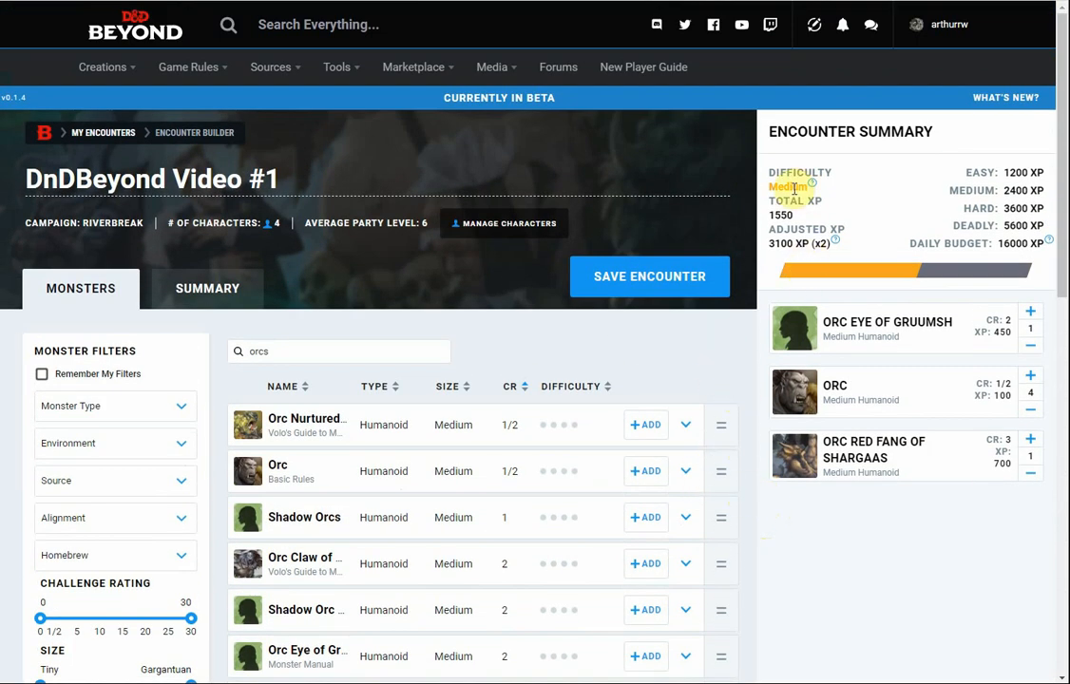
mouse_move(811, 188)
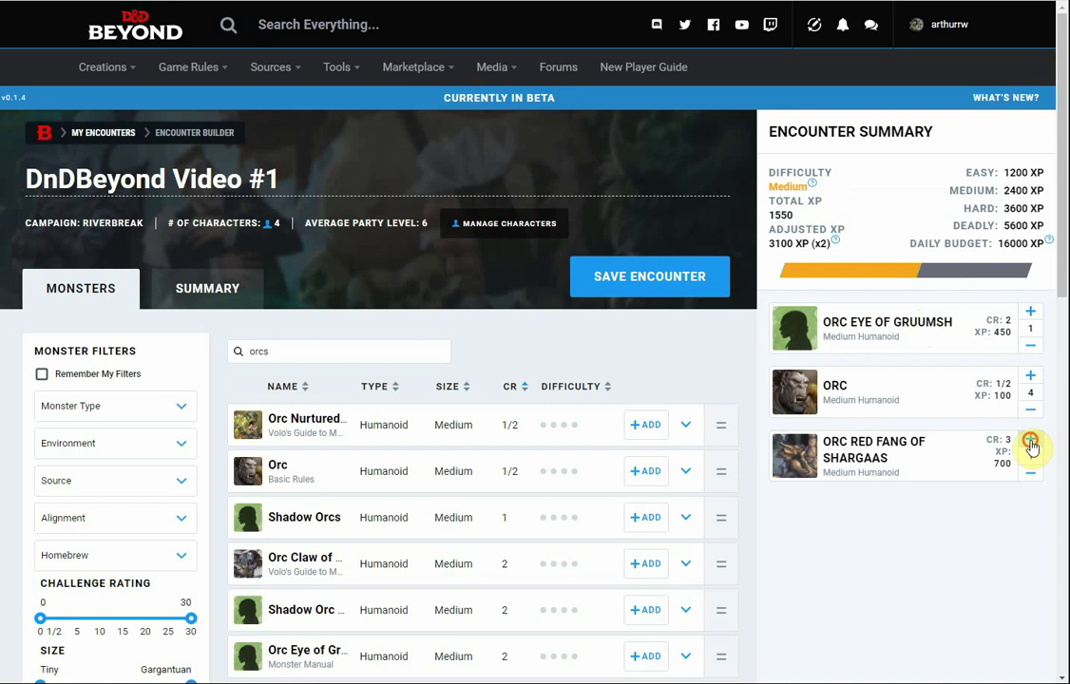
- Add one Orc Red Fang of Shargaas and review the summary at Medium, 3100 adjusted XP
click(1034, 445)
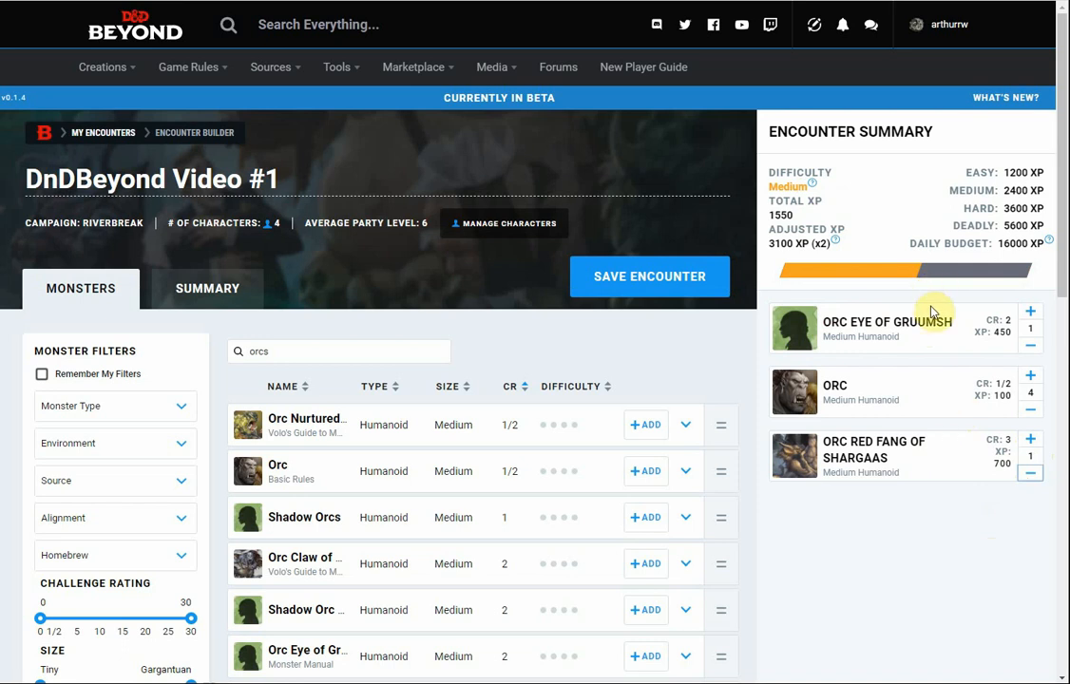
mouse_move(840, 247)
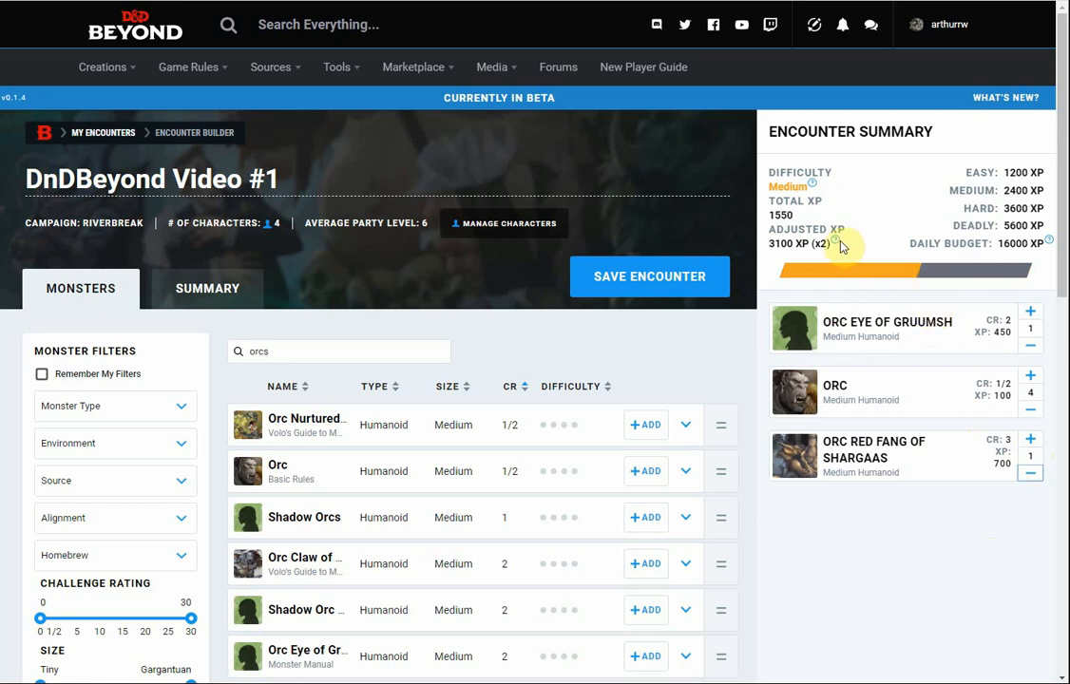
click(837, 245)
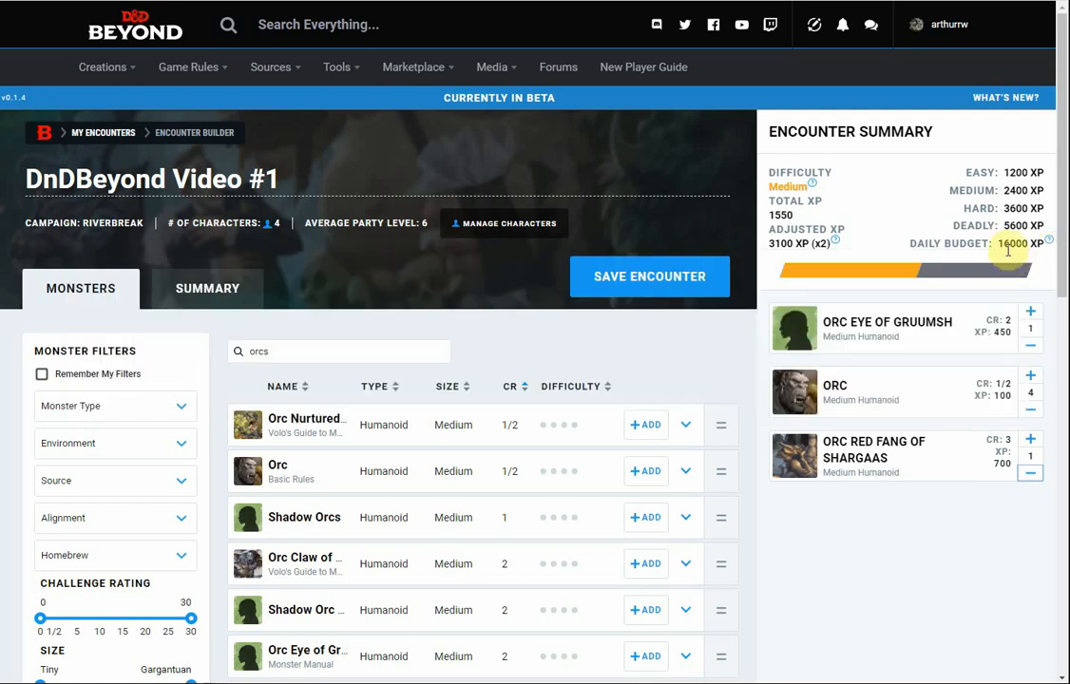
mouse_move(874, 511)
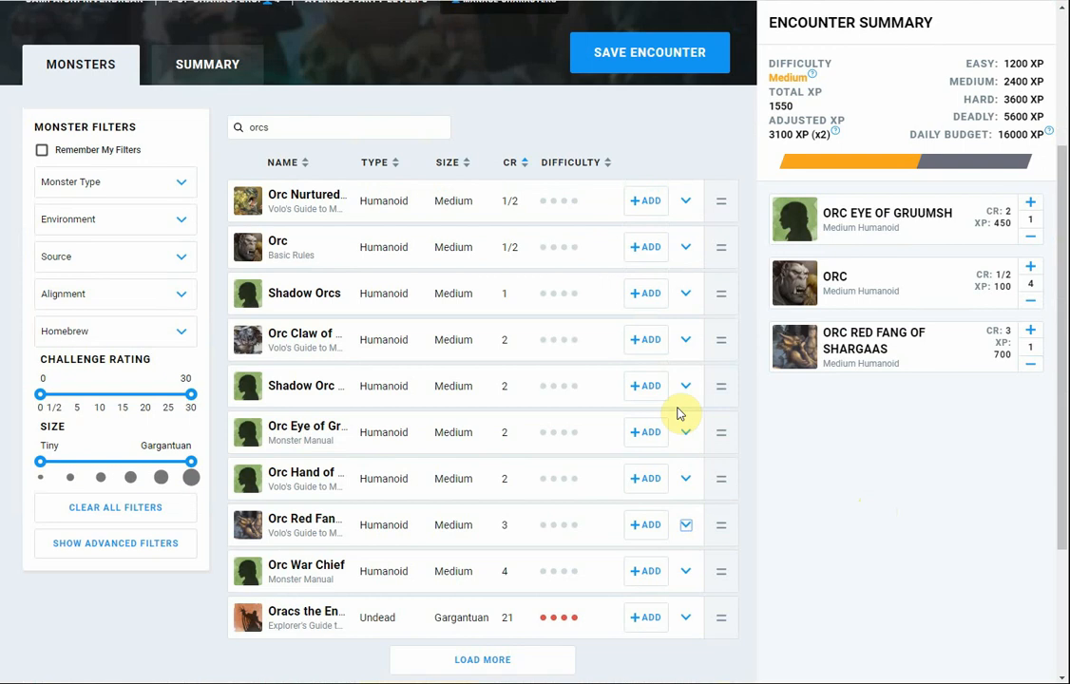
- Load the remaining orc search results, adding Orcus to the list
scroll(down, 3)
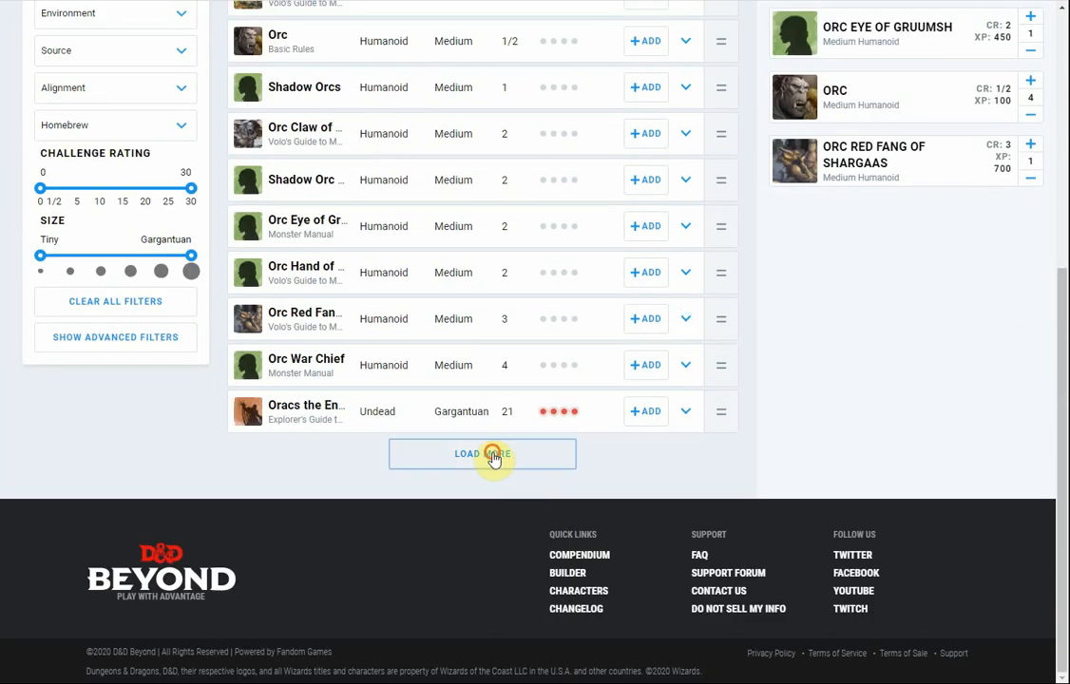
click(483, 453)
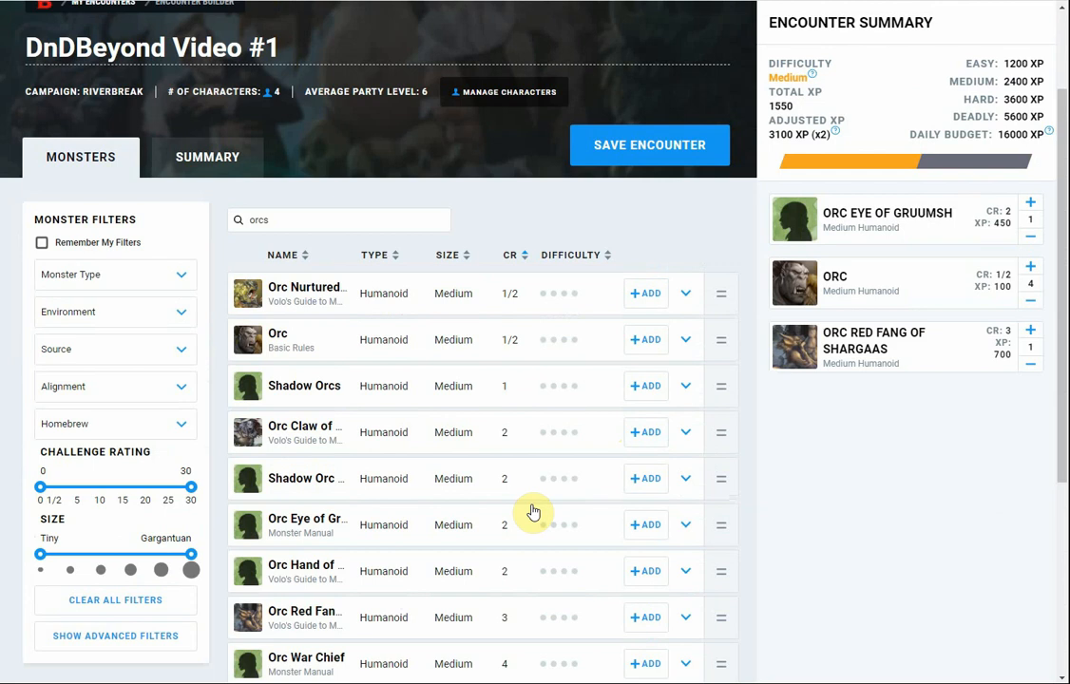
scroll(down, 3)
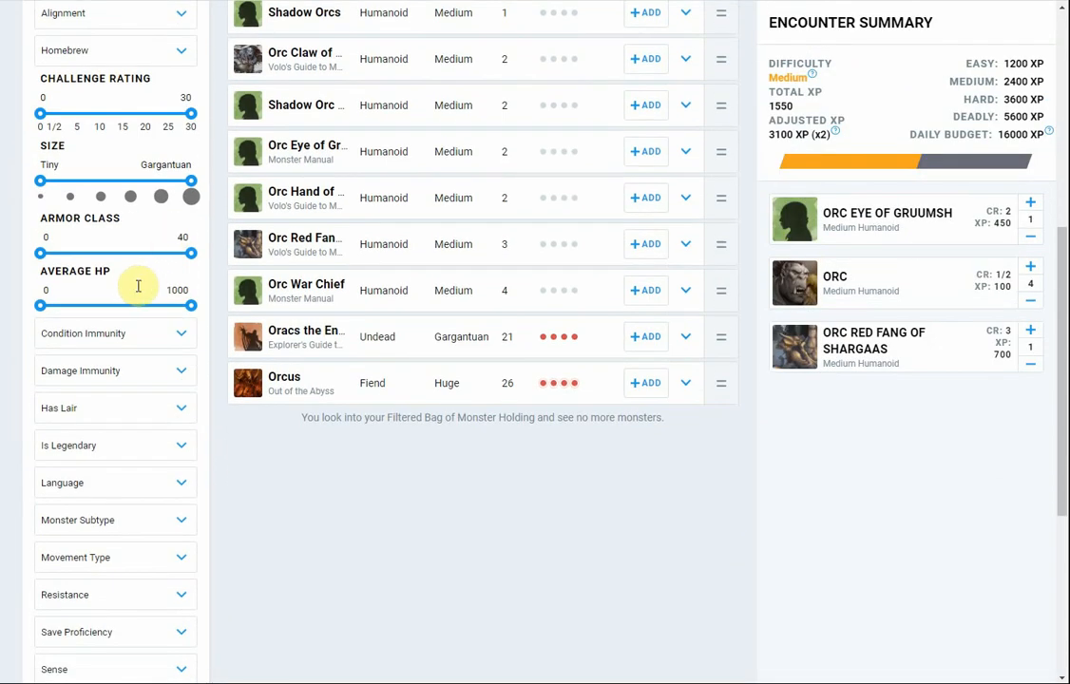
scroll(down, 3)
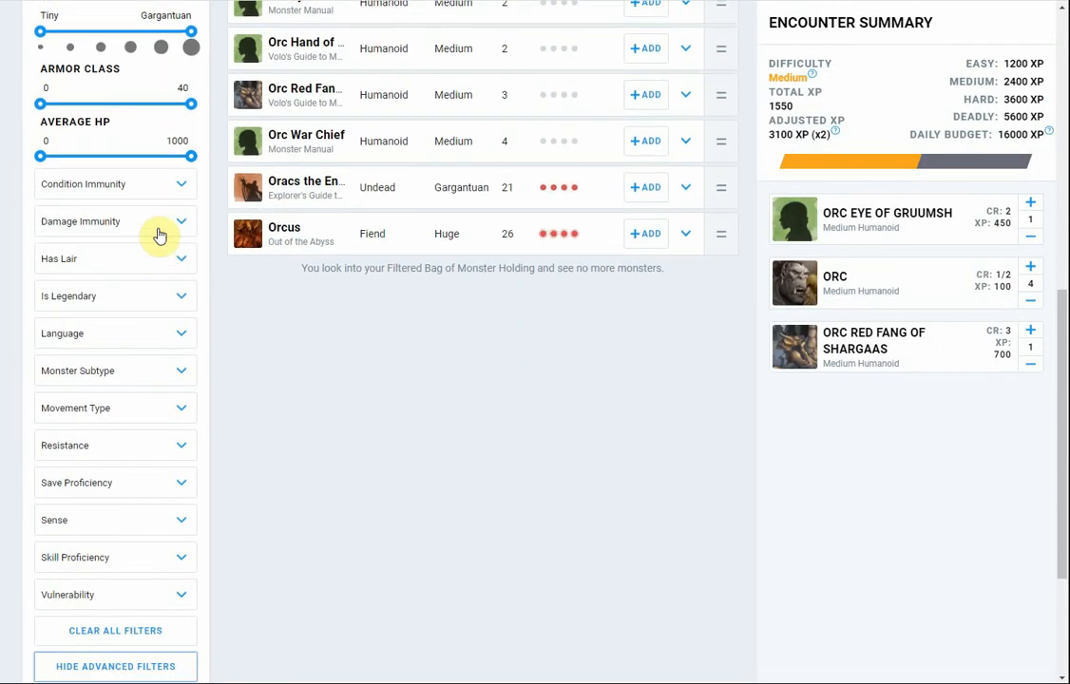
- Browse the advanced filters' Condition Immunity choices and close them
click(114, 183)
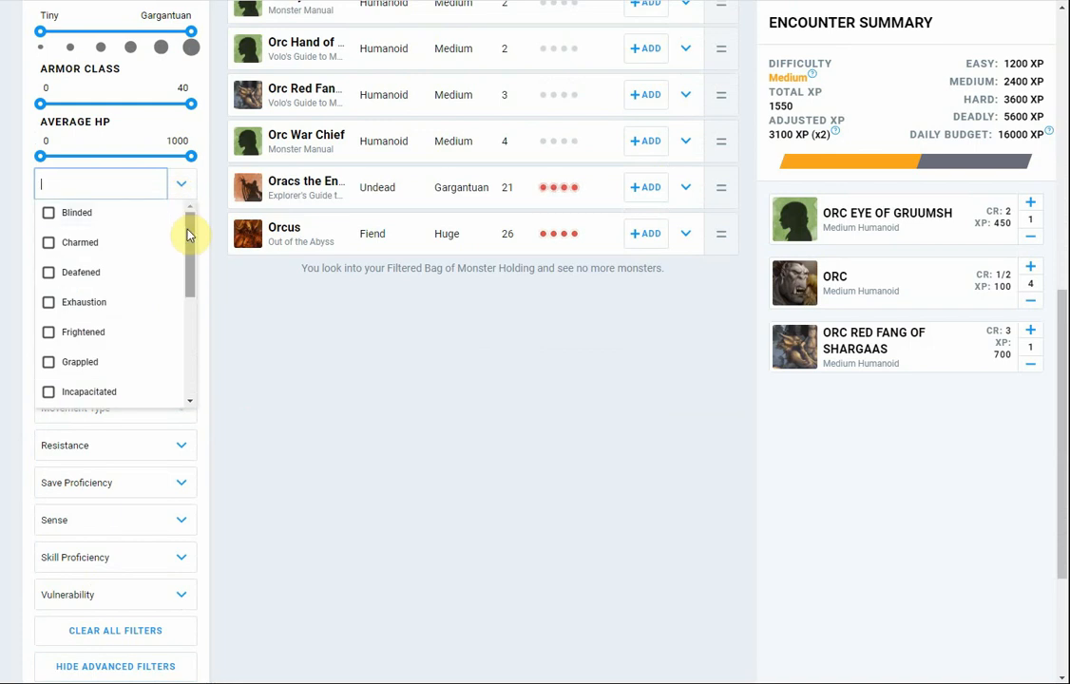
scroll(down, 3)
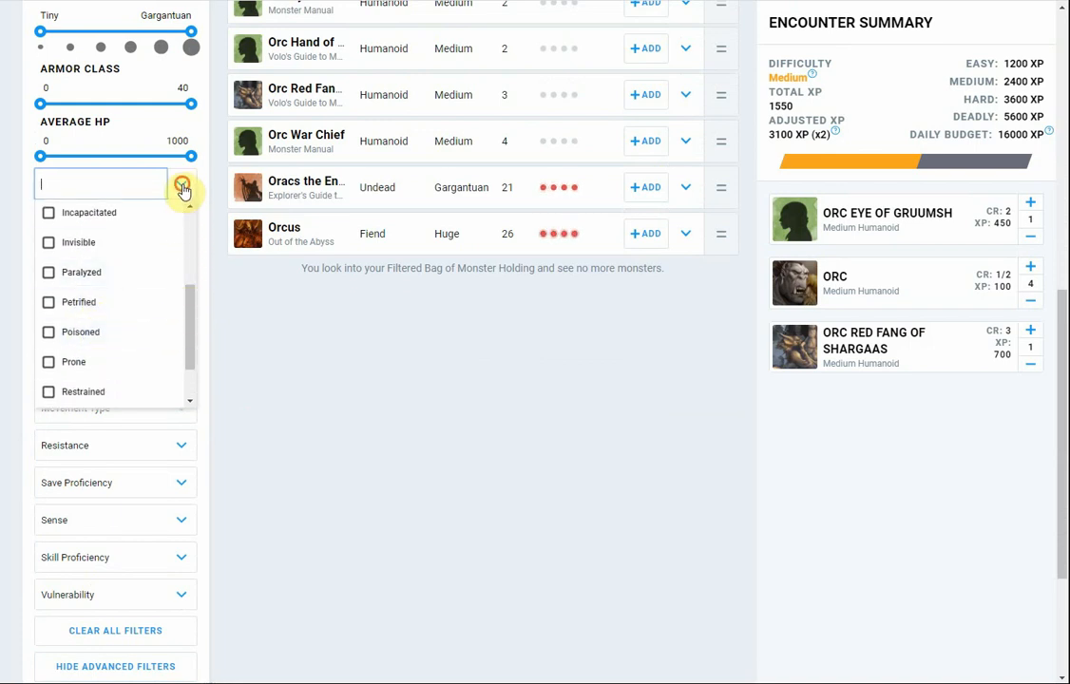
click(194, 188)
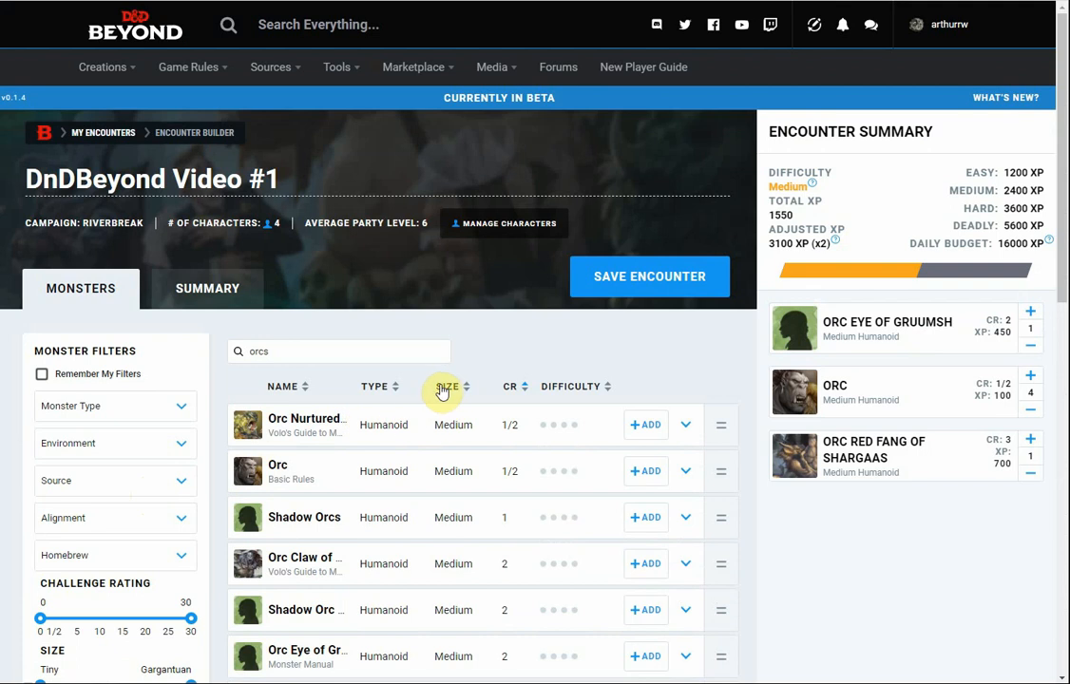
click(207, 289)
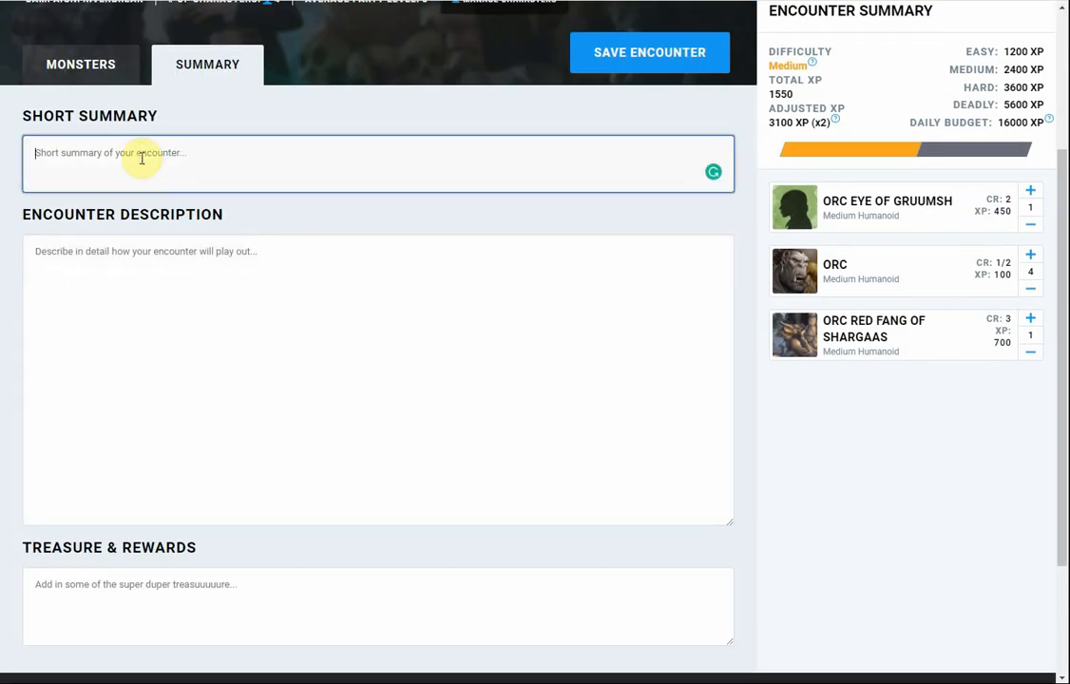
mouse_move(48, 308)
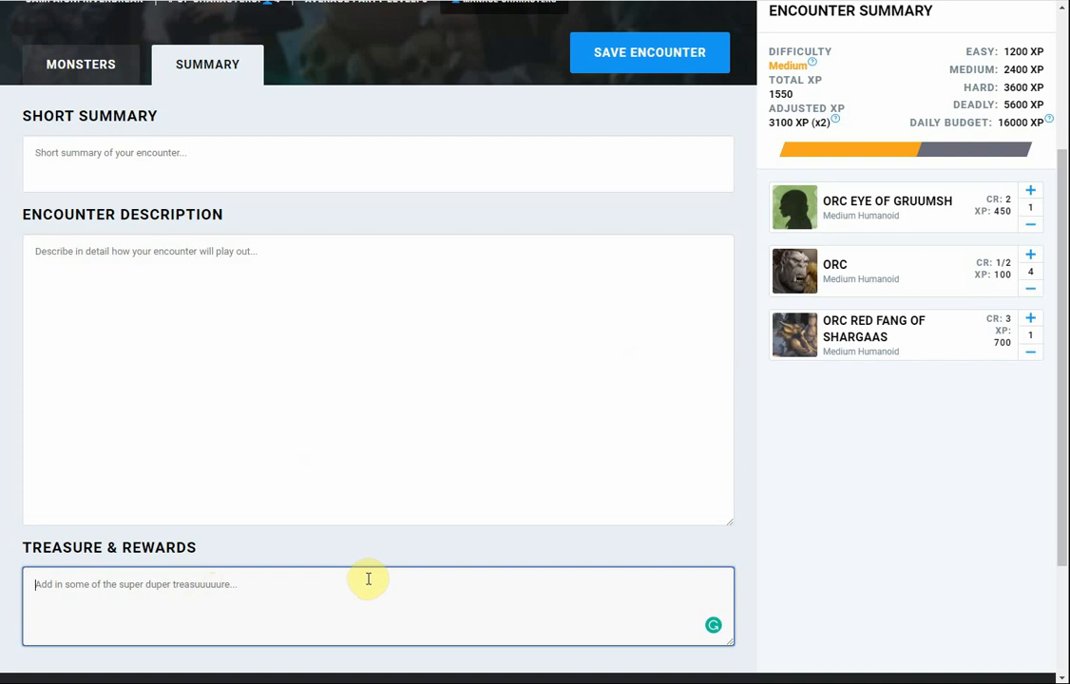
mouse_move(368, 578)
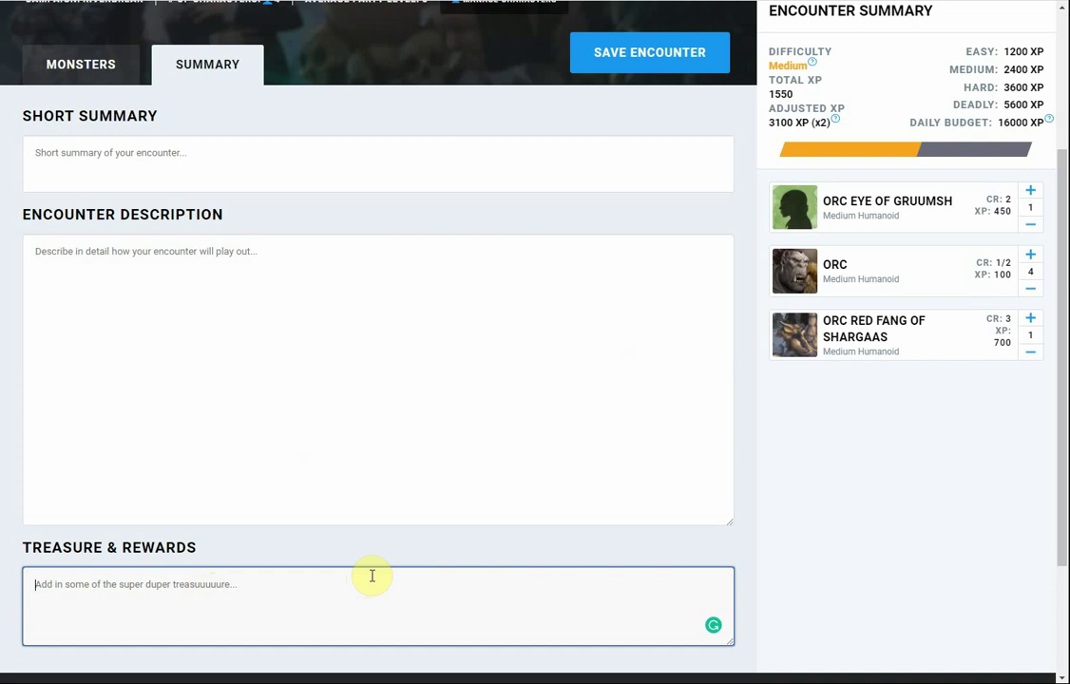
mouse_move(389, 521)
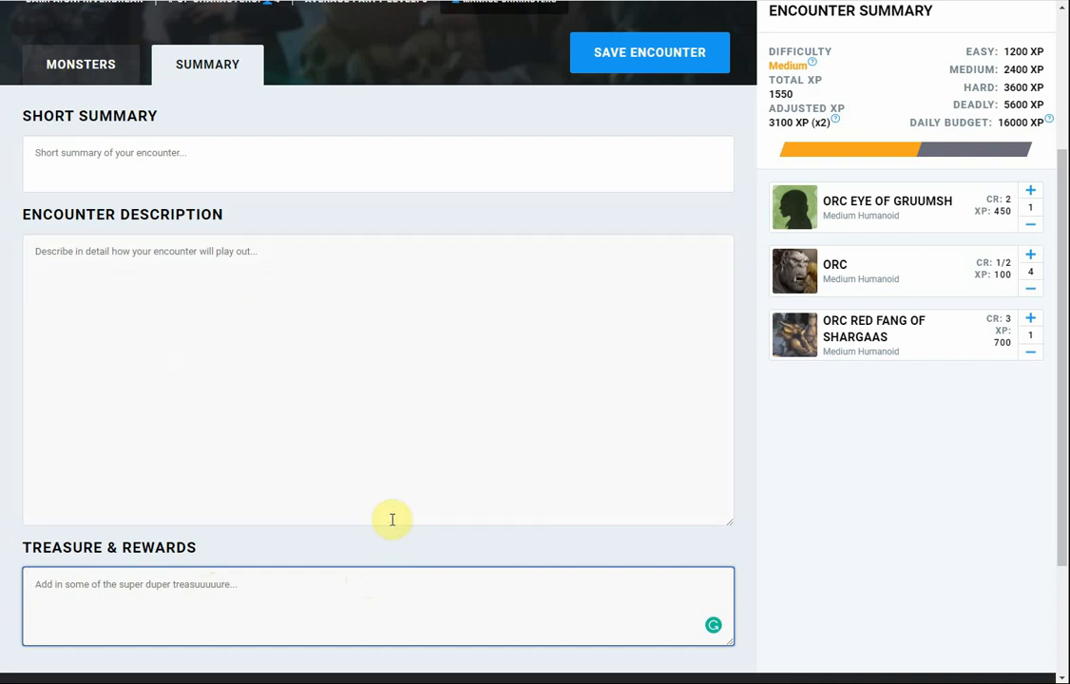
mouse_move(346, 450)
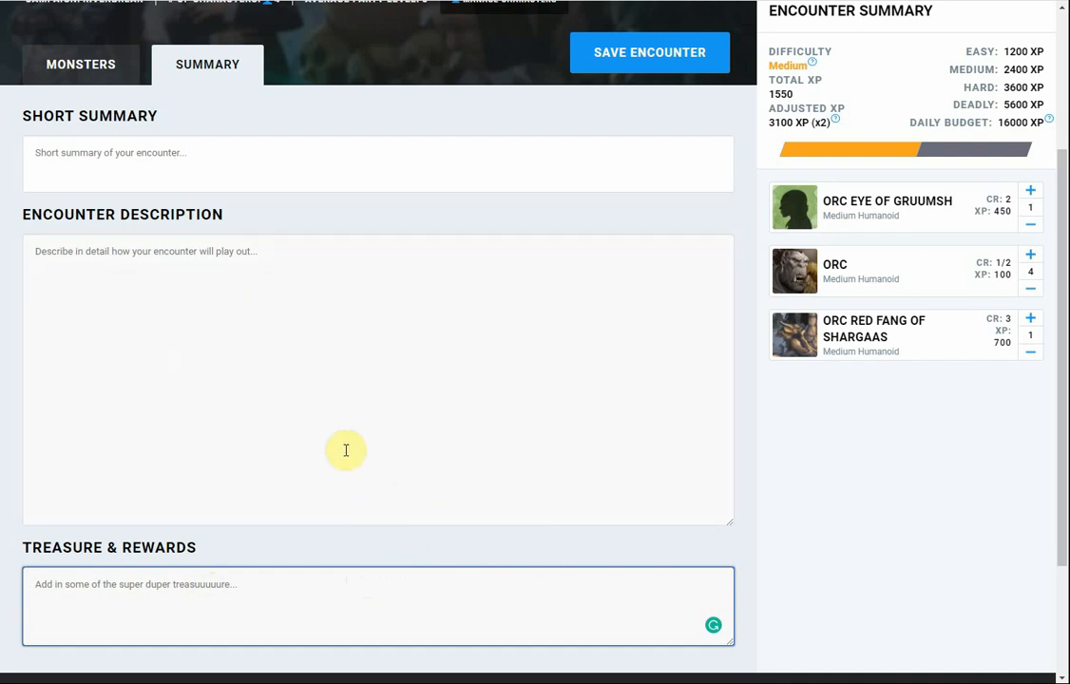
mouse_move(312, 464)
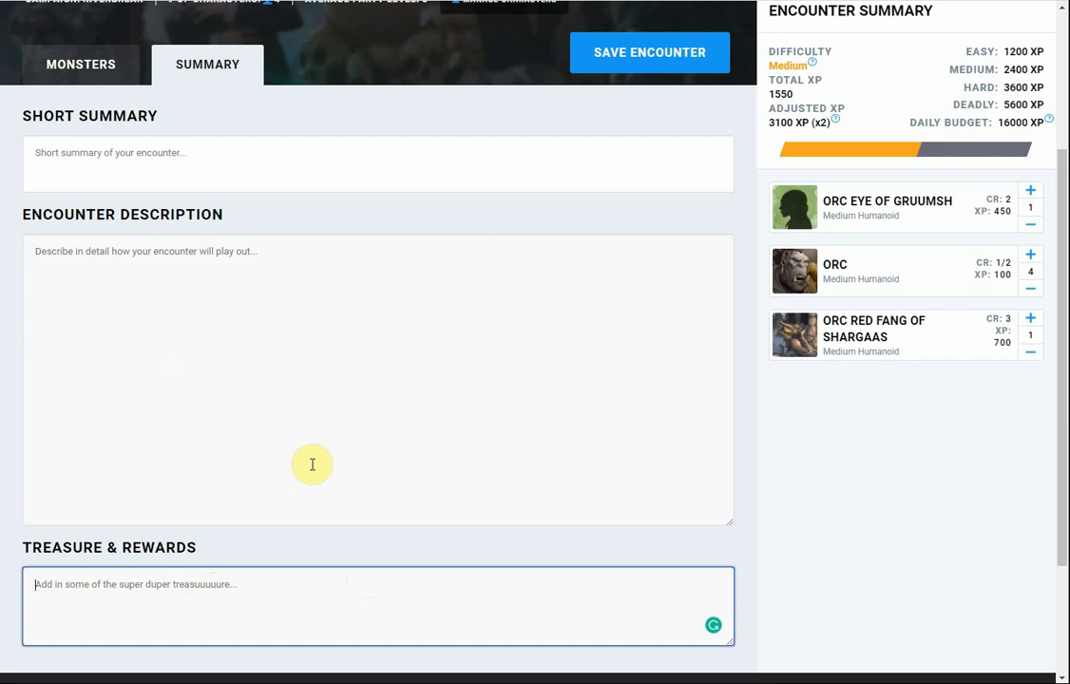
mouse_move(290, 473)
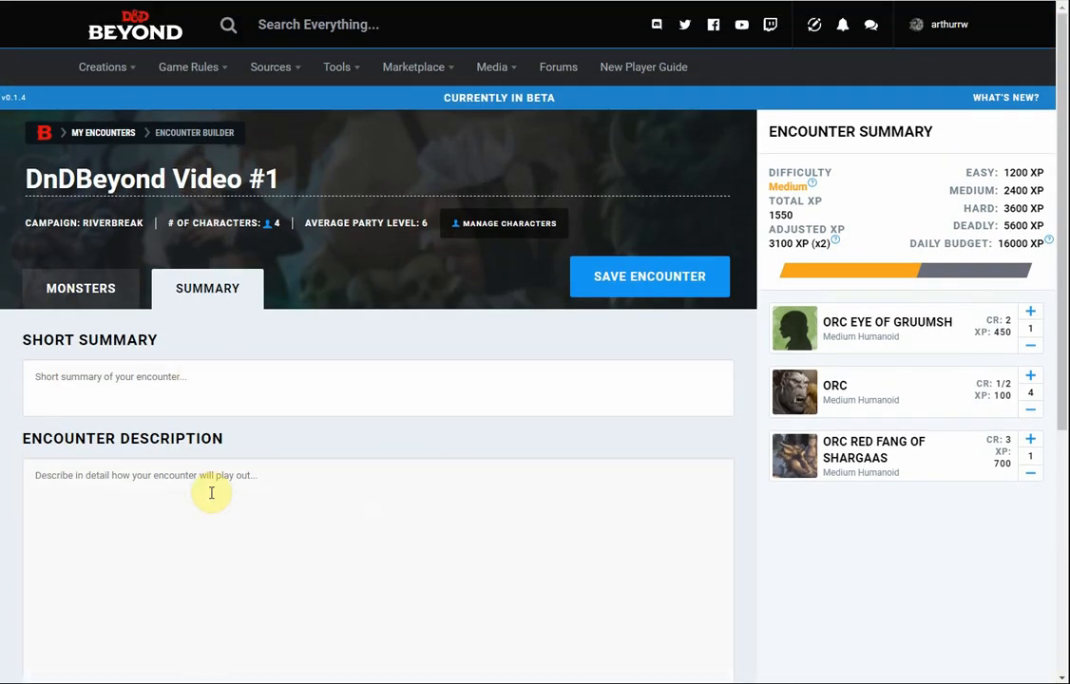
scroll(down, 3)
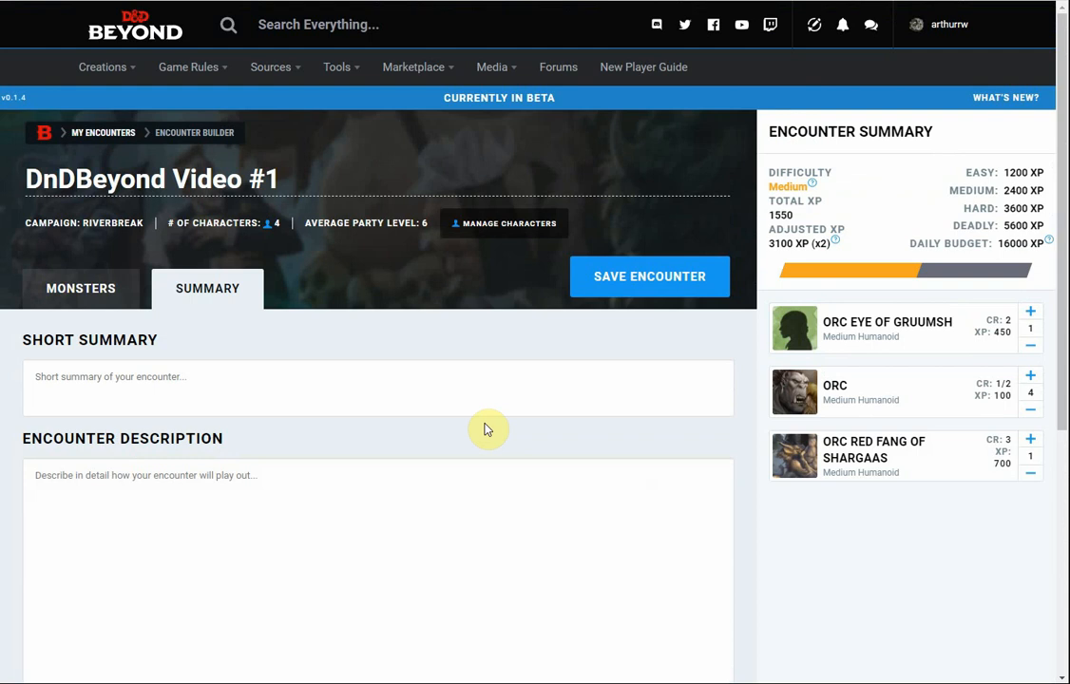
mouse_move(650, 277)
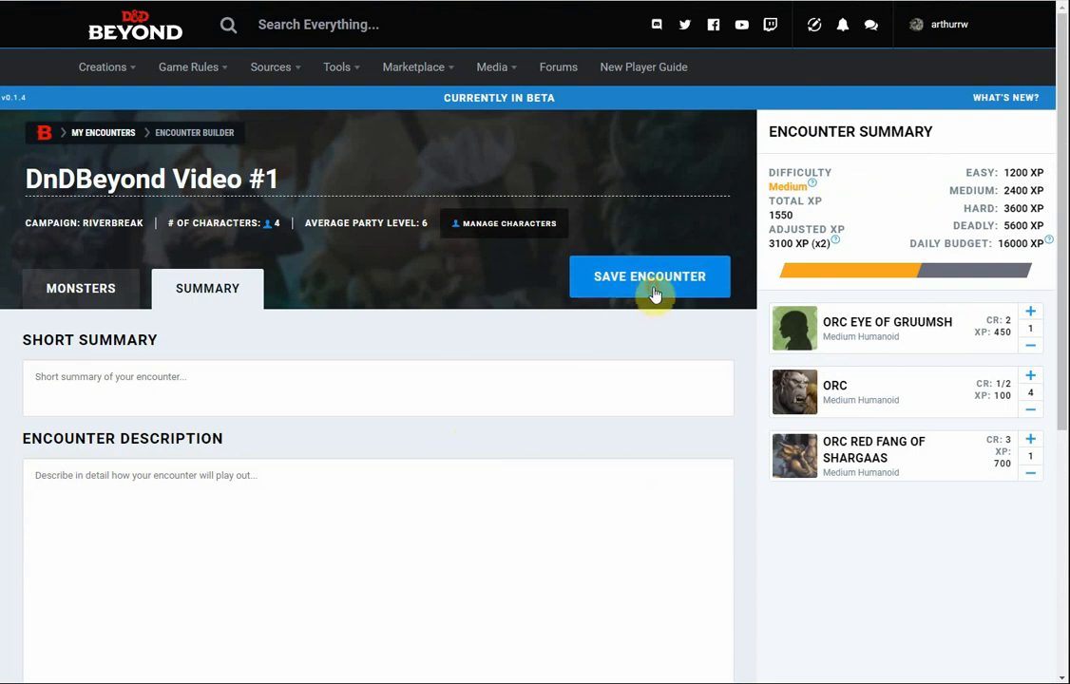
- Save 'DnDBeyond Video #1' and review its Medium difficulty, 1550 XP and orc list
click(650, 278)
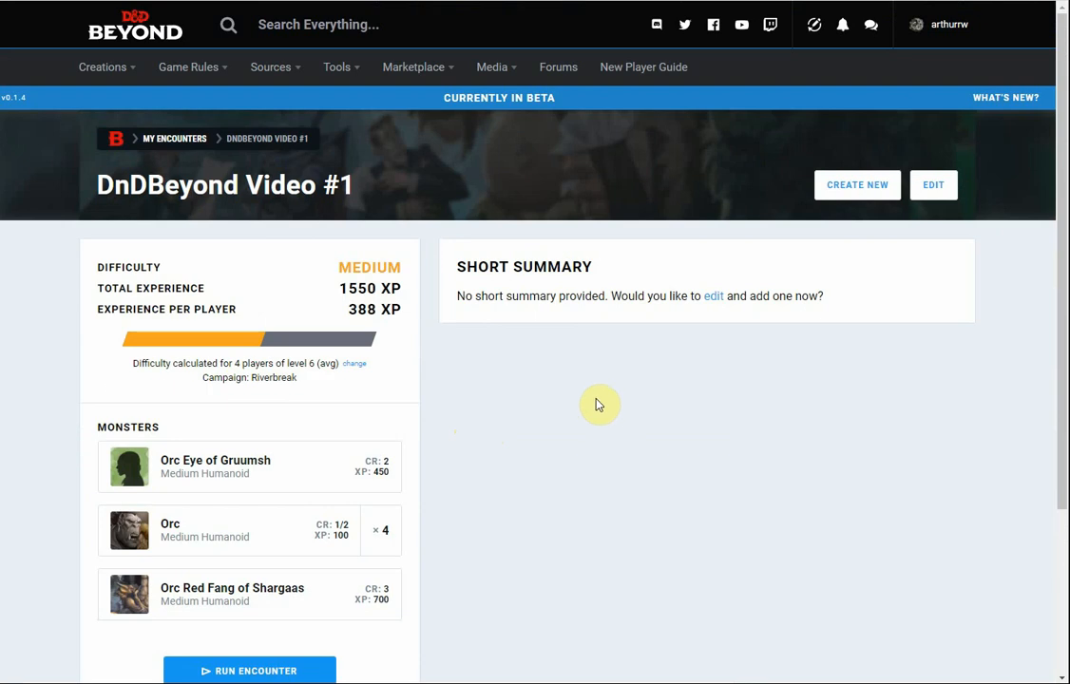
scroll(down, 3)
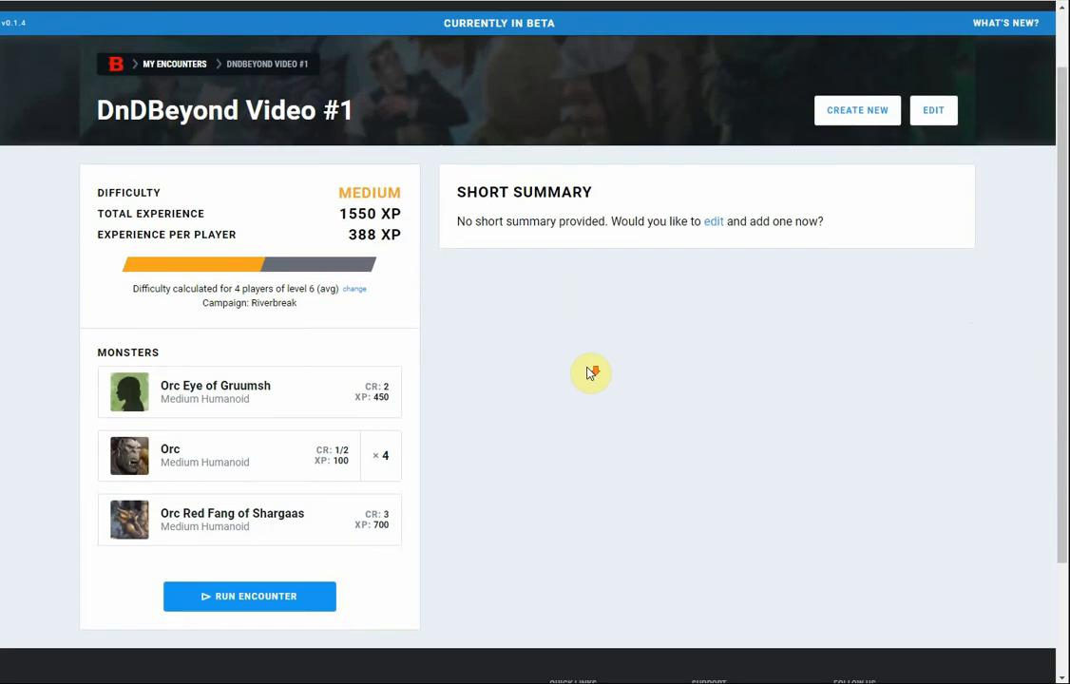
mouse_move(281, 597)
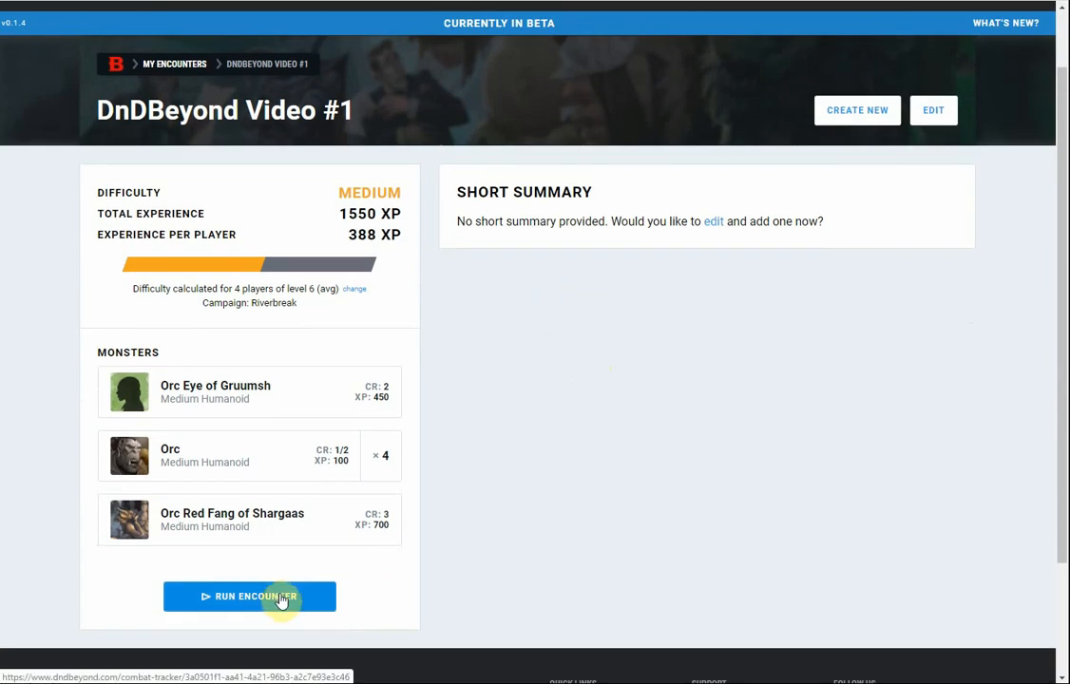
mouse_move(513, 582)
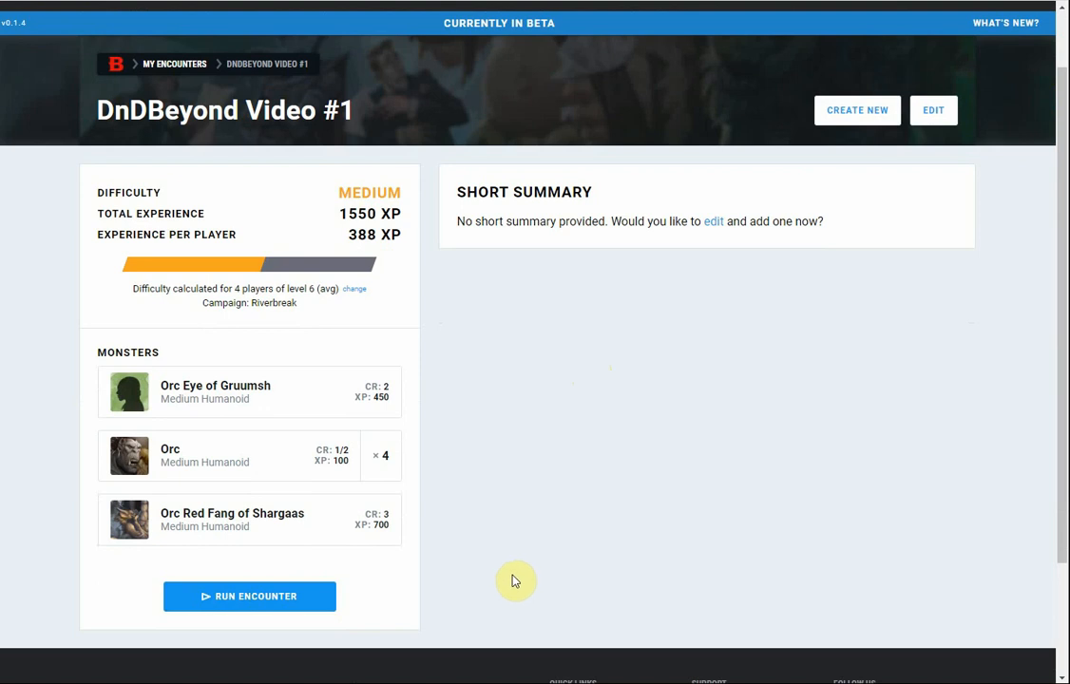
mouse_move(574, 566)
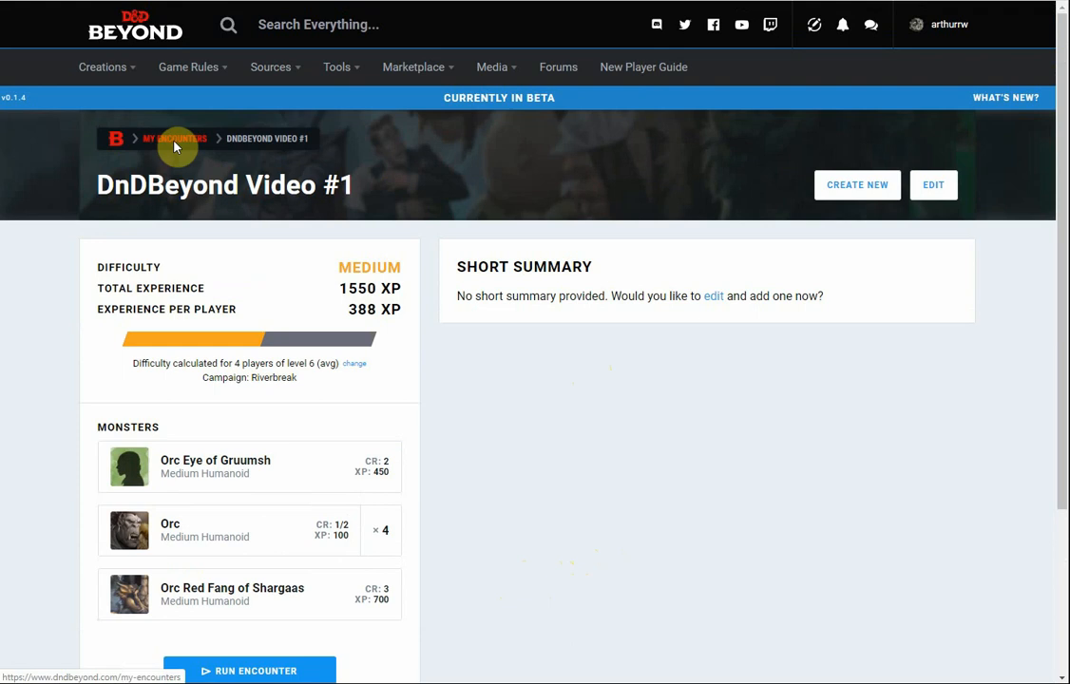
- Return to My Encounters, glance at the Active Campaign filter without choosing one
click(175, 137)
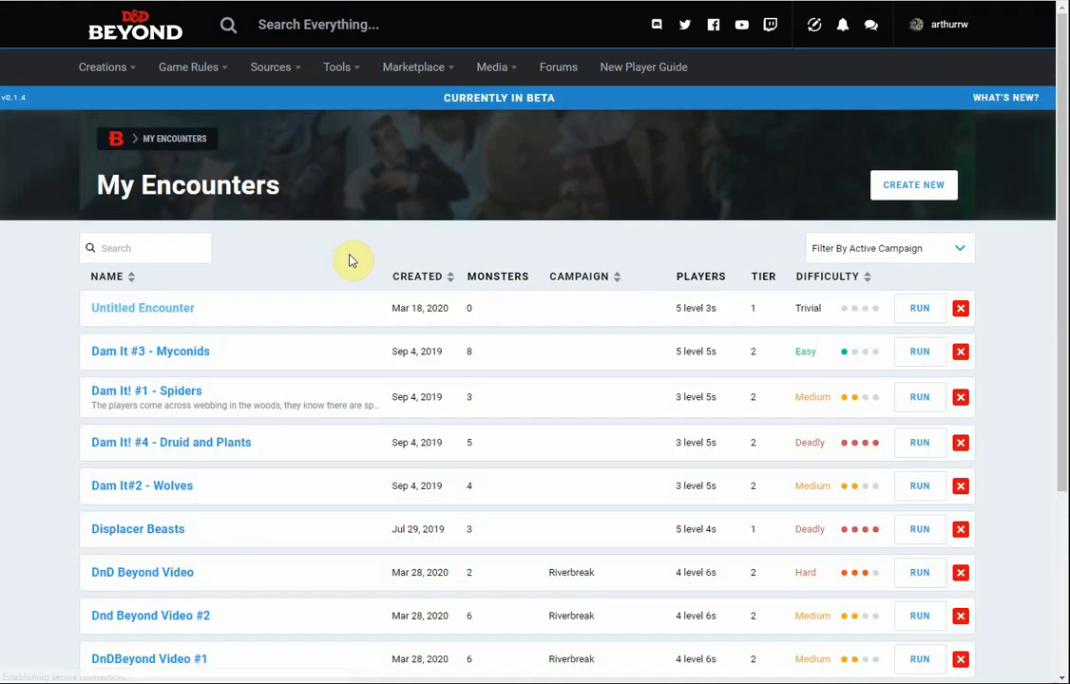
scroll(down, 3)
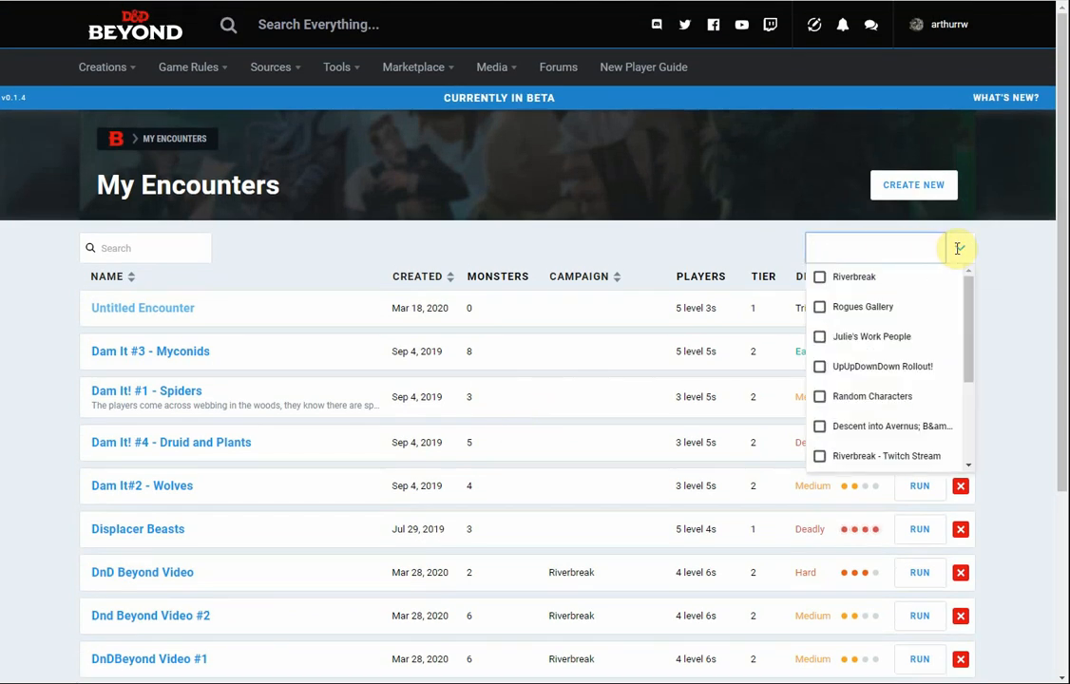
click(958, 247)
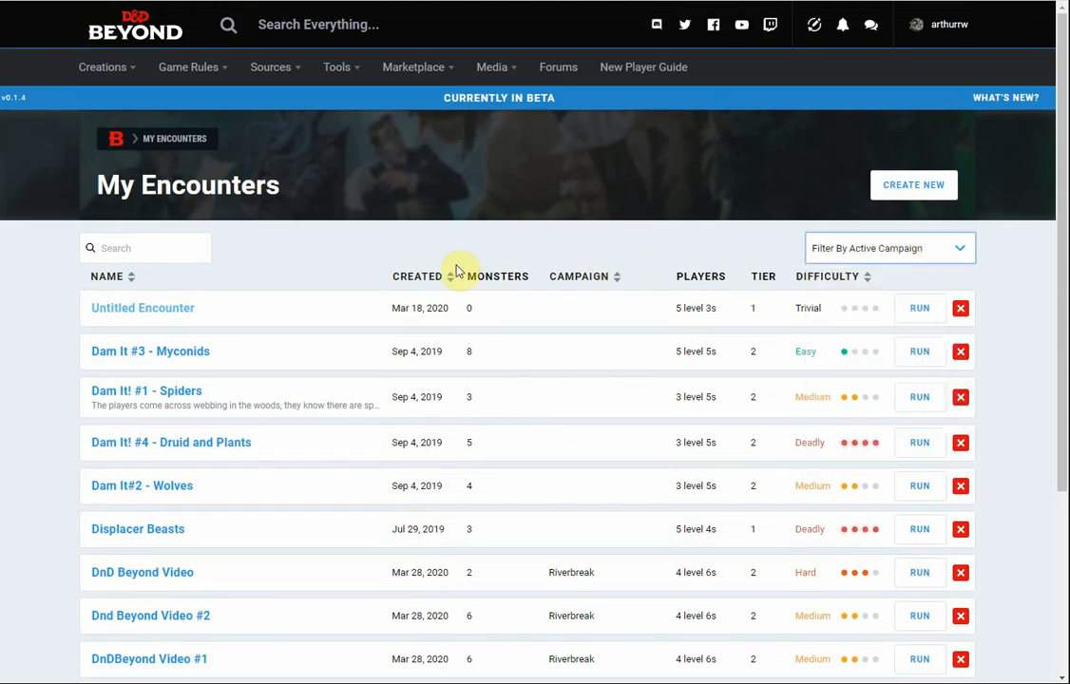
mouse_move(433, 346)
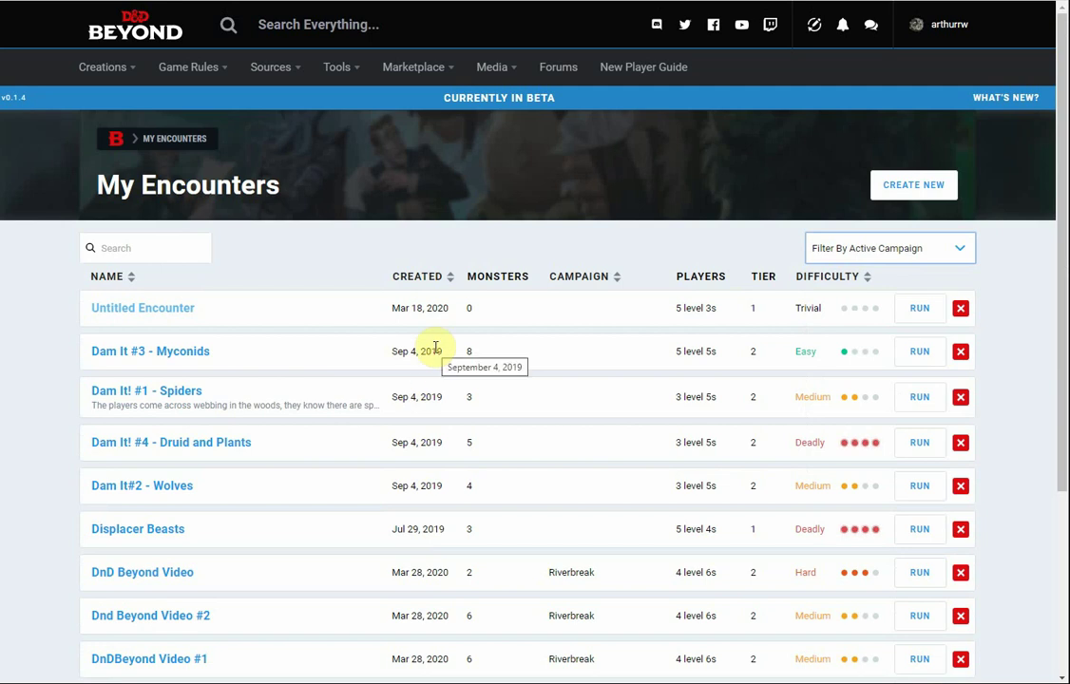
mouse_move(585, 399)
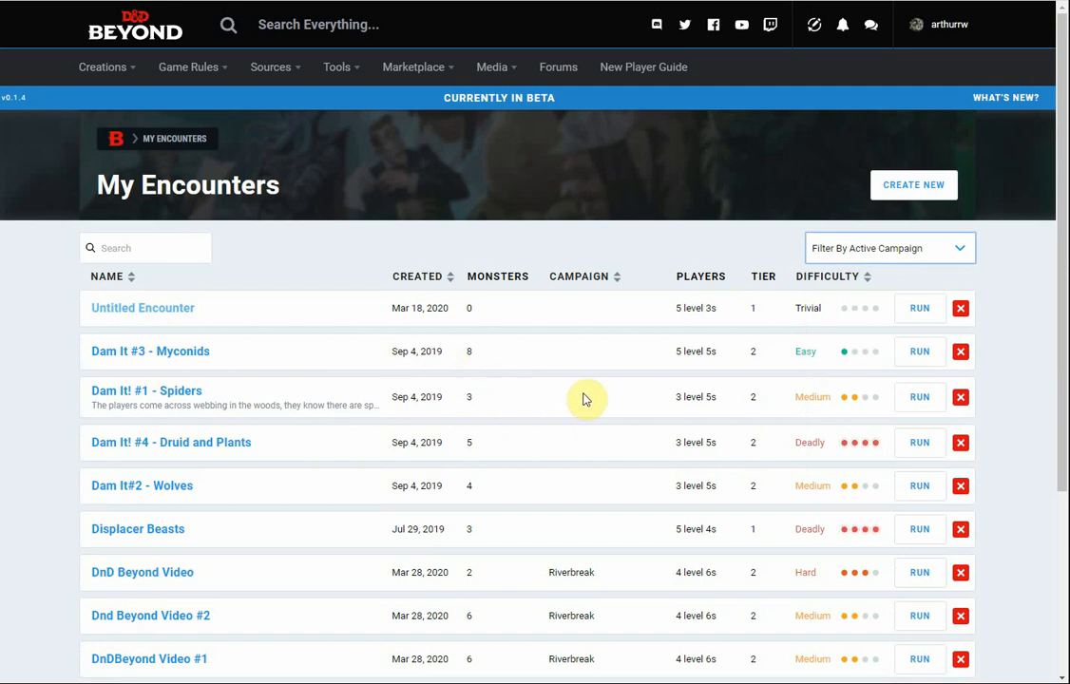
mouse_move(585, 350)
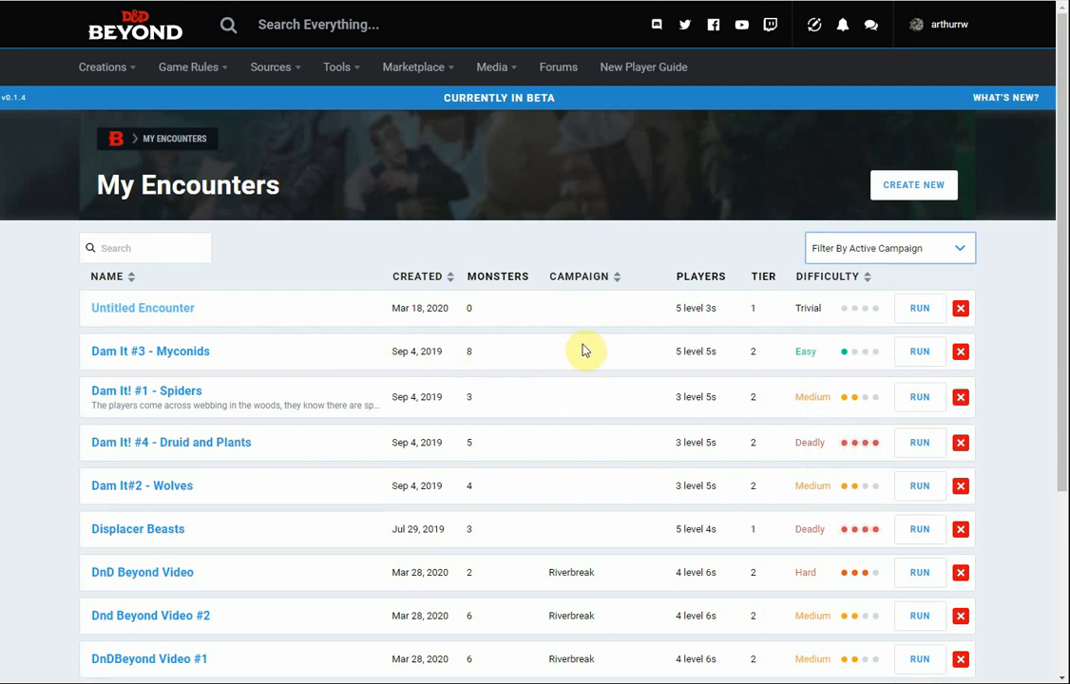
mouse_move(571, 344)
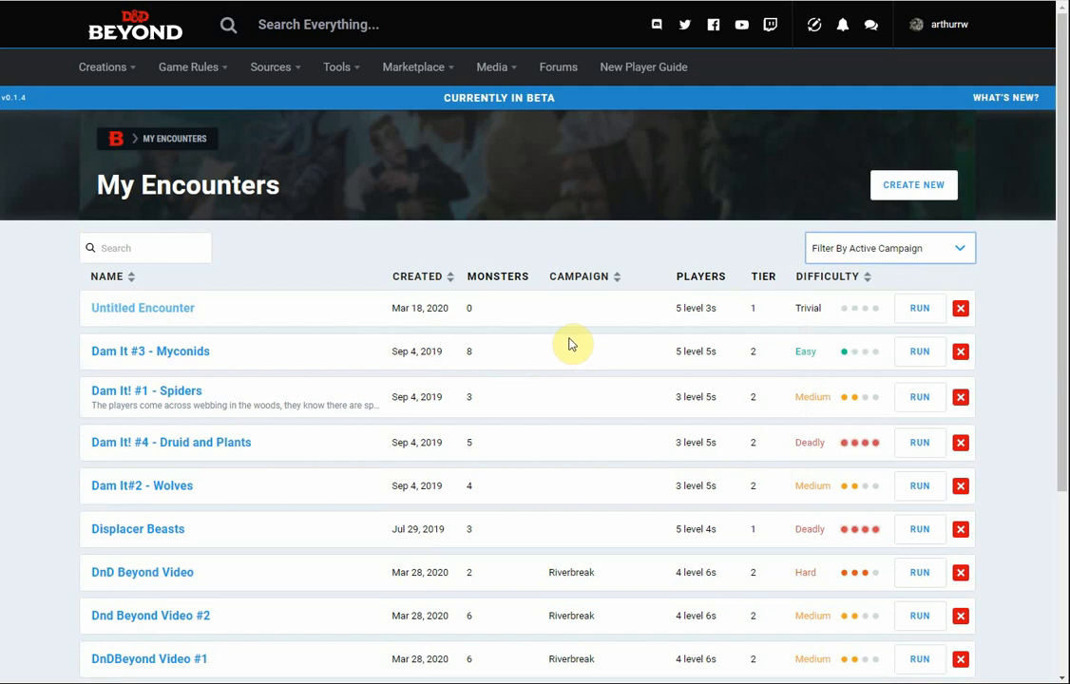
mouse_move(175, 136)
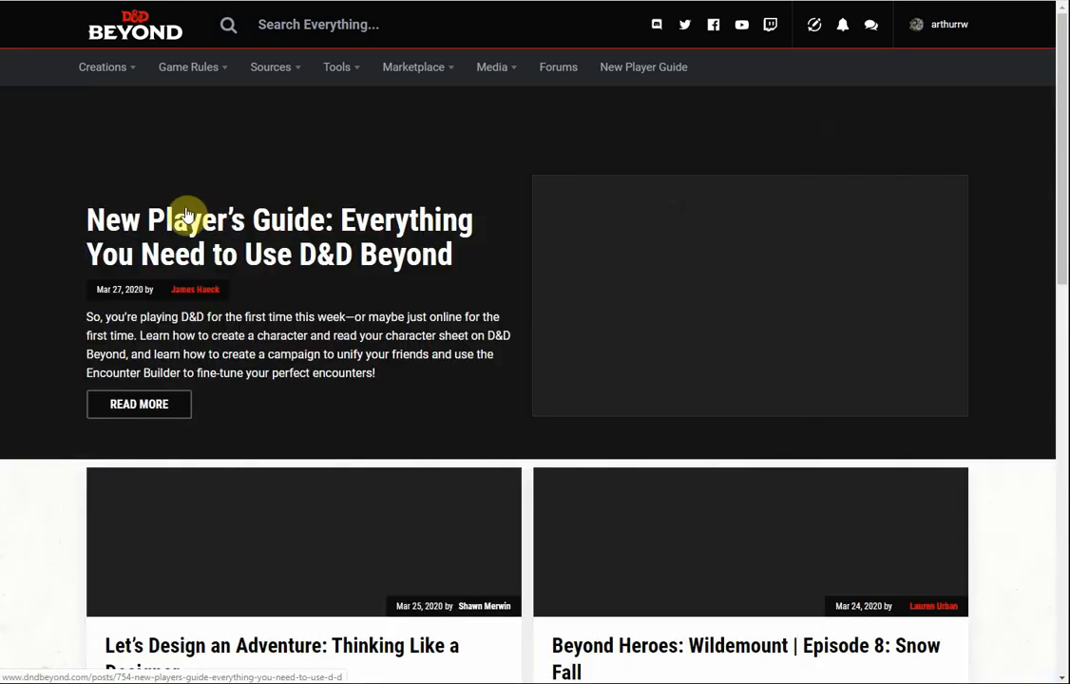
- Reopen 'DnDBeyond Video #1' from My Encounters via the Creations menu and review its details
click(103, 67)
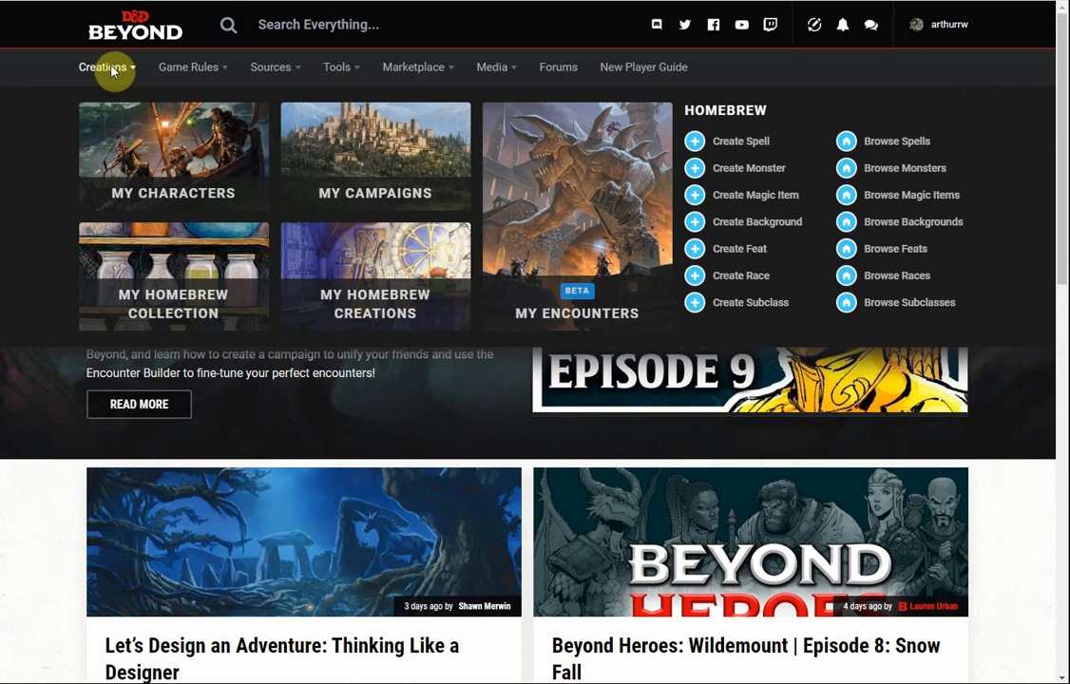
mouse_move(555, 213)
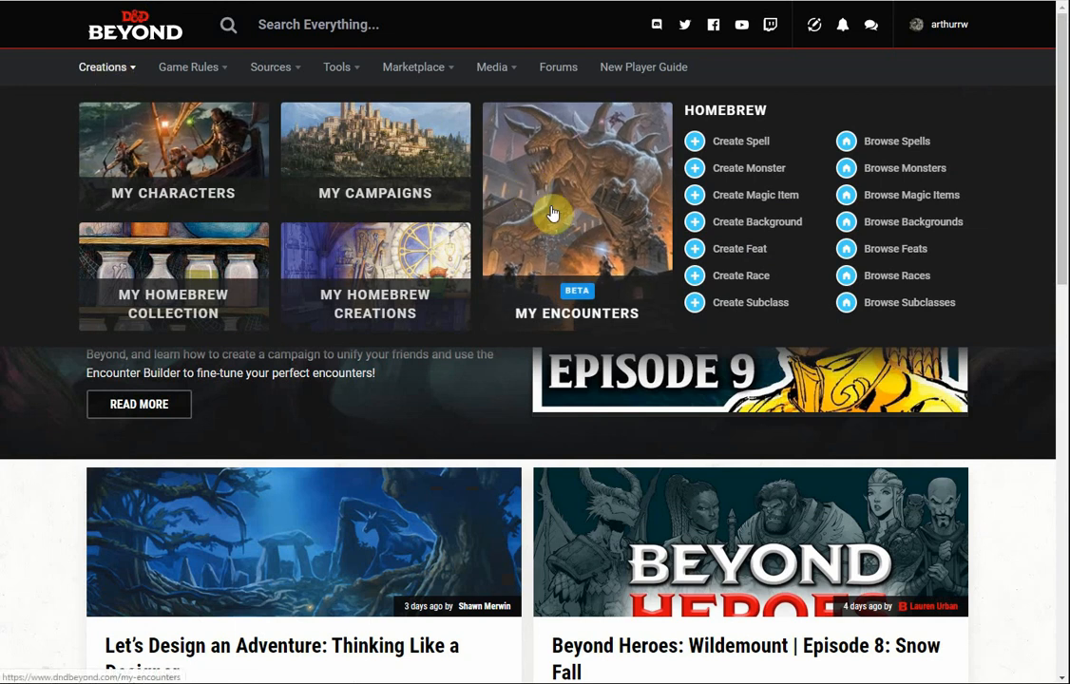
click(553, 213)
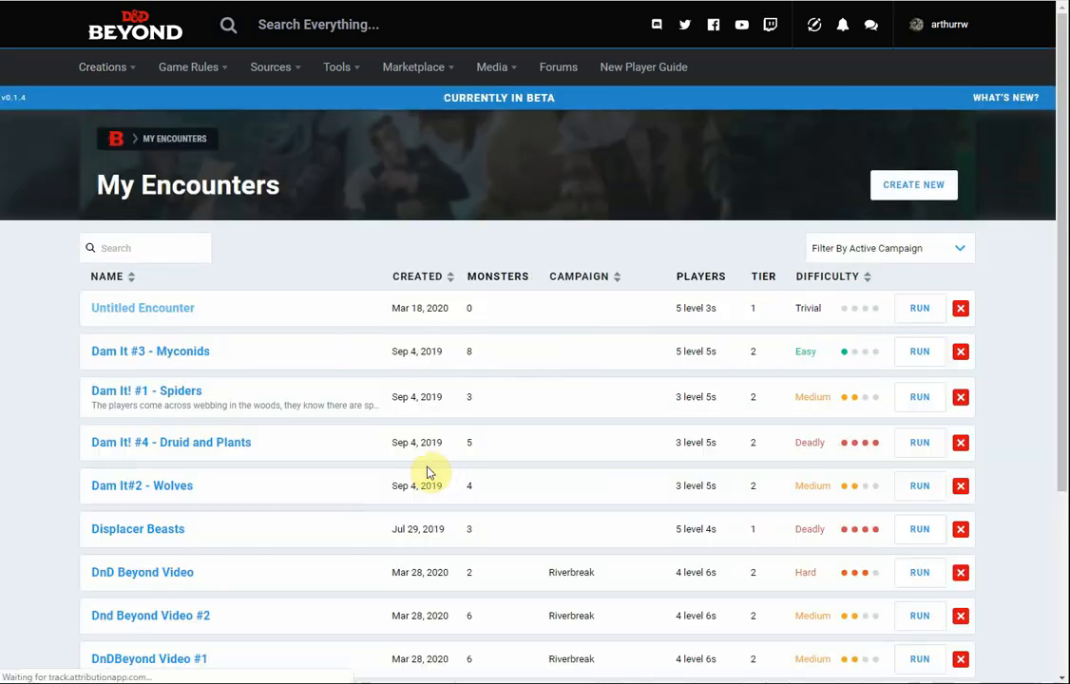
scroll(down, 3)
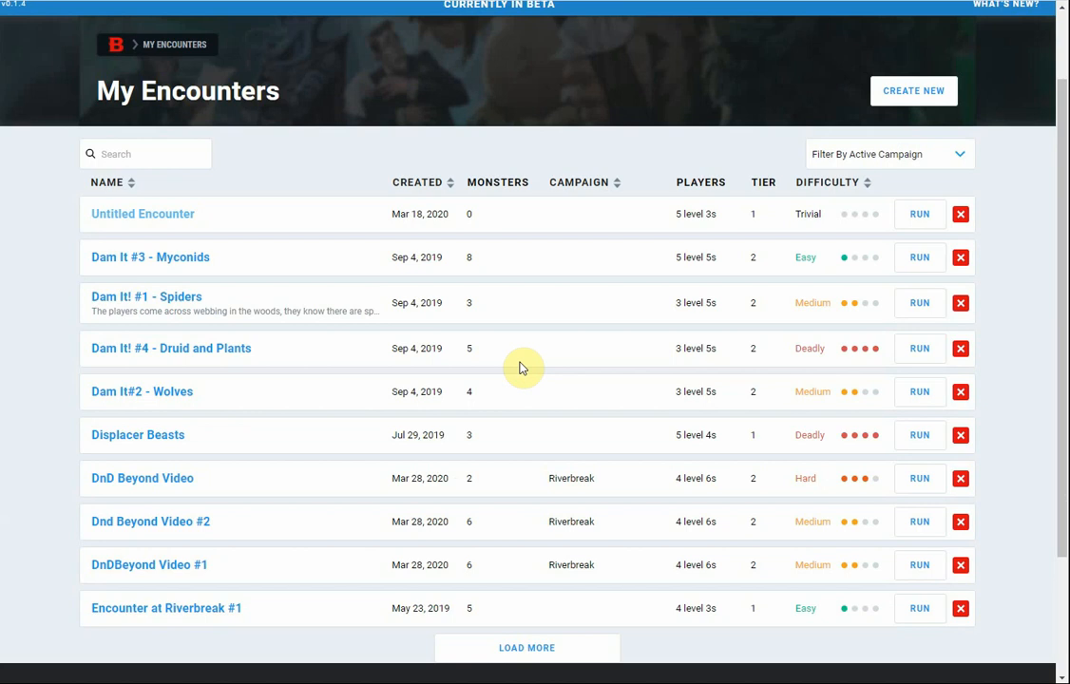
click(148, 566)
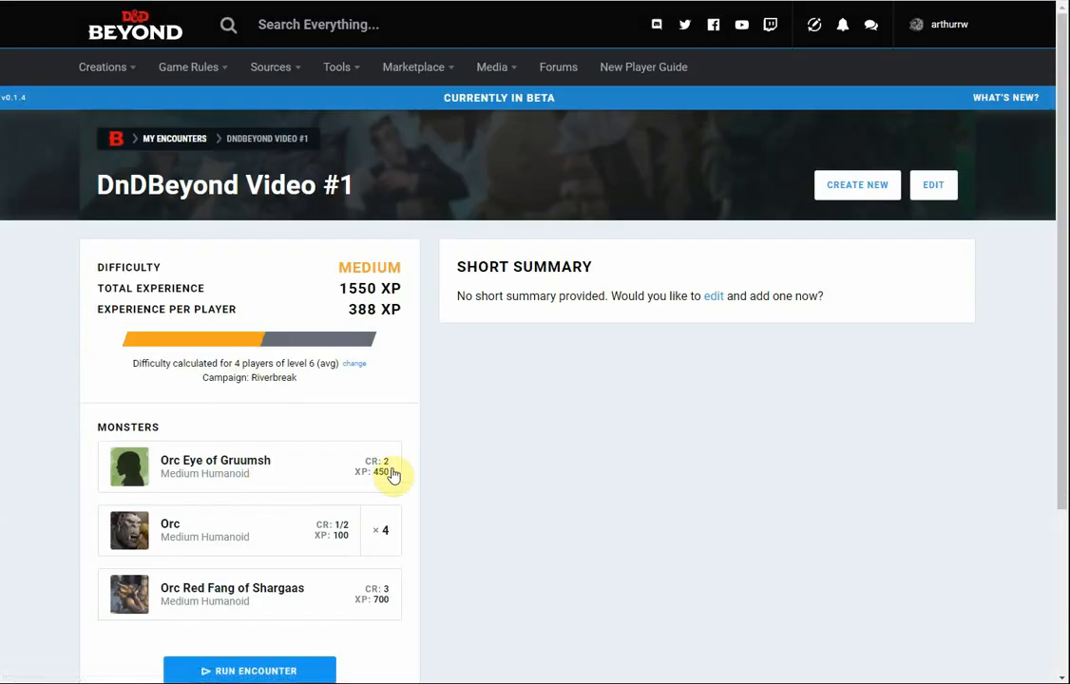
scroll(down, 3)
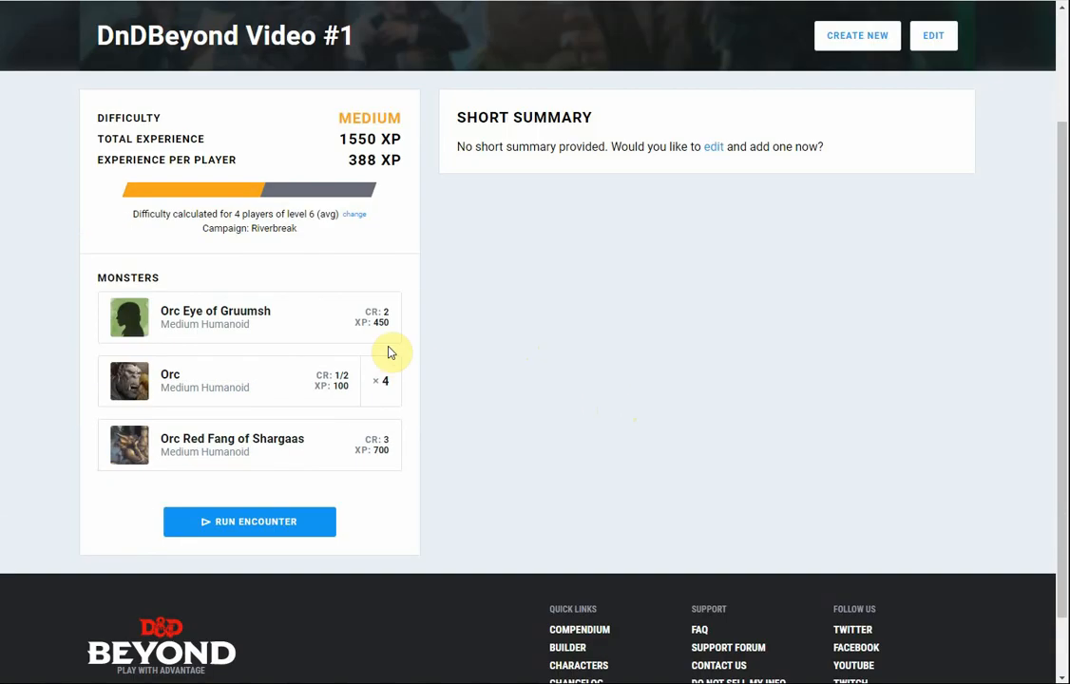
mouse_move(483, 405)
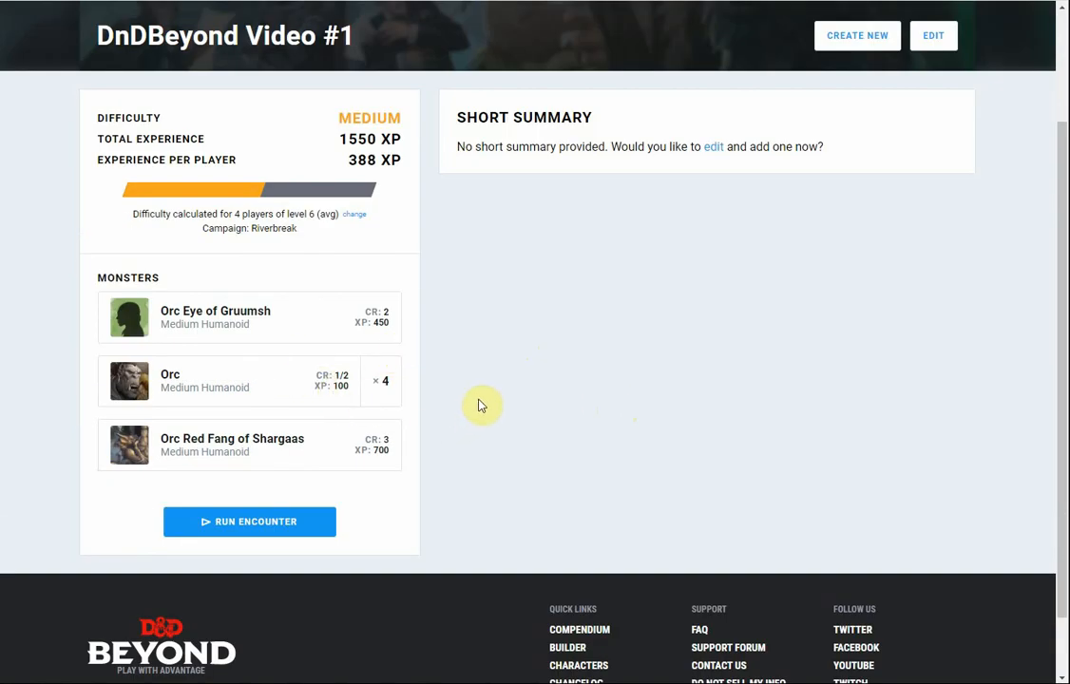